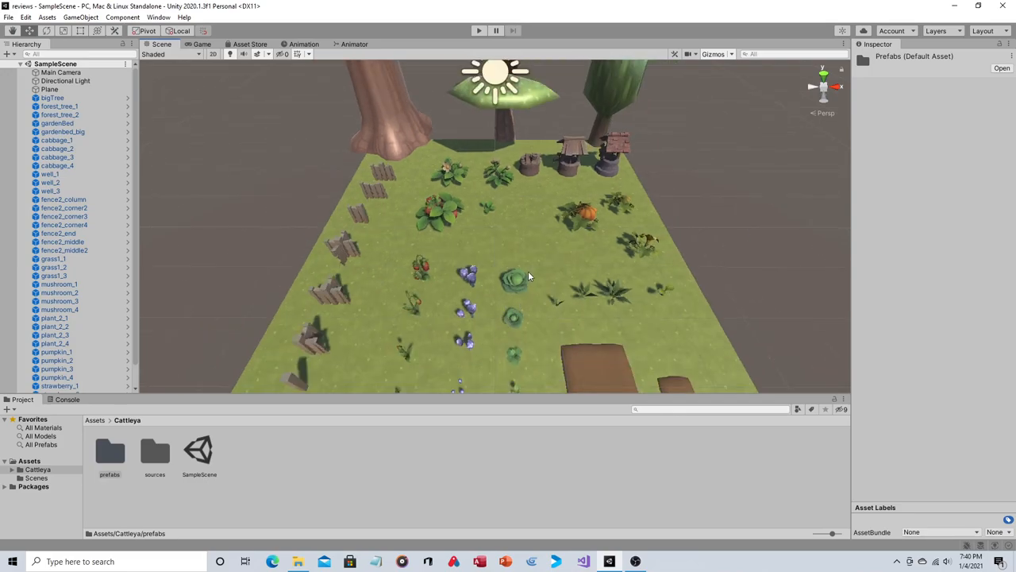
mouse_move(611, 251)
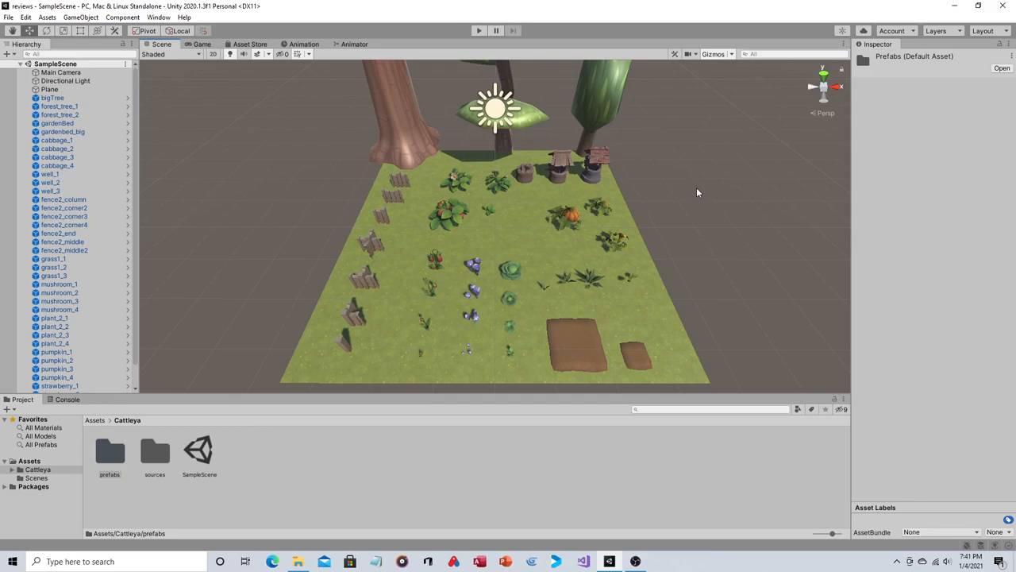
mouse_move(586, 203)
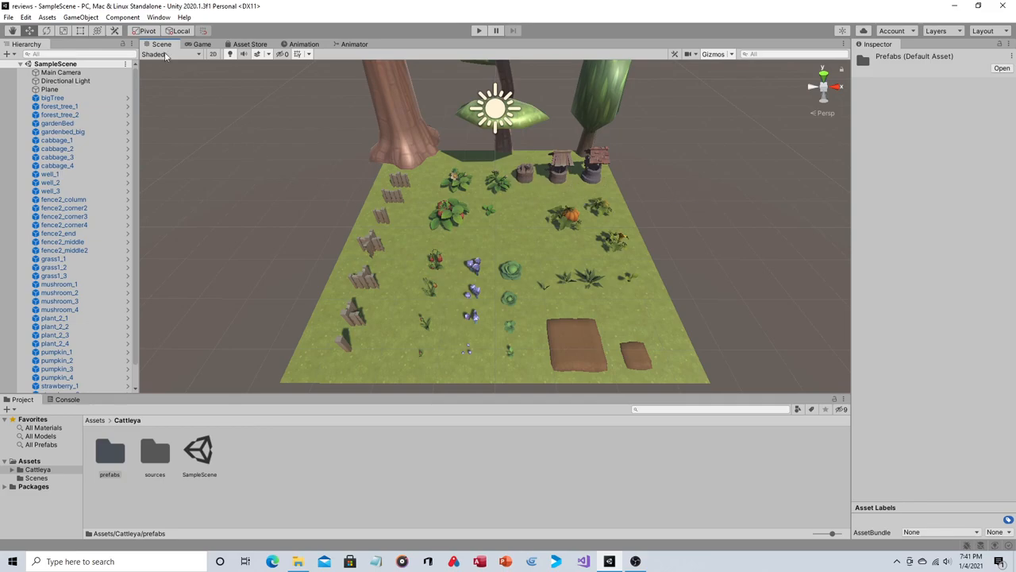
mouse_move(285, 162)
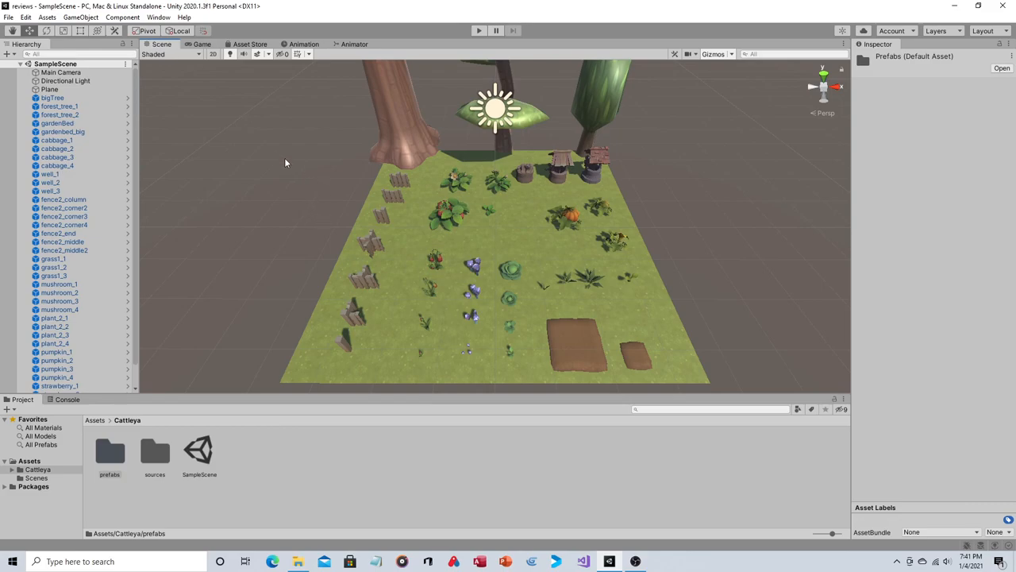
- Start a fresh scene and add a Plane as the ground surface
left_click(25, 16)
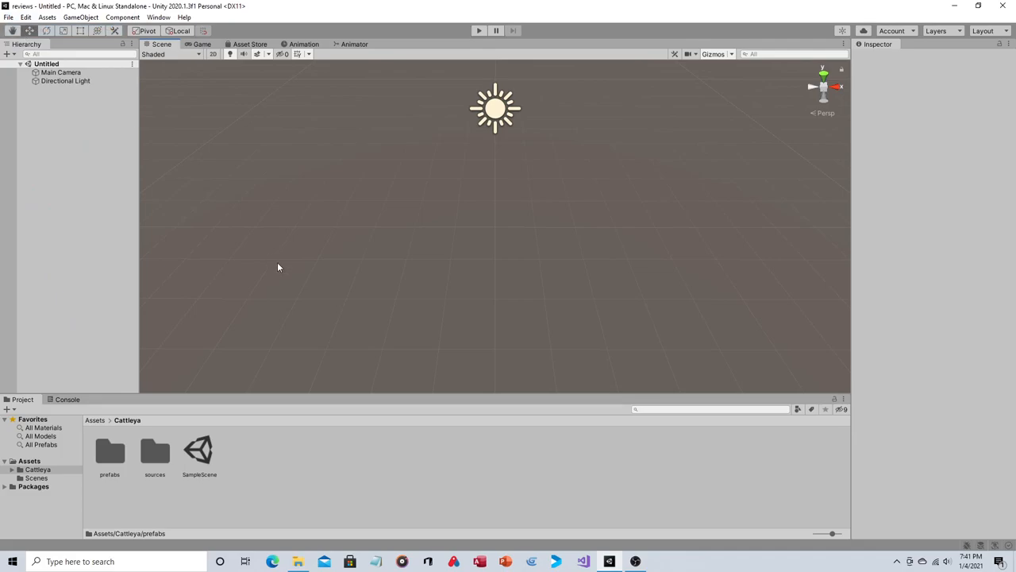
mouse_move(223, 206)
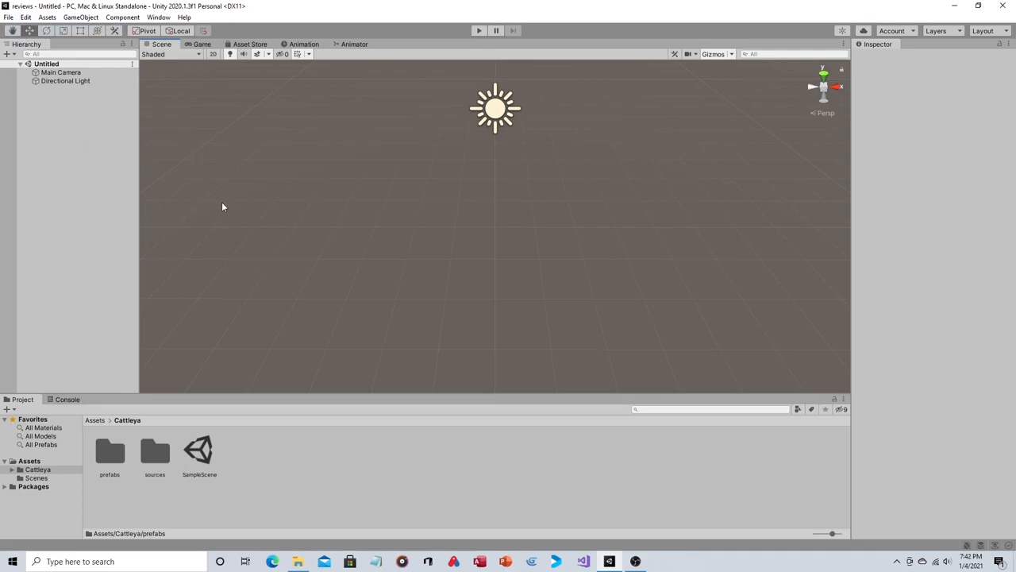
mouse_move(129, 460)
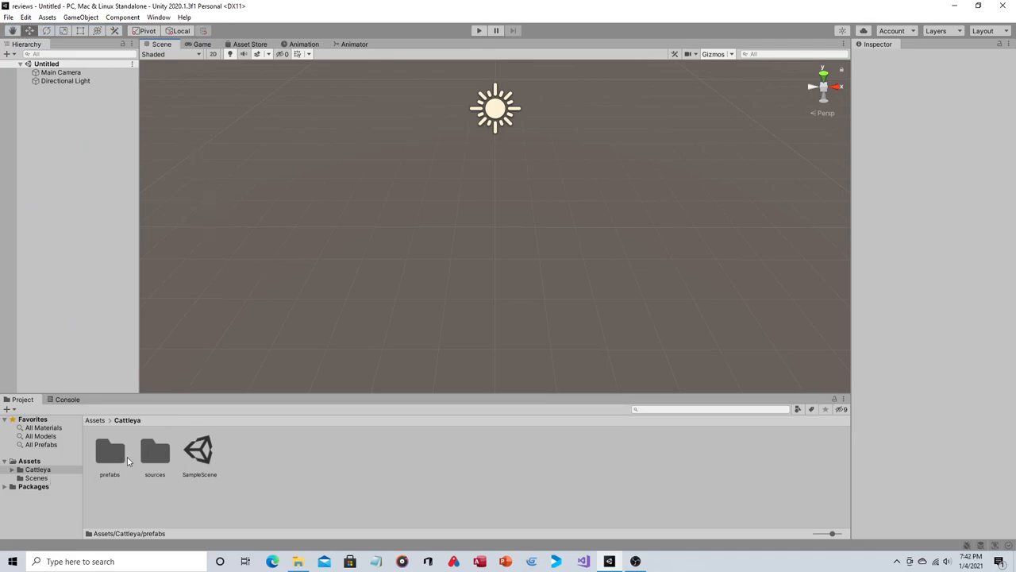
double_click(110, 453)
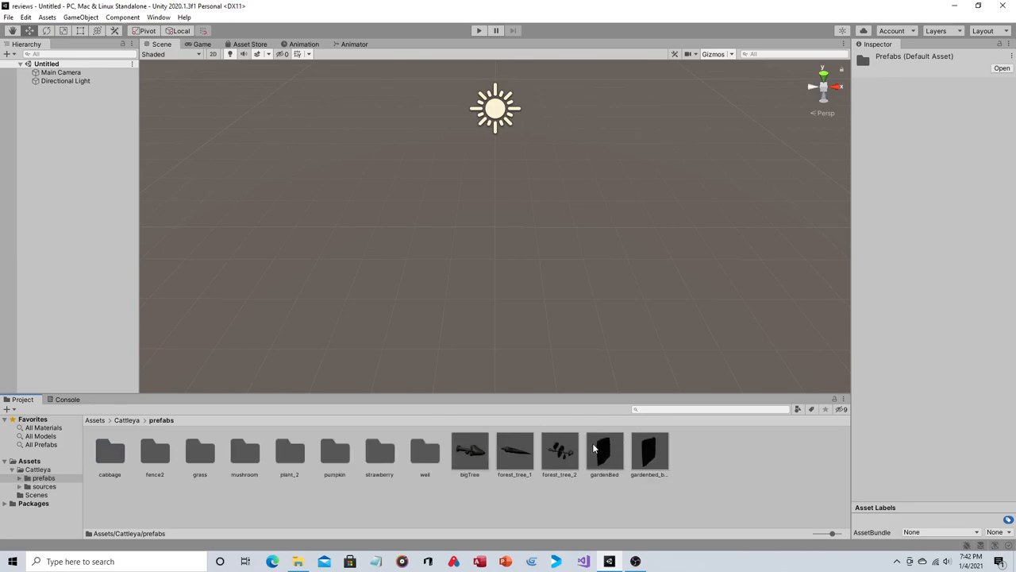
mouse_move(340, 458)
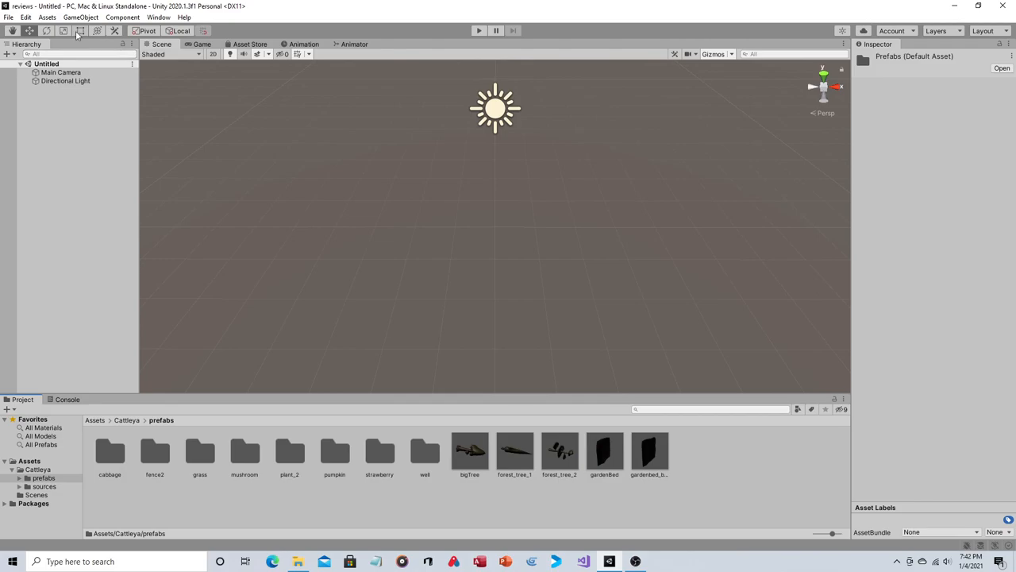
left_click(81, 16)
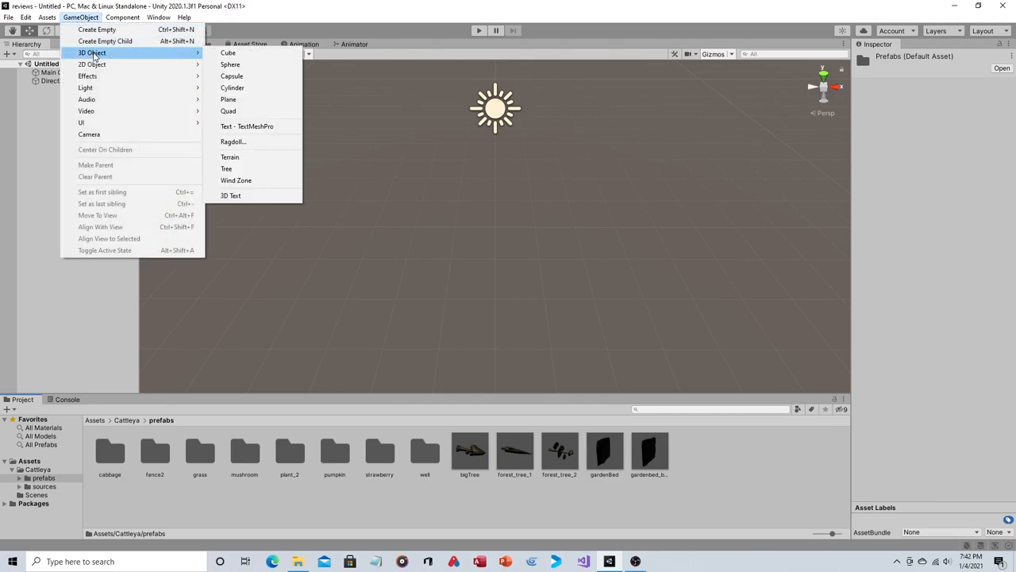
left_click(229, 98)
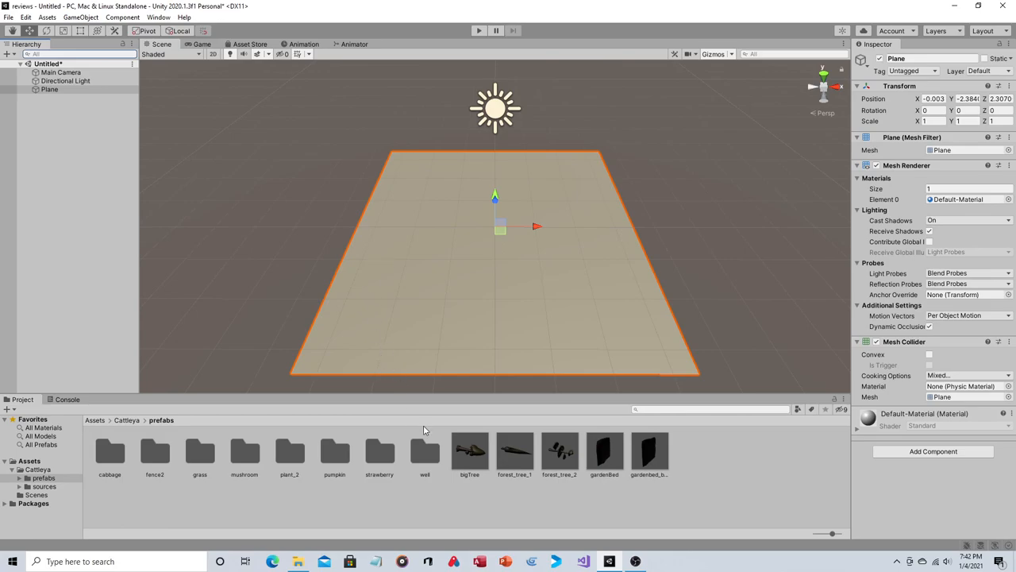
mouse_move(373, 454)
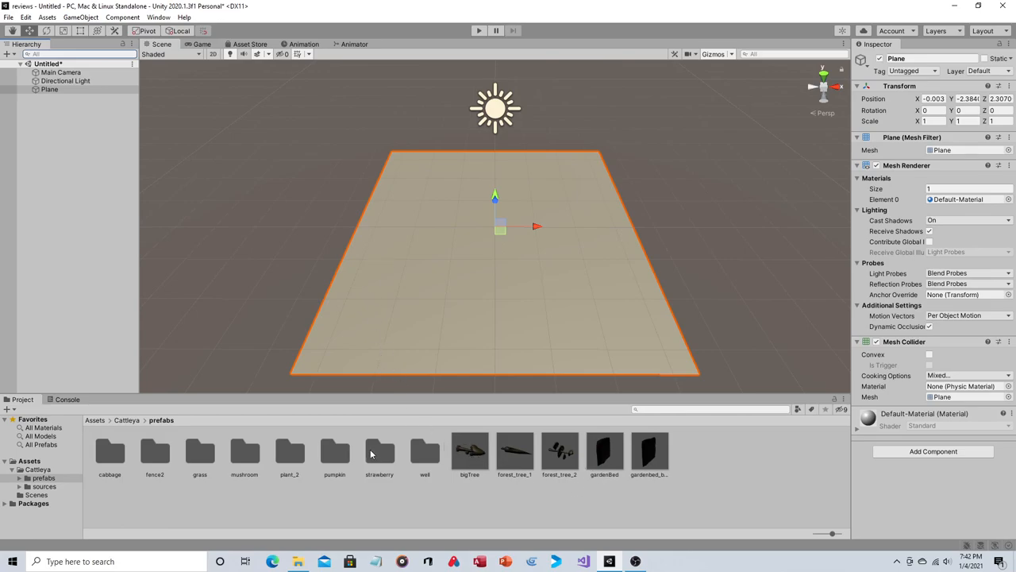
- Navigate back to the Cattleya folder and into the prefabs folder
left_click(127, 420)
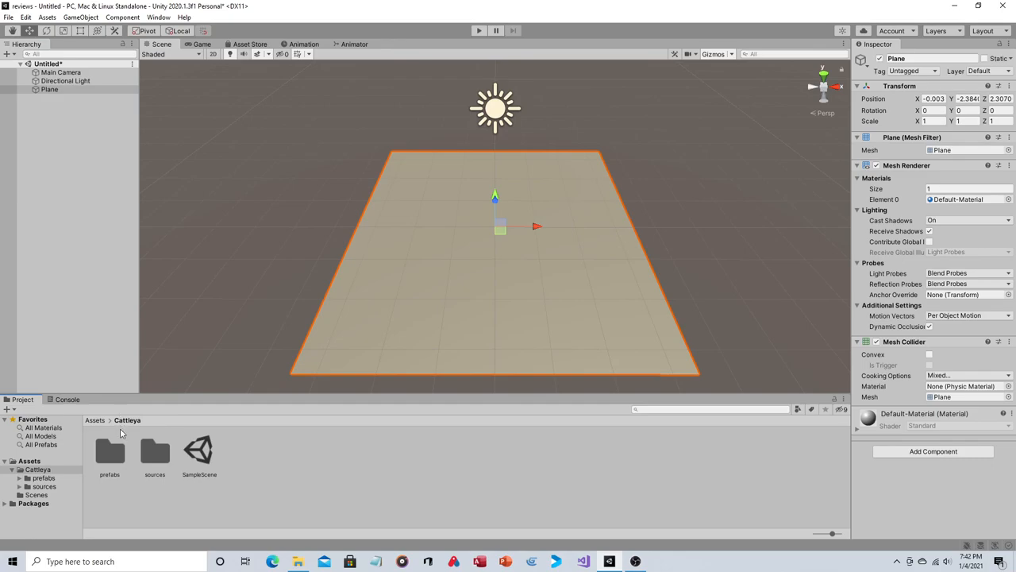
double_click(110, 452)
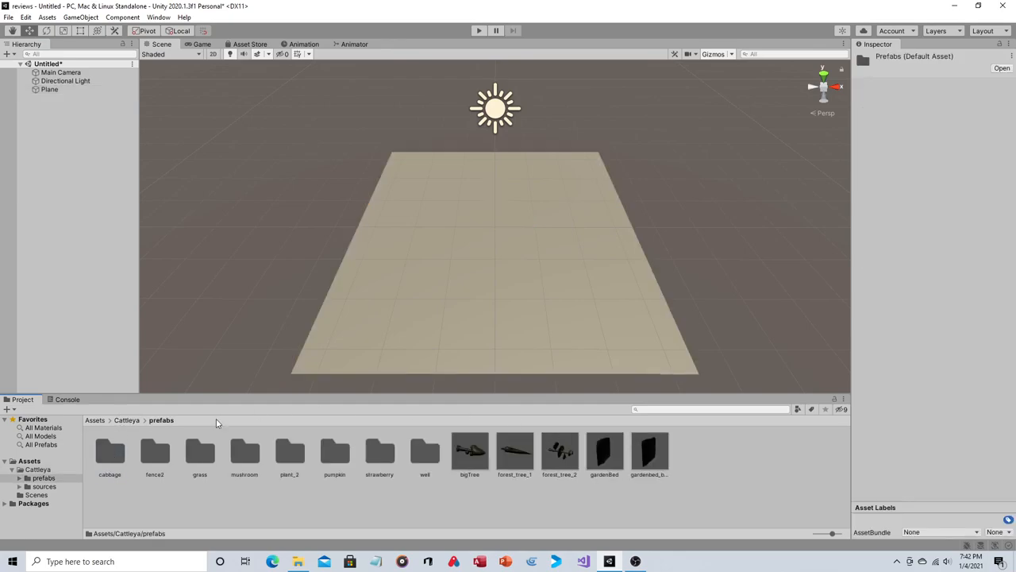
mouse_move(166, 438)
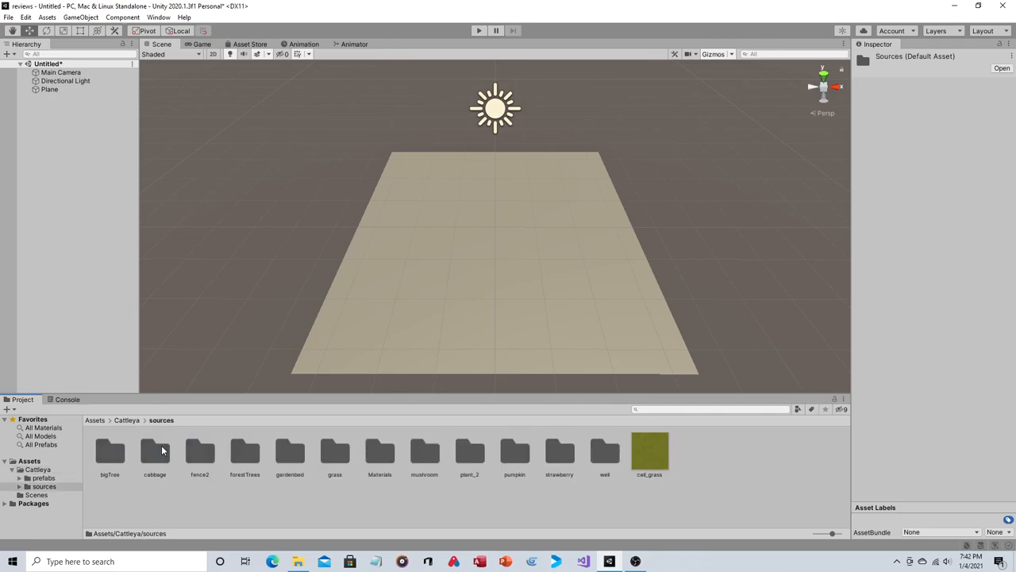
mouse_move(656, 461)
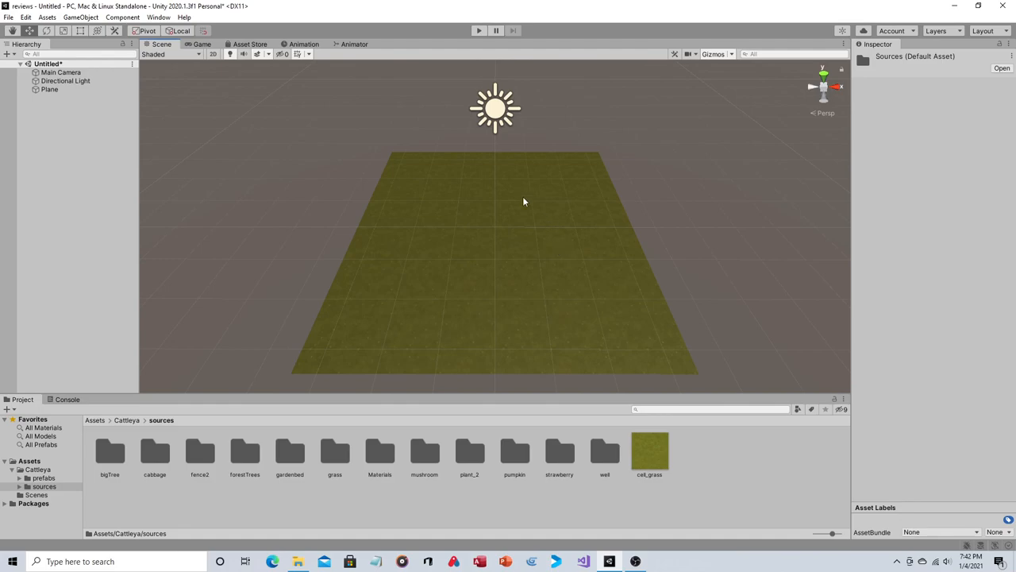
mouse_move(501, 238)
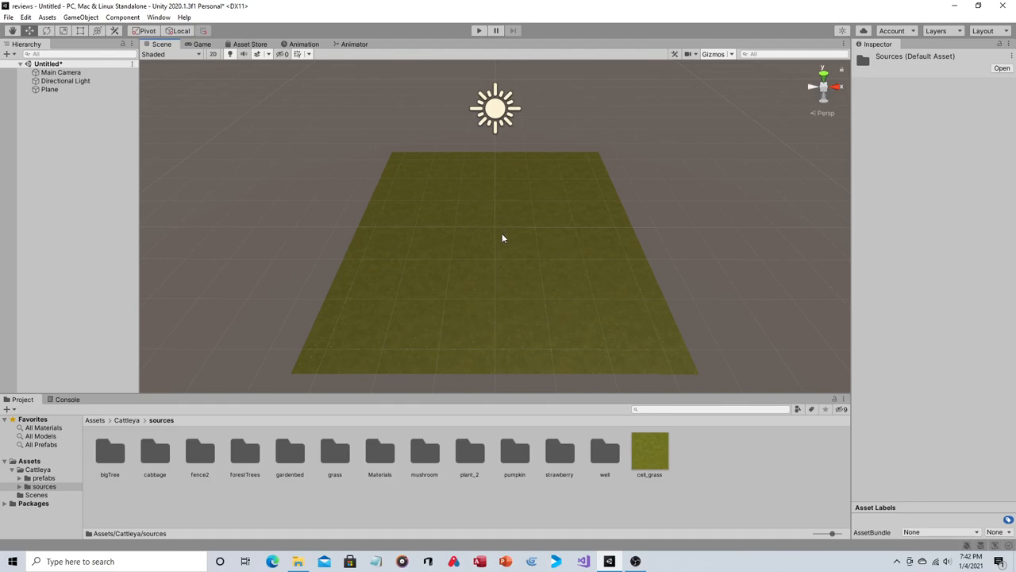
mouse_move(372, 446)
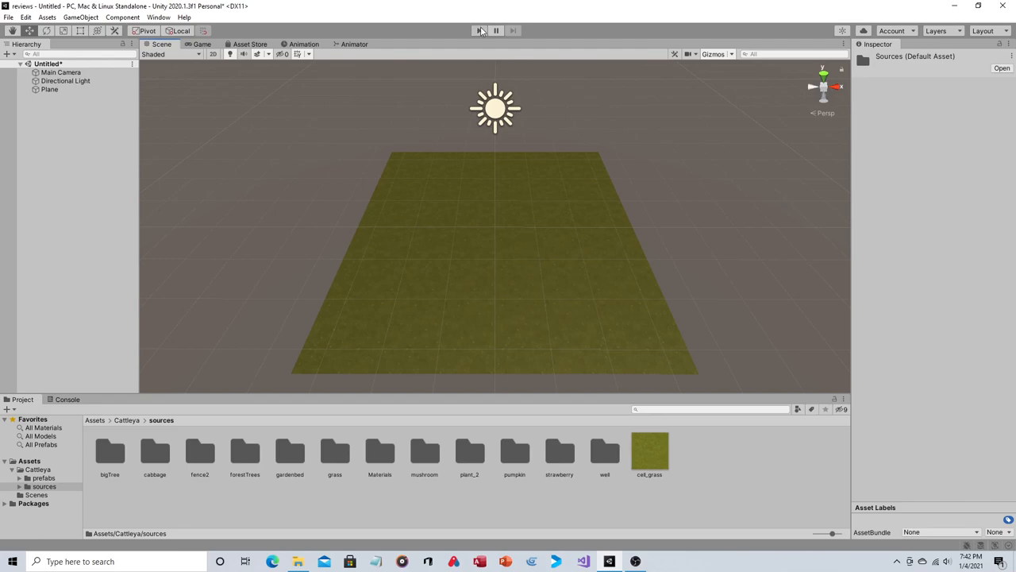
- Preview the grass-textured plane in play mode, then return to editing
left_click(480, 31)
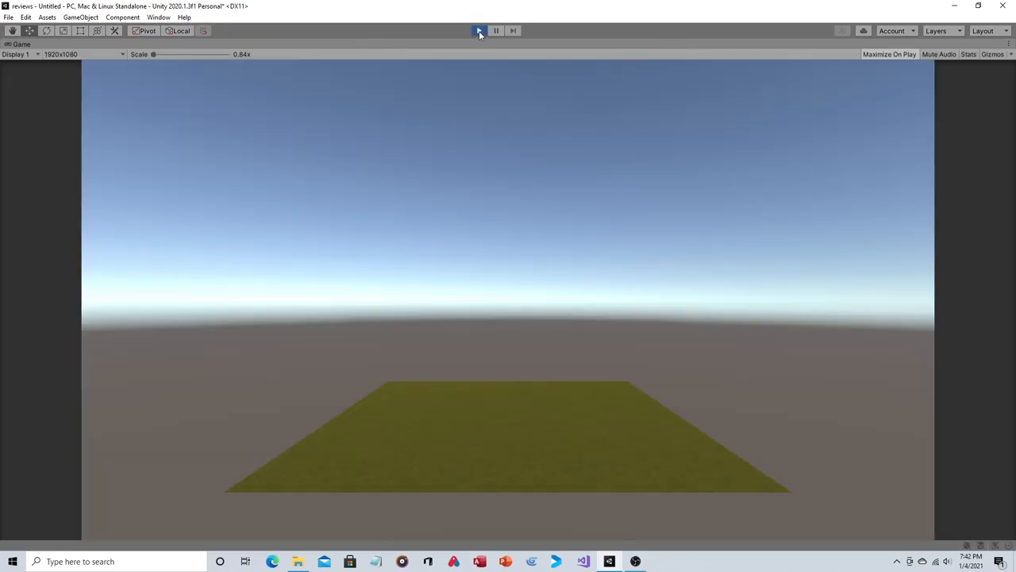
left_click(479, 30)
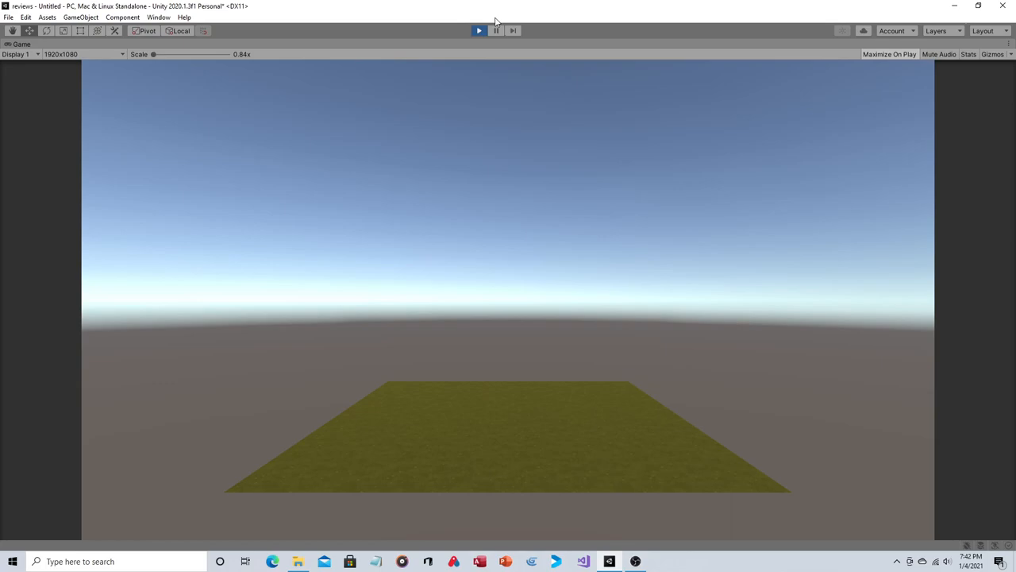
left_click(162, 45)
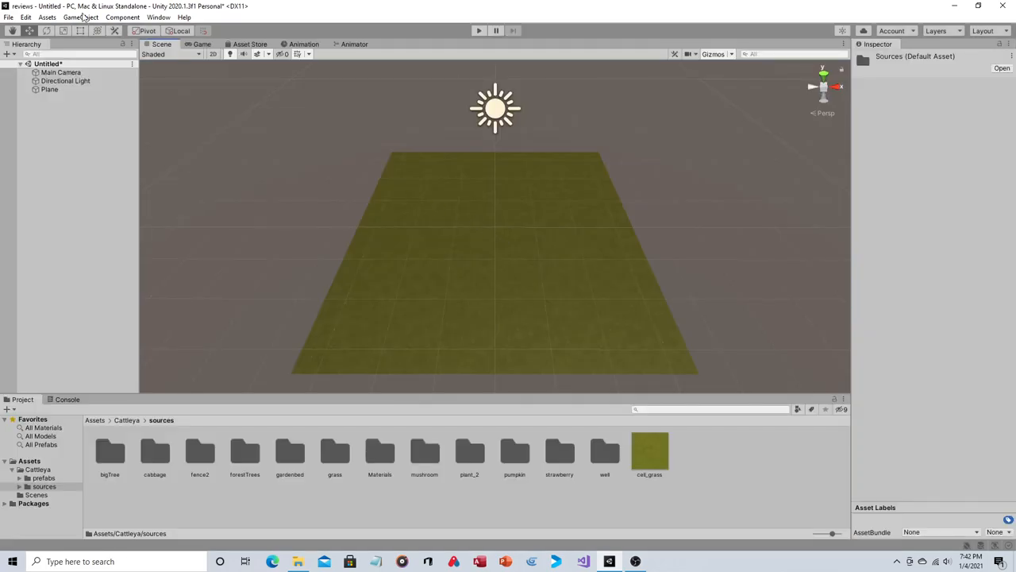
mouse_move(439, 321)
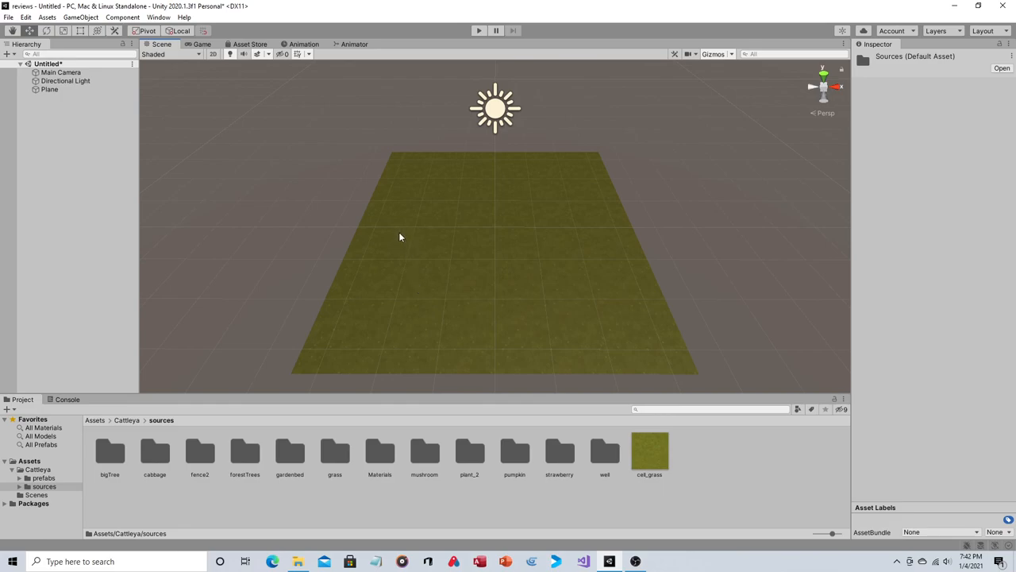
mouse_move(467, 245)
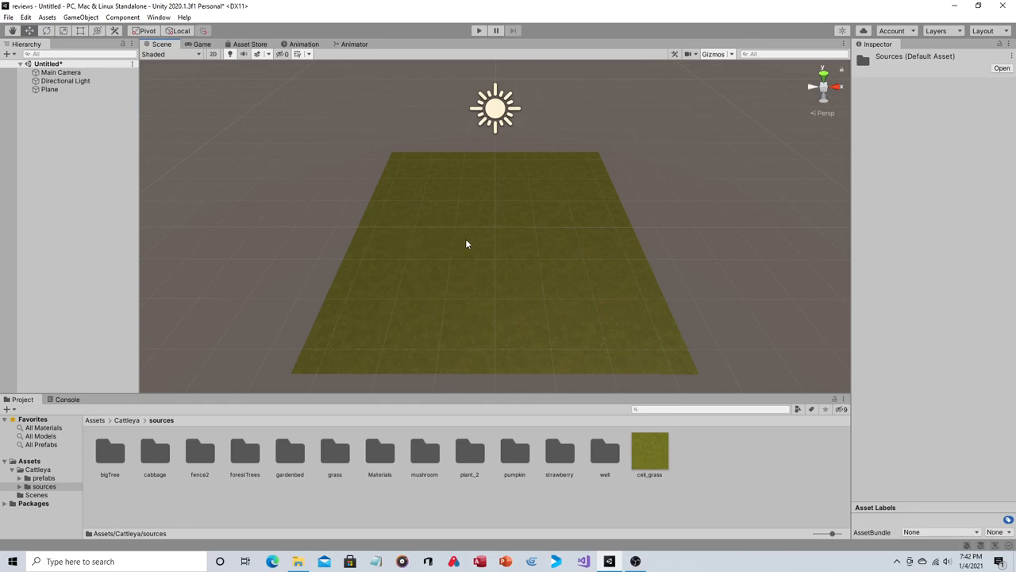
mouse_move(311, 442)
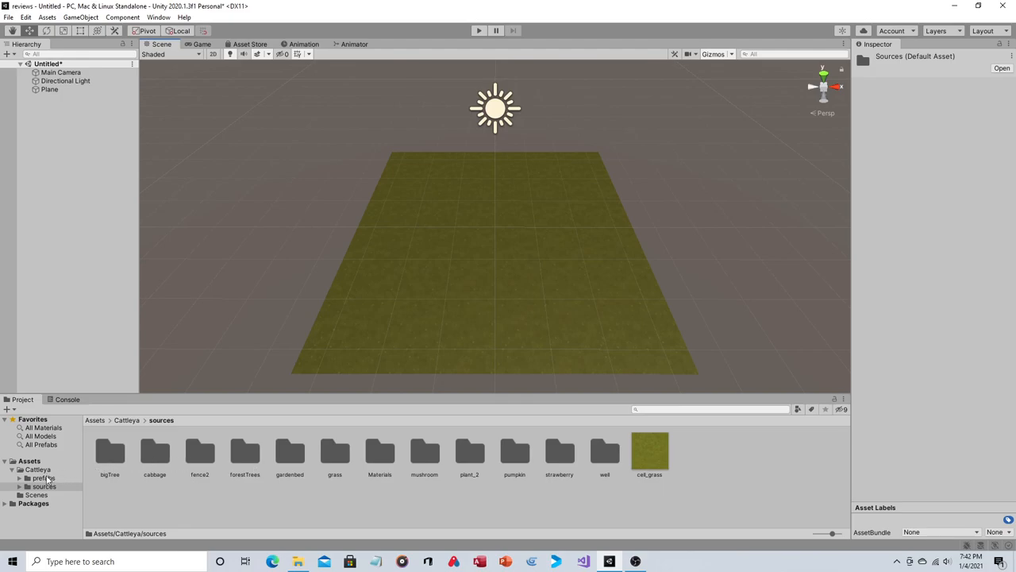
- Create a C# script named 'upgrades' in the well prefab folder and select well_1
left_click(44, 476)
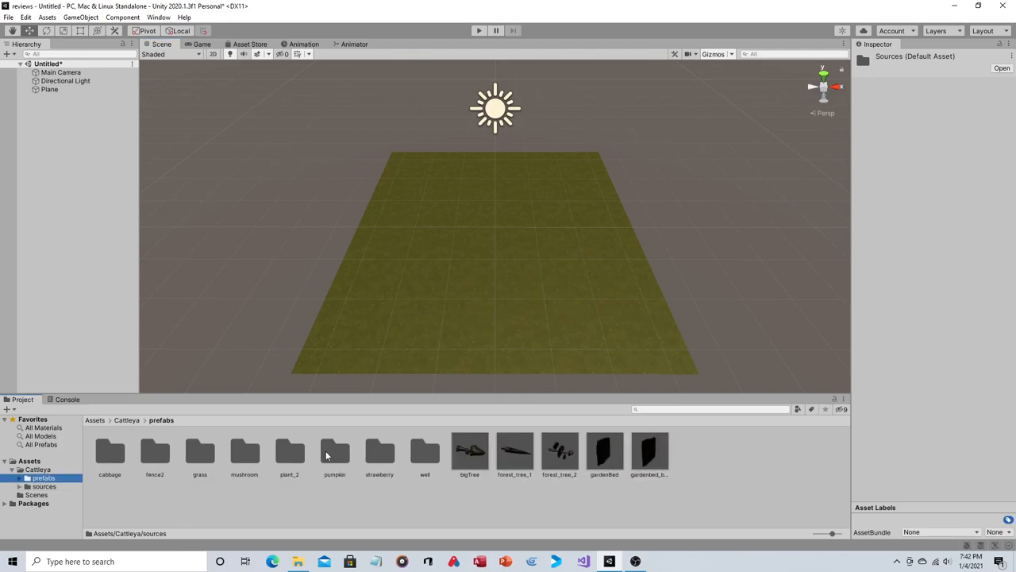
double_click(424, 453)
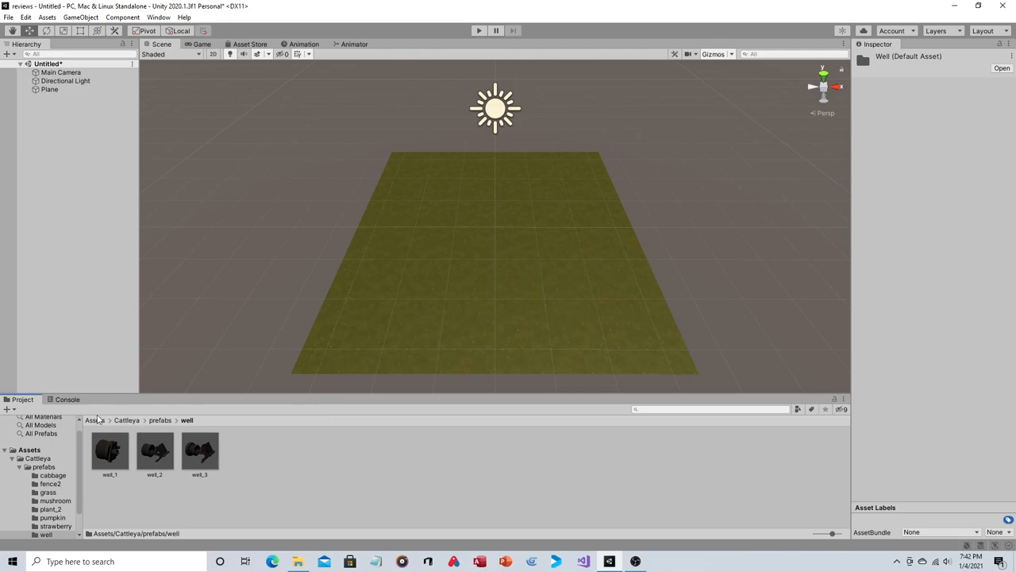
right_click(98, 419)
type("upgrades")
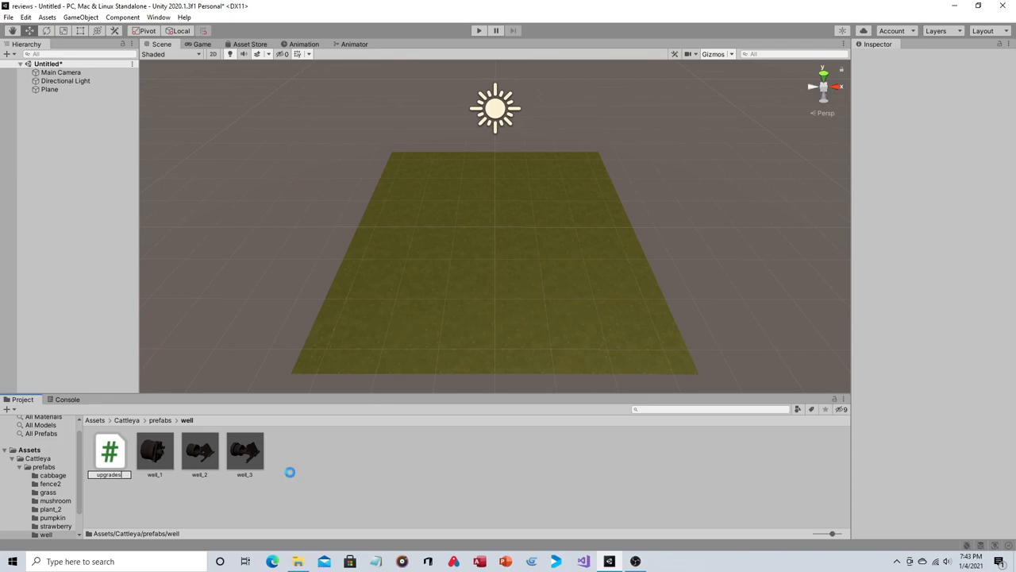
left_click(110, 451)
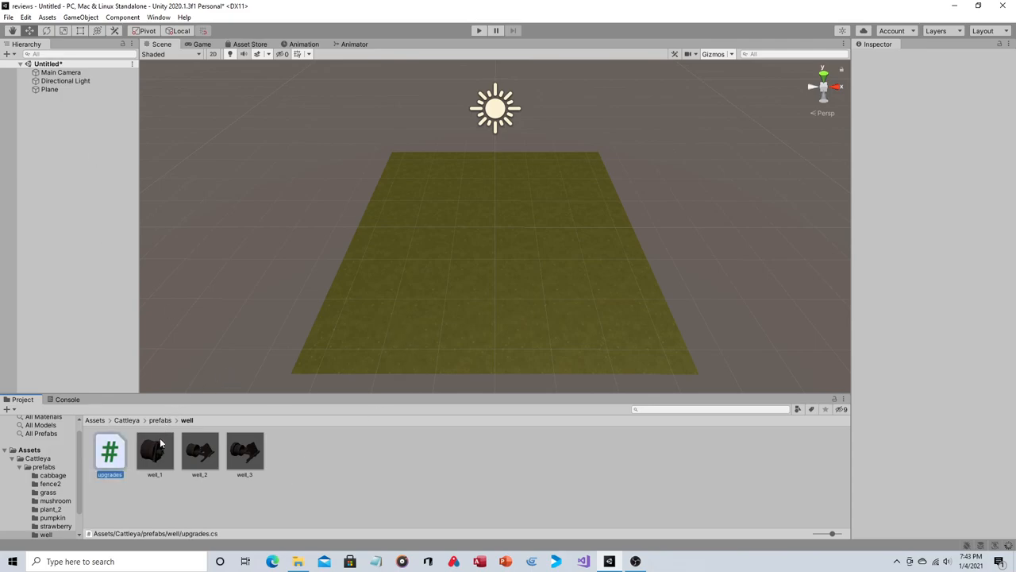
left_click(154, 450)
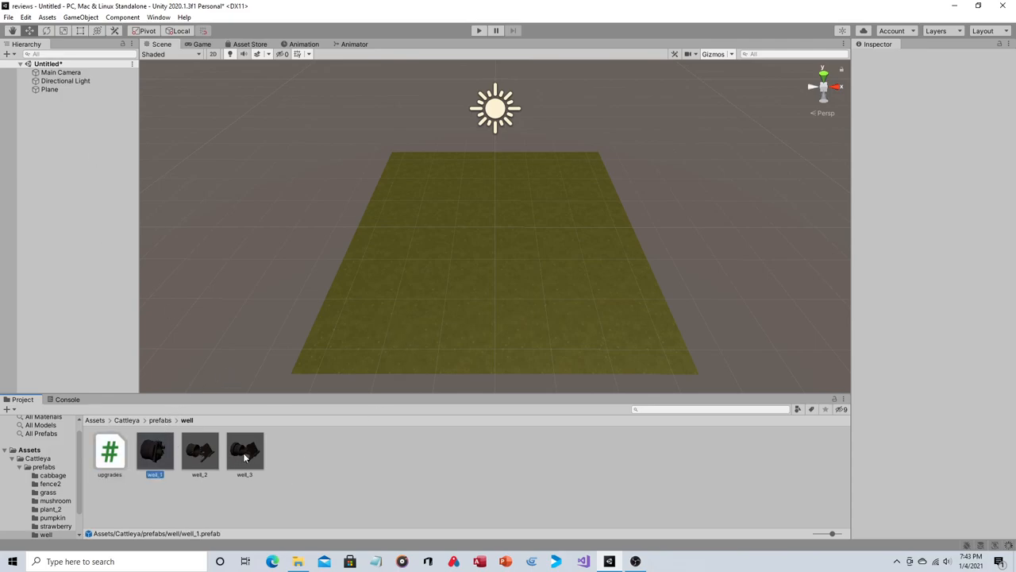
- Add a Box Collider and the upgrades script to the selected well prefabs
left_click(245, 451)
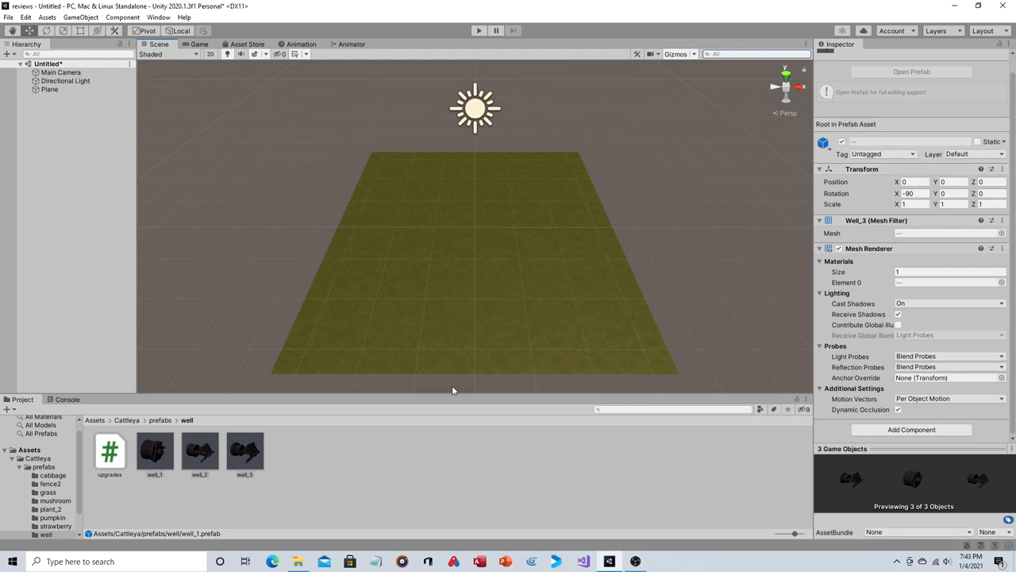
mouse_move(873, 437)
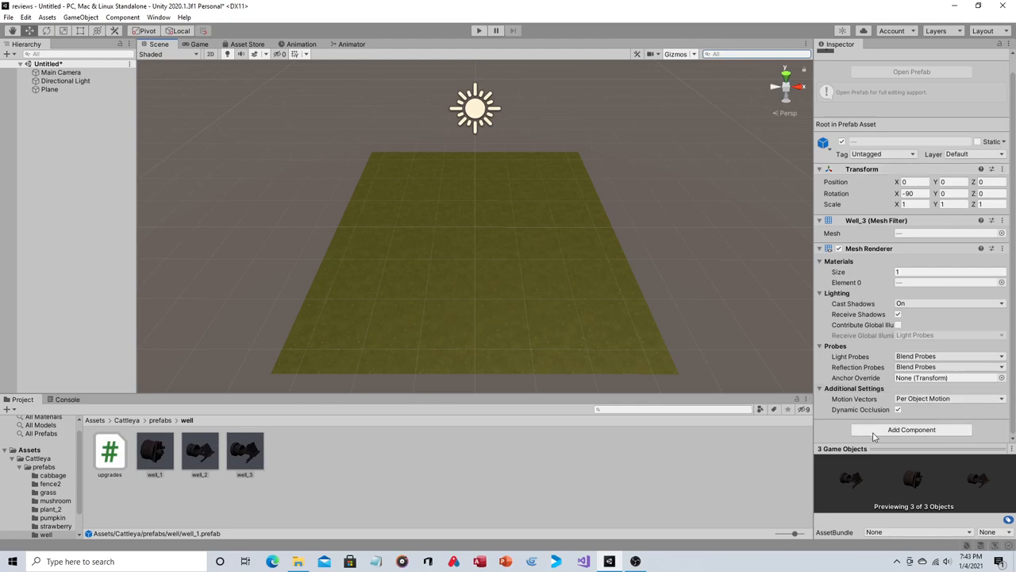
left_click(911, 429)
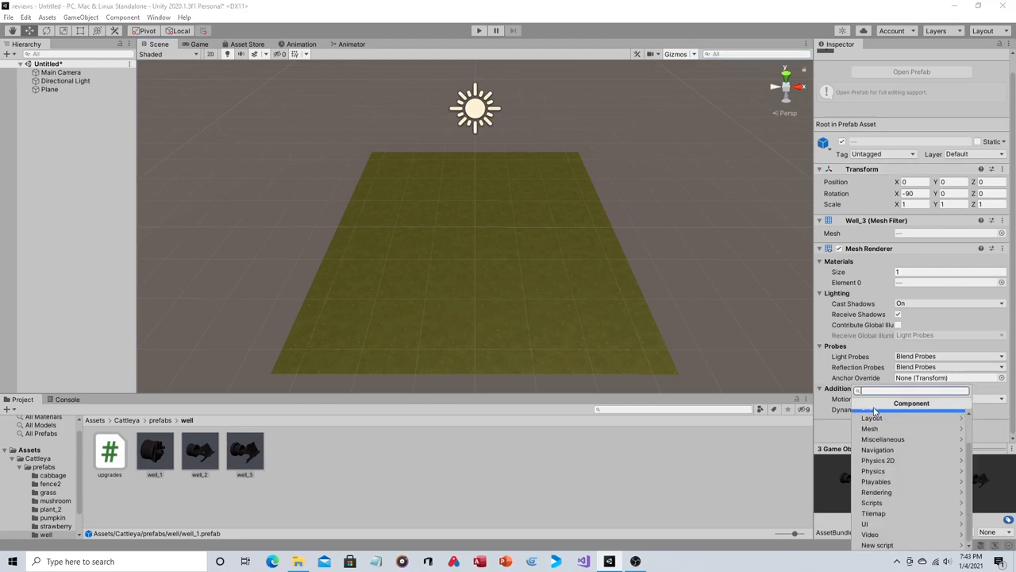
mouse_move(874, 513)
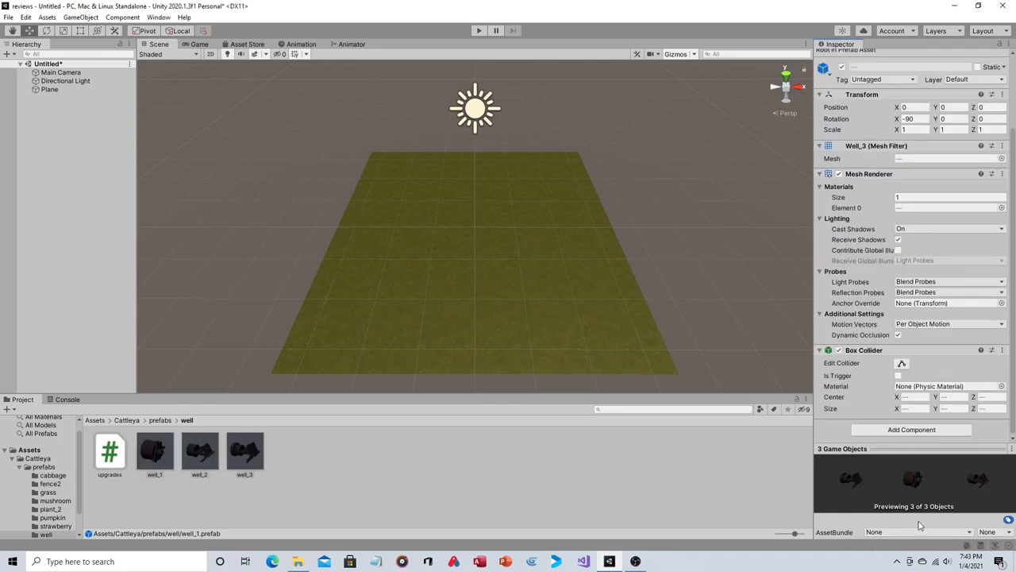
left_click(899, 375)
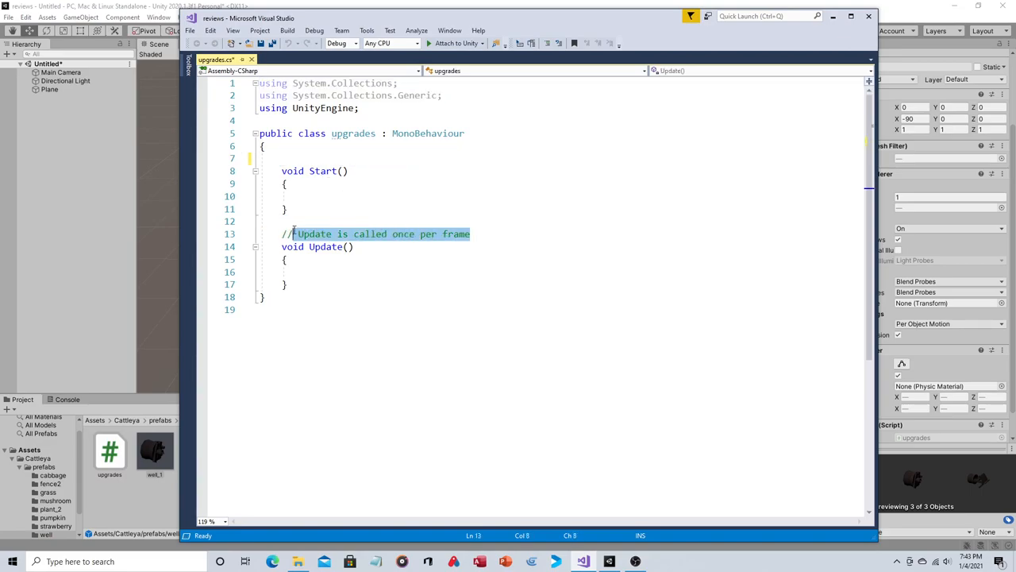
- Remove the Update comment, start an OnMouseDown method and declare public Transform nextUpgrade
key("Delete")
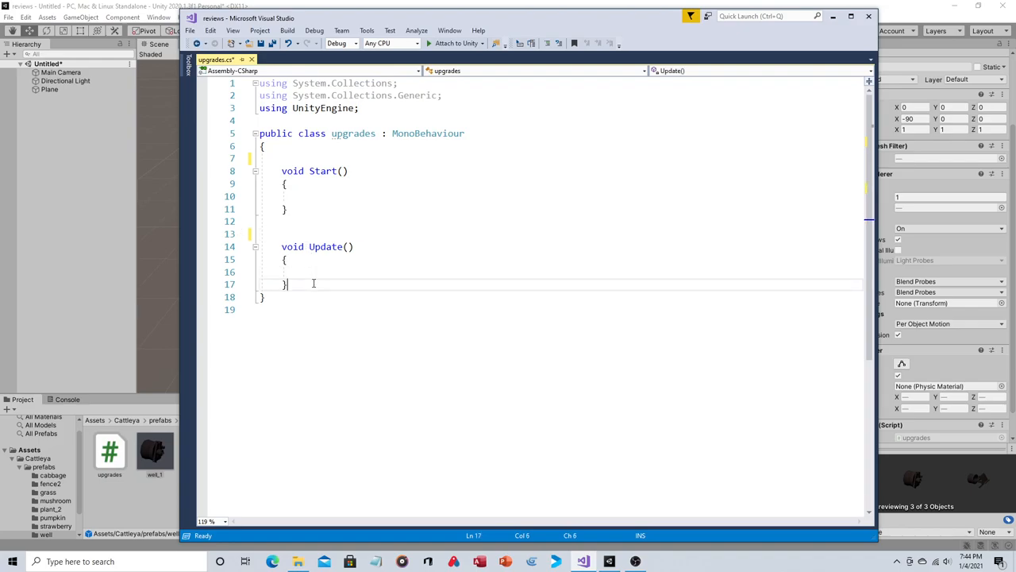
key("enter")
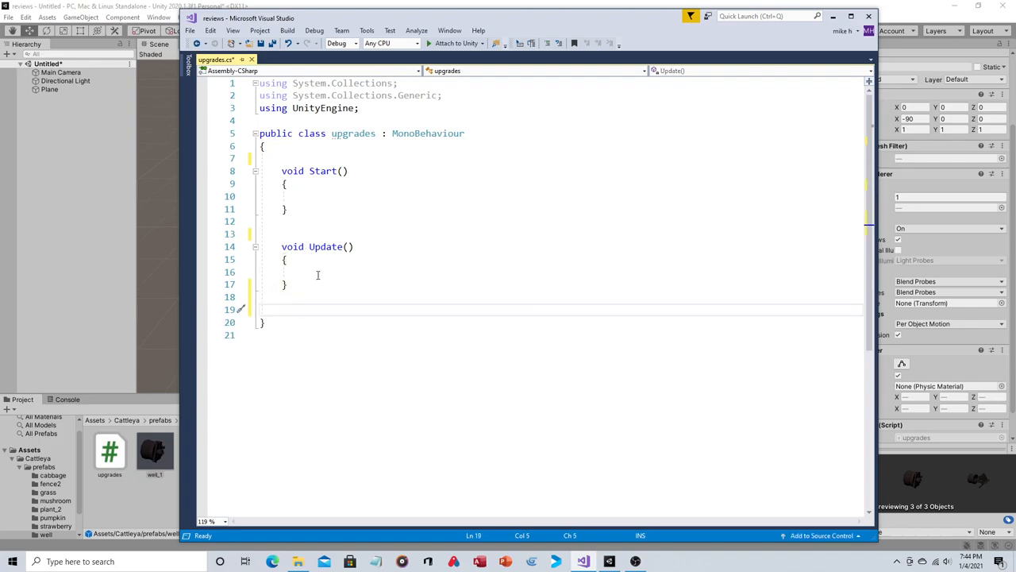
type("onmouse")
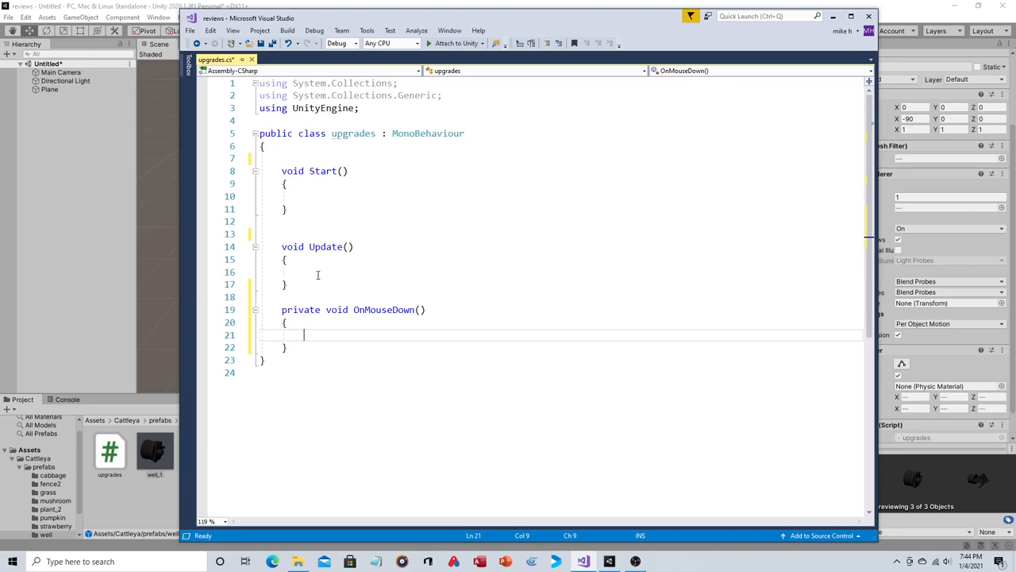
left_click(311, 154)
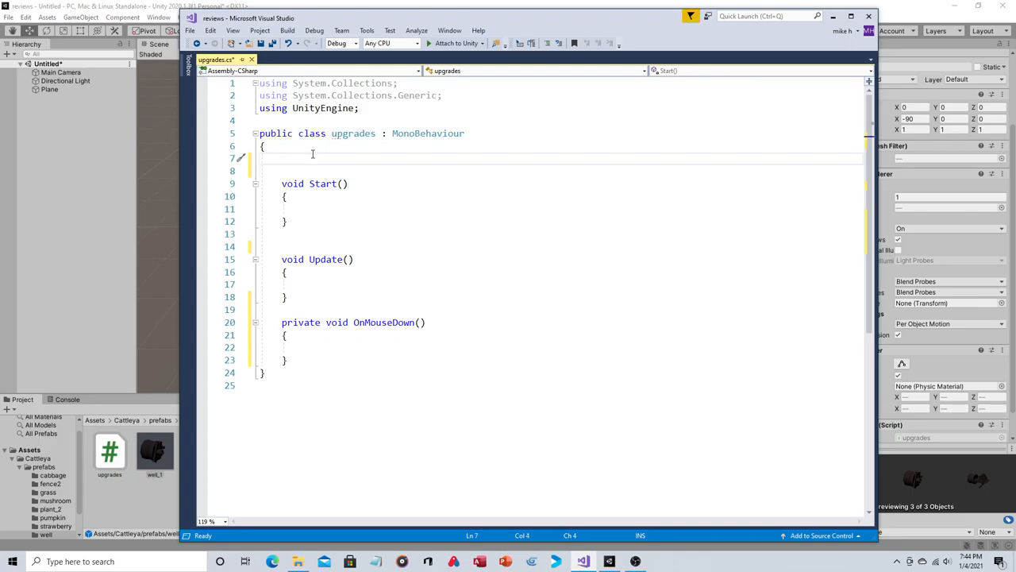
type("public Tra")
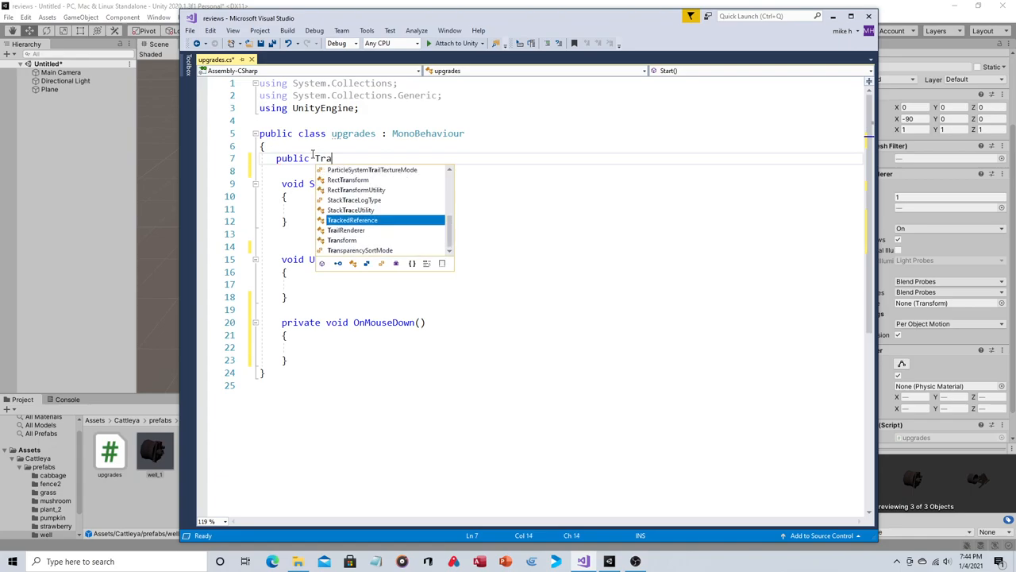
type("nsform")
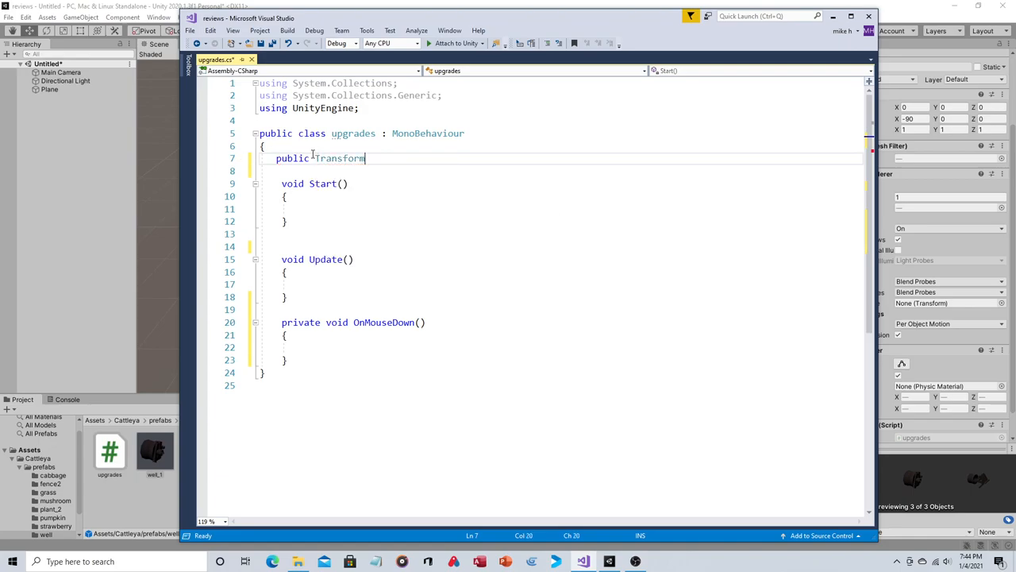
type("nextUp")
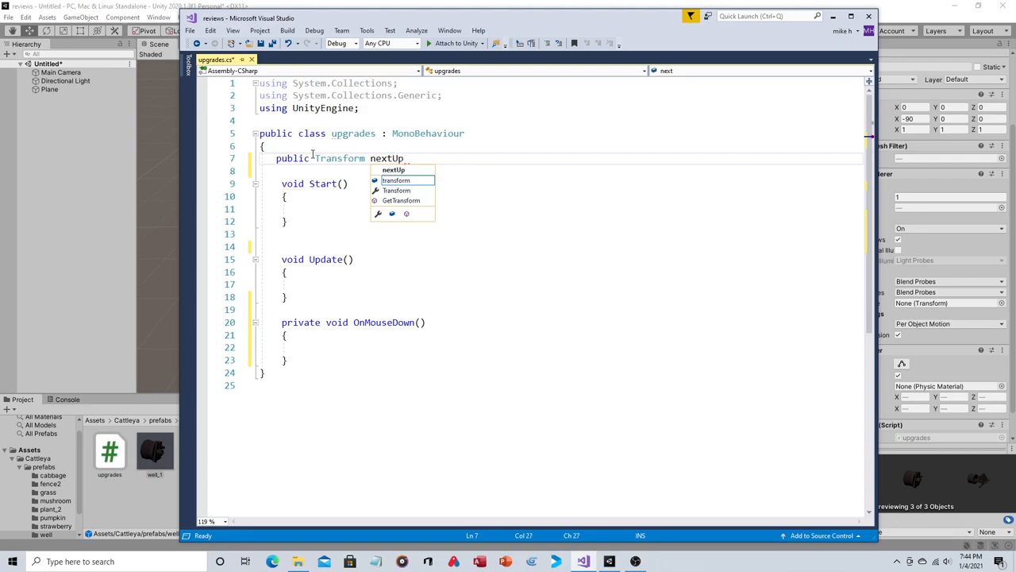
type("grade;")
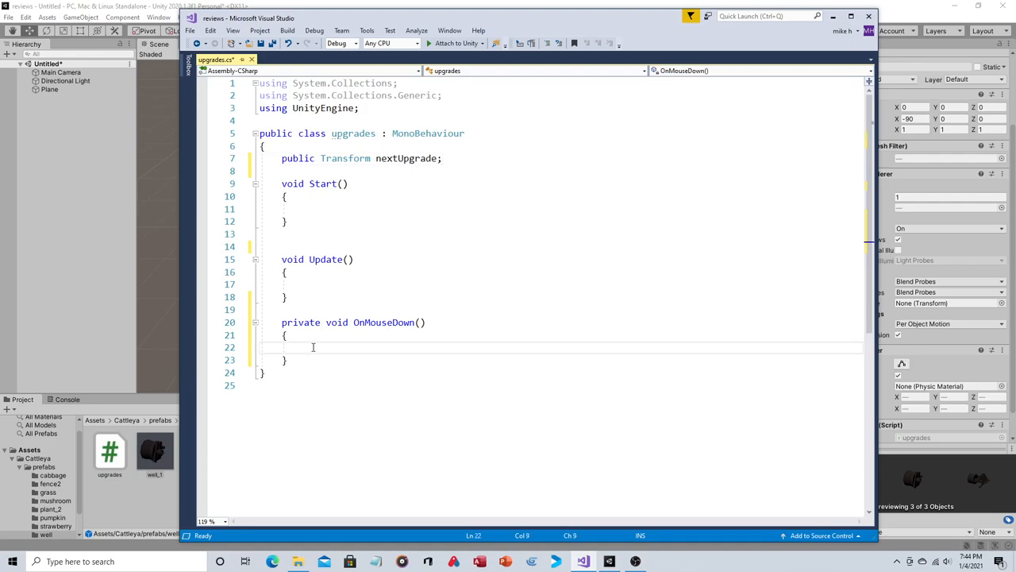
- Instantiate nextUpgrade at transform.position and transform.rotation in OnMouseDown, and save
type("inst")
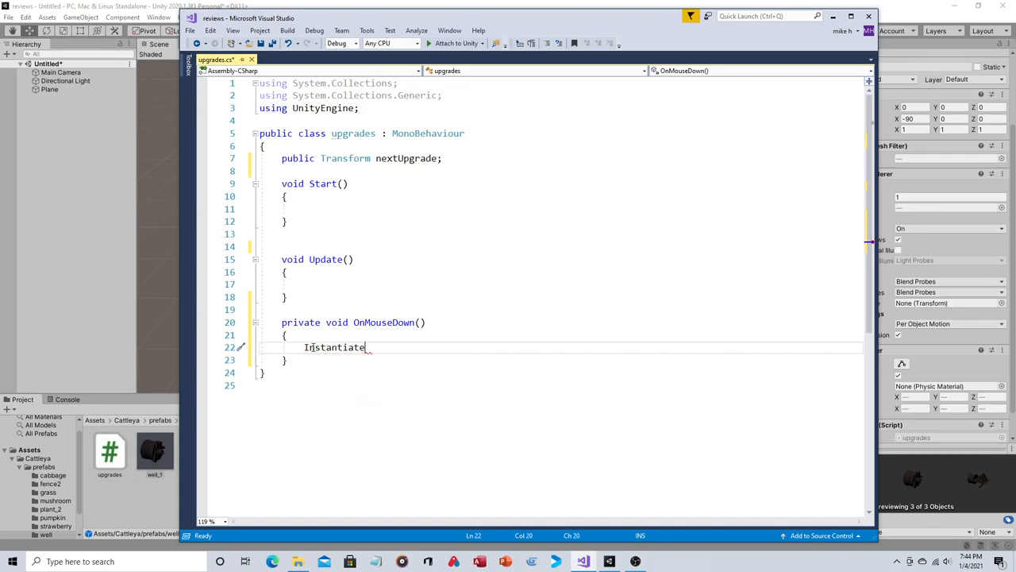
type("(nextUpgrade,")
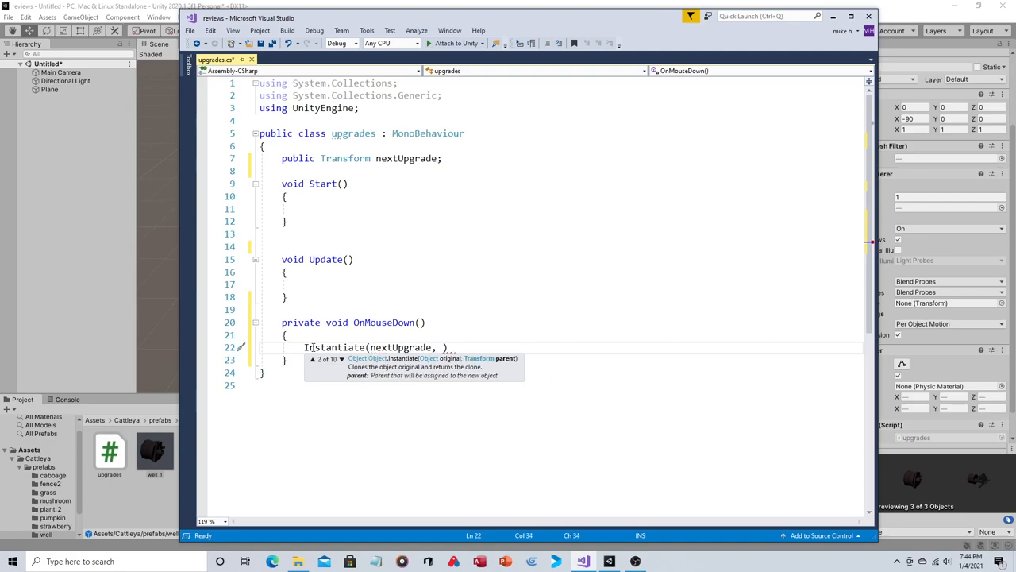
type("transform.position")
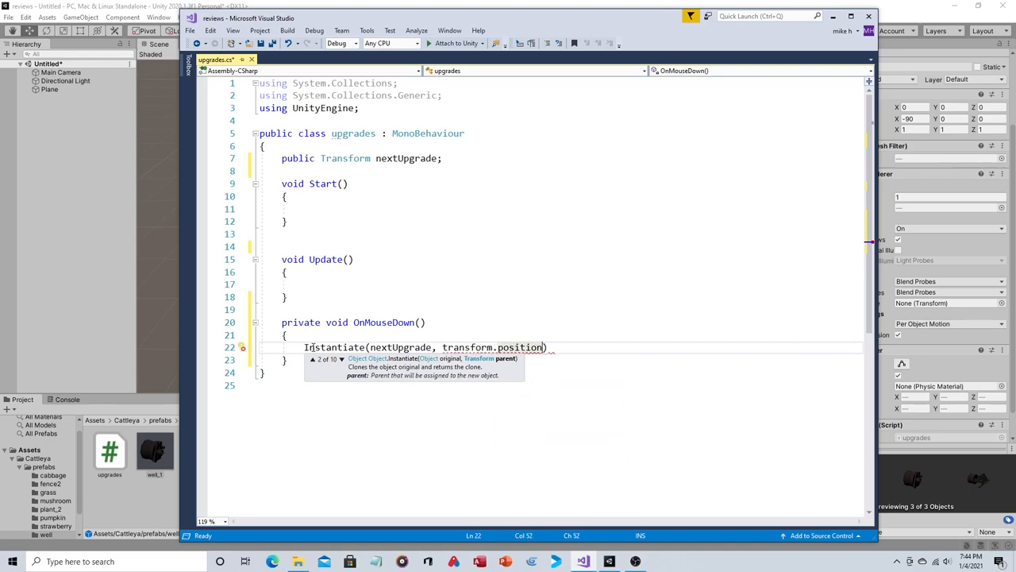
type(",")
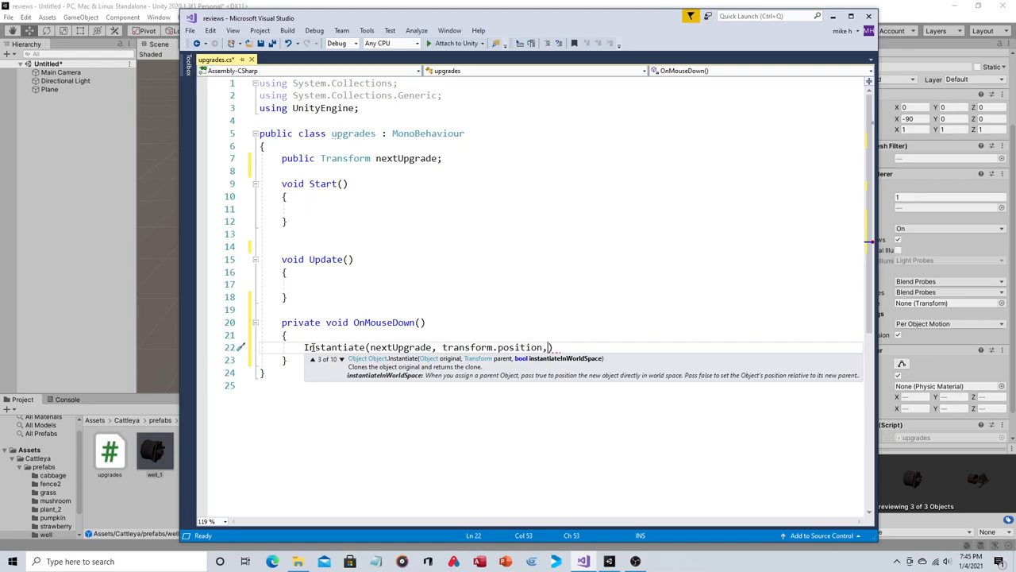
type("transform.")
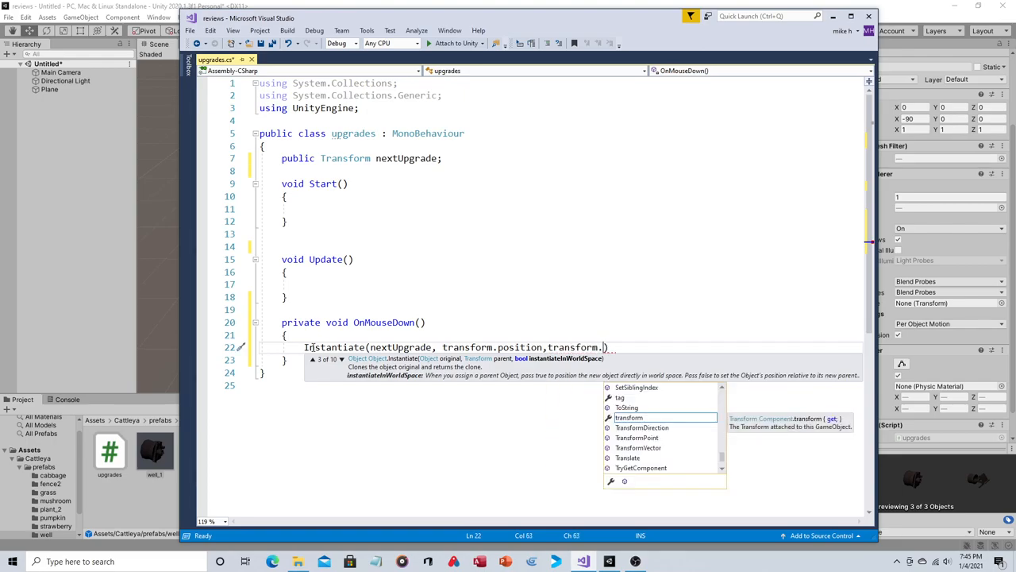
type("rotation")
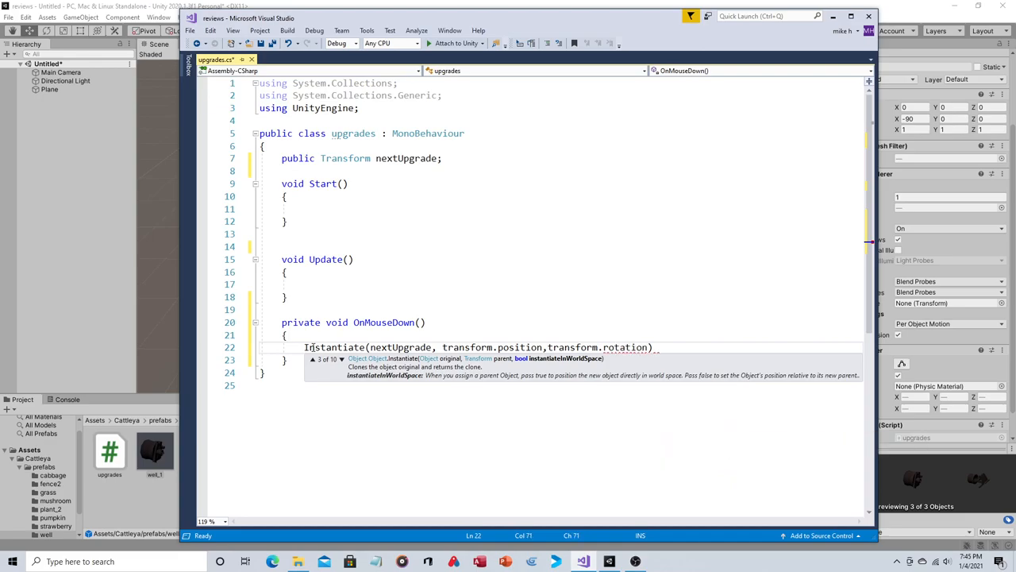
type(");")
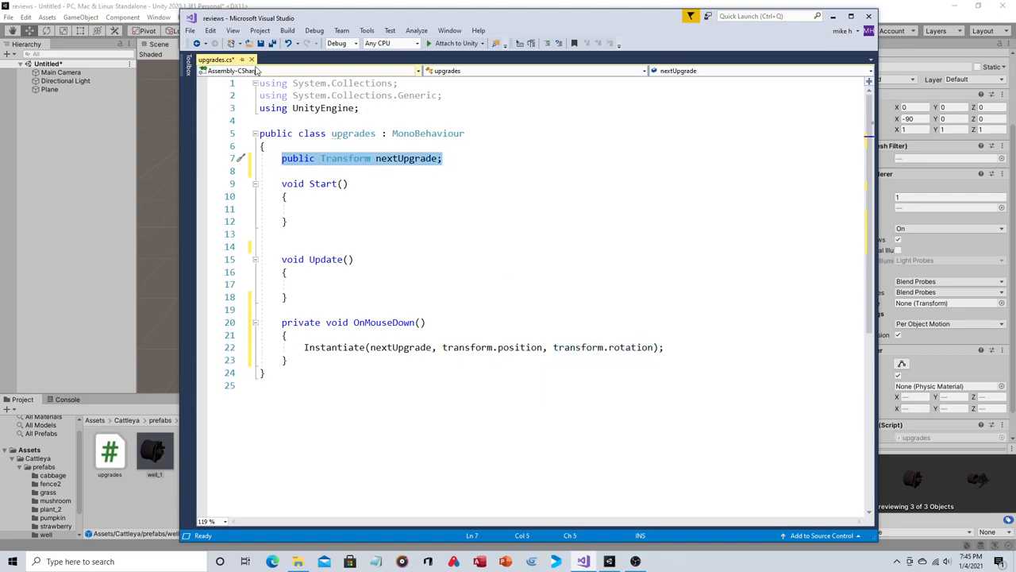
key("ctrl+s")
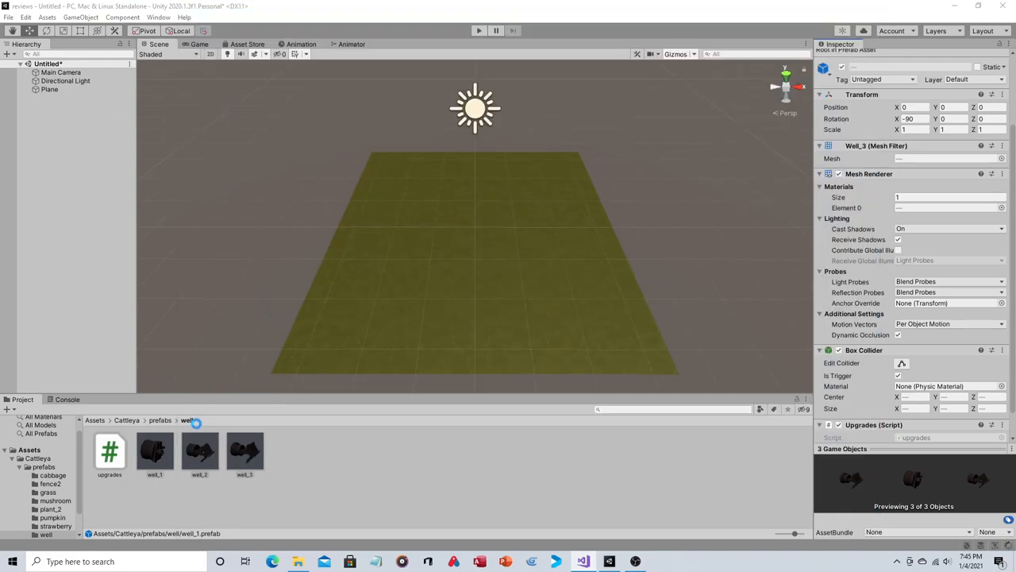
- Fill each well prefab's Next Upgrade slot with the next well prefab
left_click(154, 450)
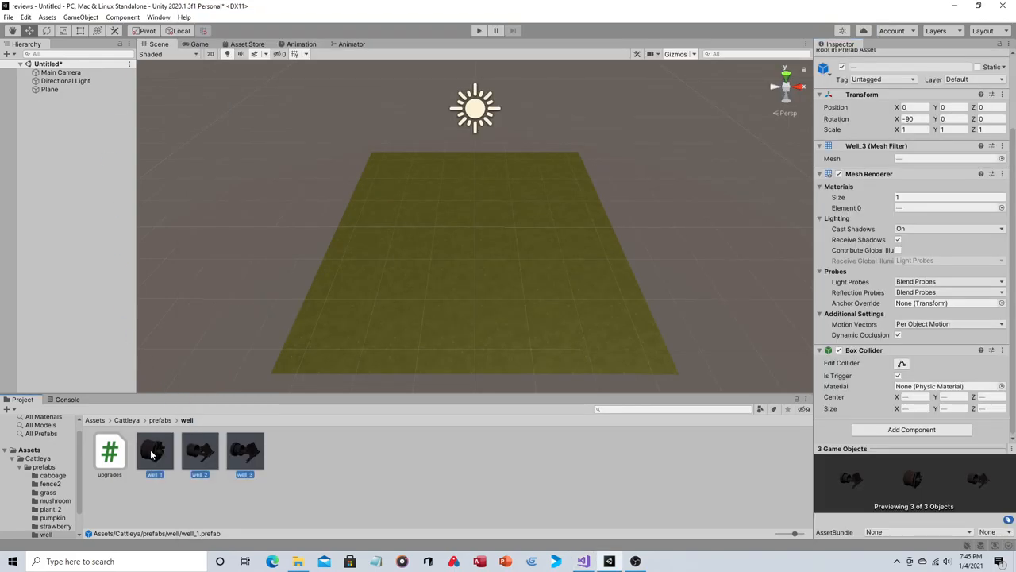
left_click(156, 451)
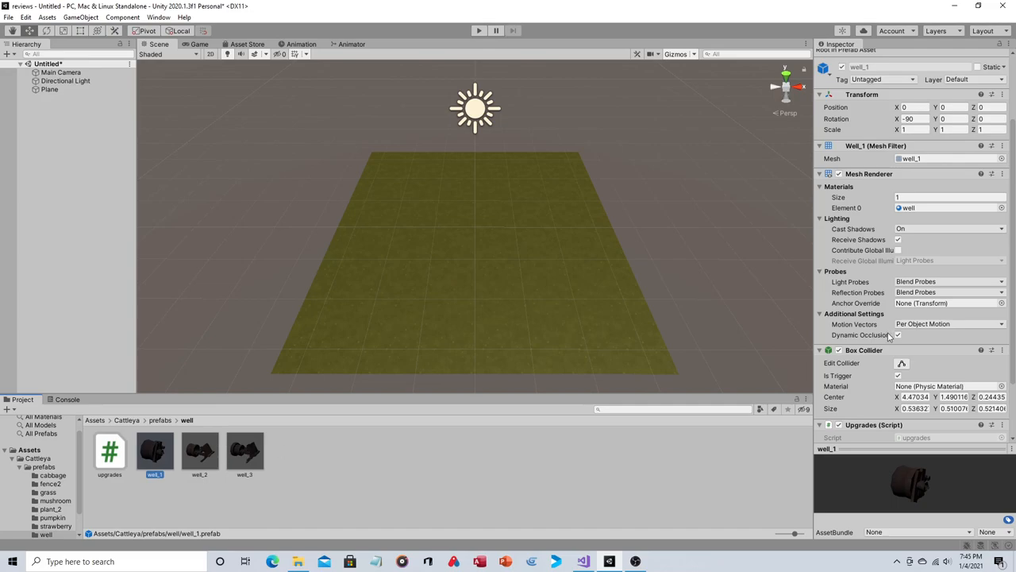
scroll("down", 3)
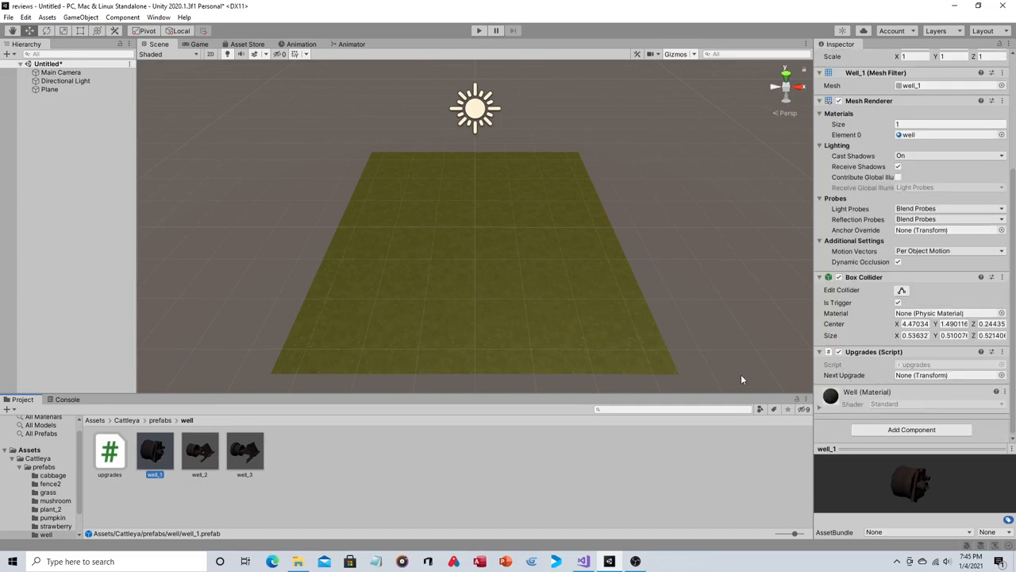
left_click(945, 375)
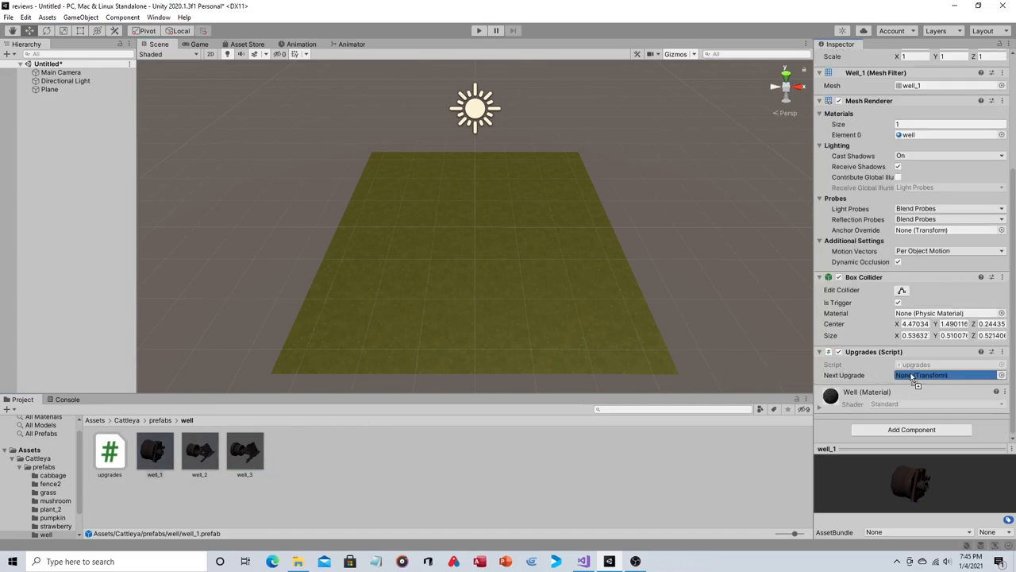
left_click(200, 450)
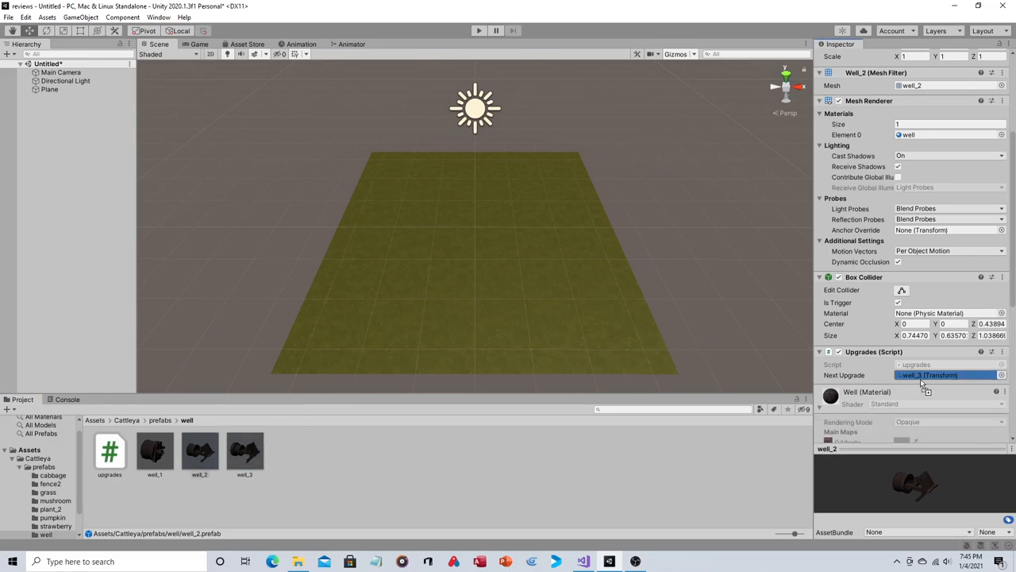
left_click(245, 451)
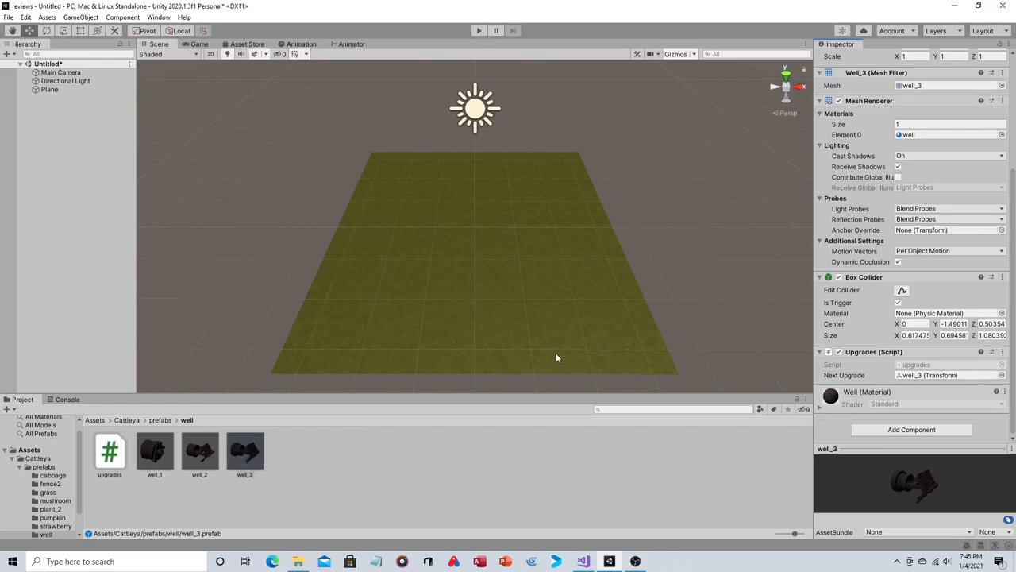
mouse_move(168, 213)
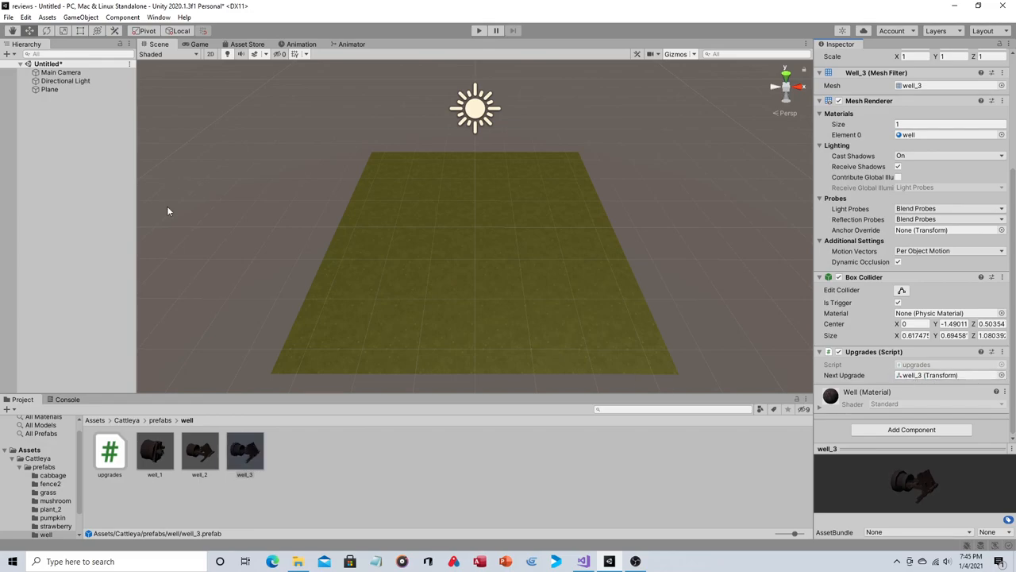
mouse_move(155, 419)
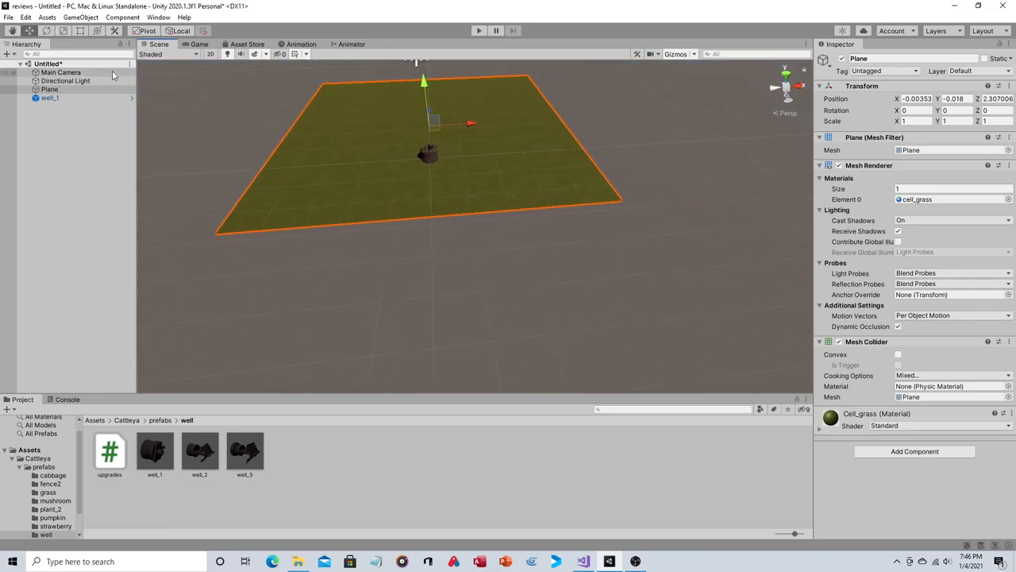
- Select the Main Camera to frame the well_1 instance on the plane
left_click(61, 73)
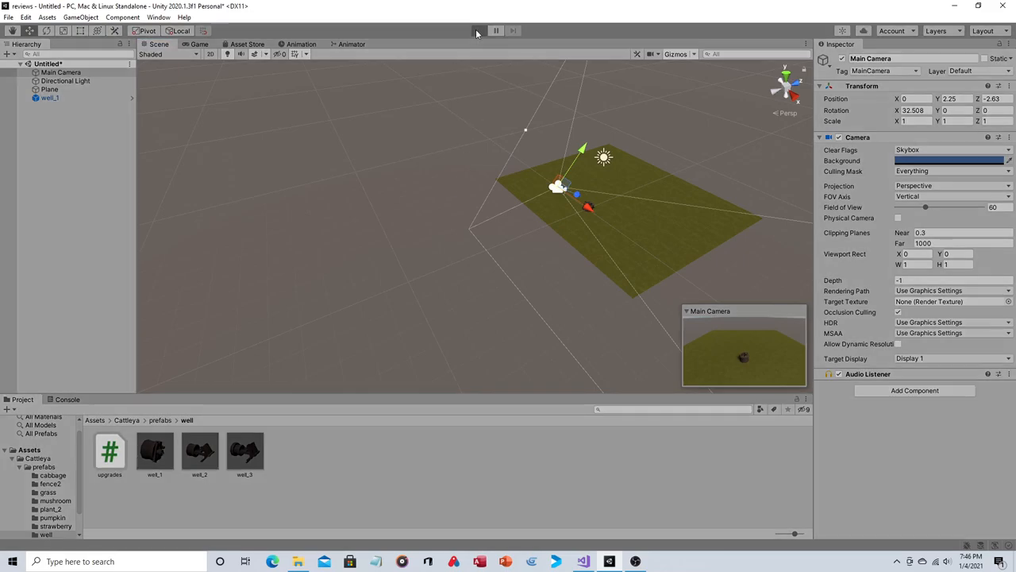
- Test clicking the well in play mode, then reopen the upgrades script
left_click(478, 30)
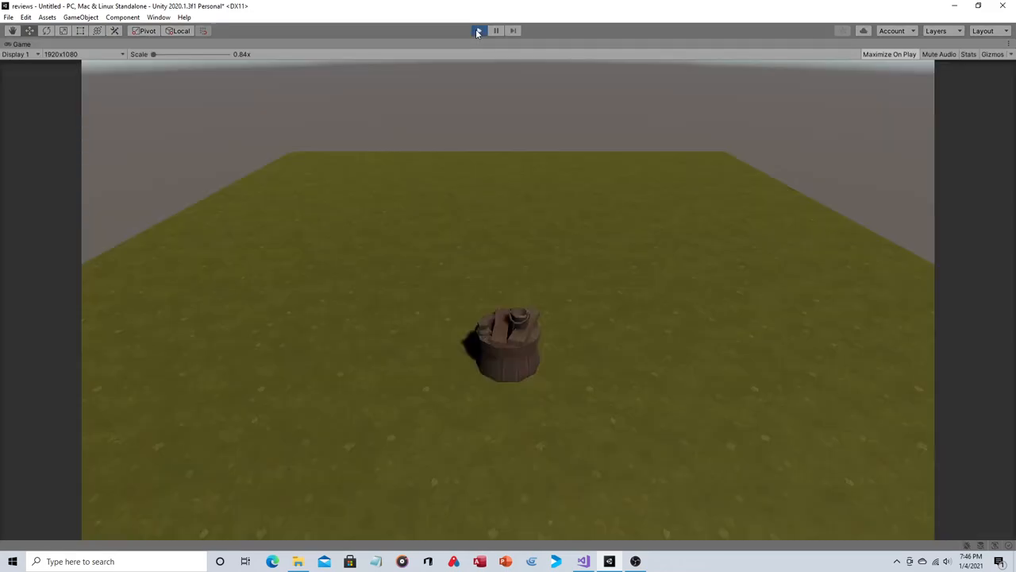
left_click(478, 30)
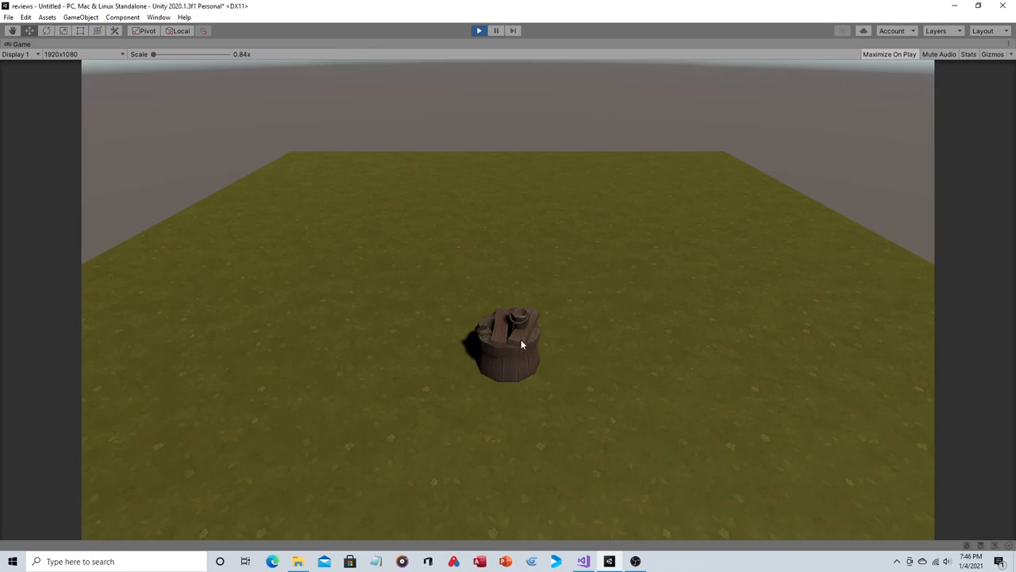
mouse_move(507, 341)
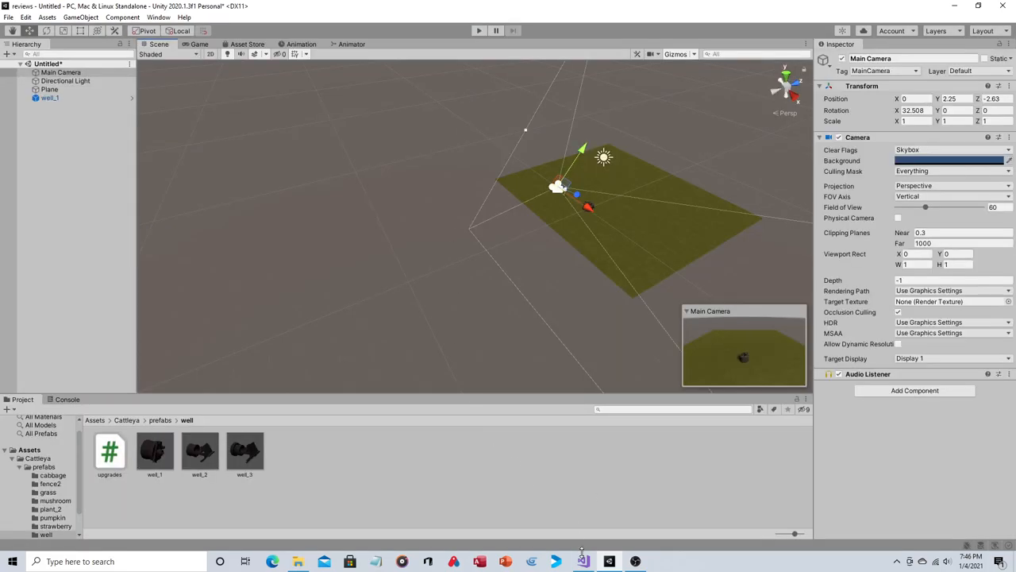
left_click(581, 562)
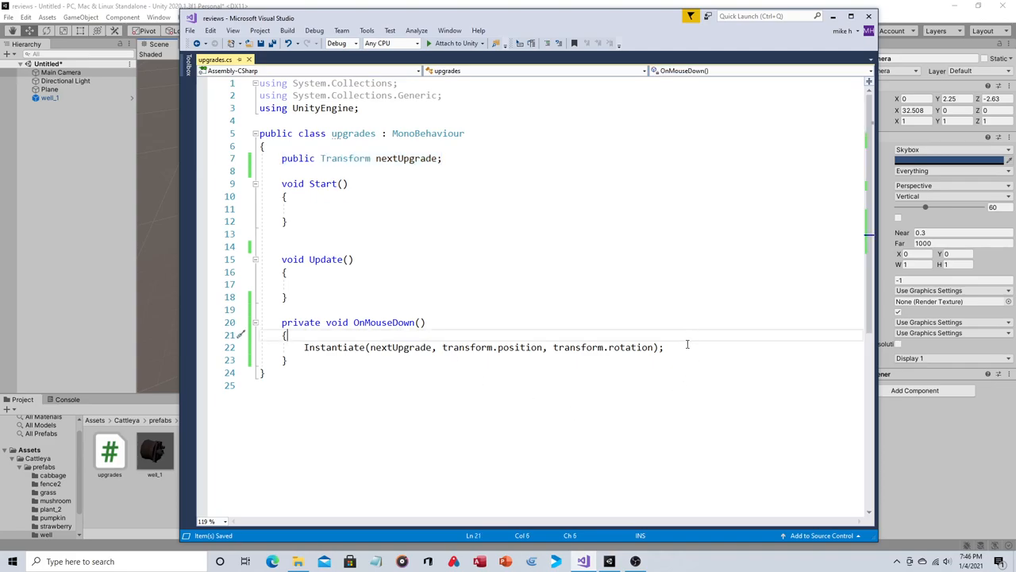
- Add Destroy(gameObject); after the Instantiate call in OnMouseDown
type("des")
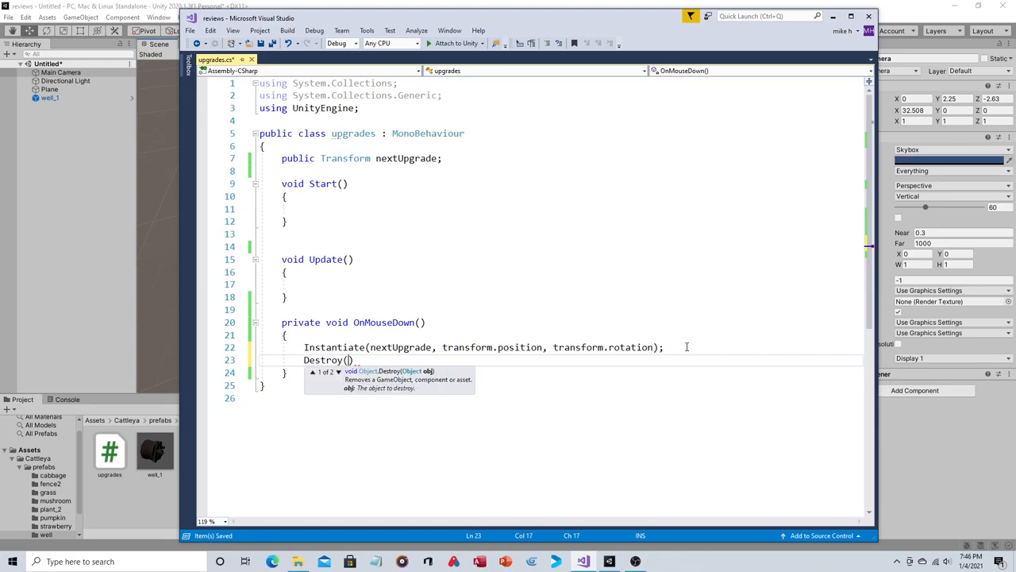
type("ga")
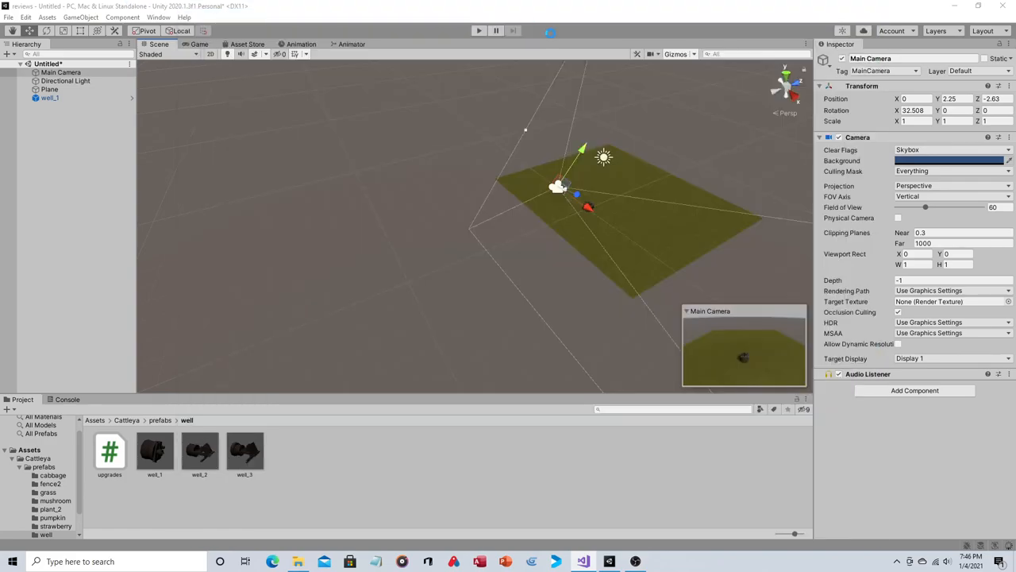
mouse_move(479, 30)
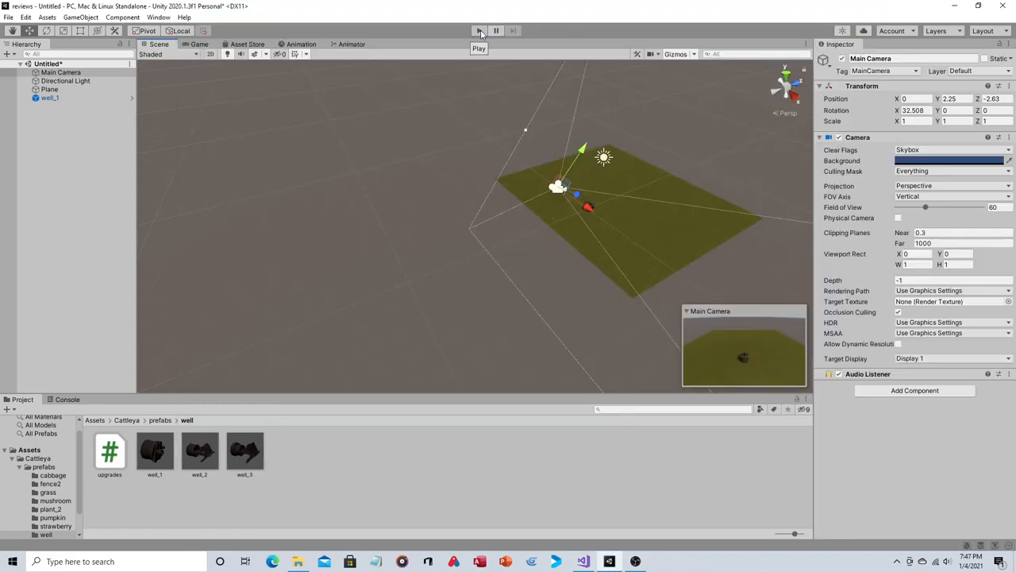
left_click(478, 31)
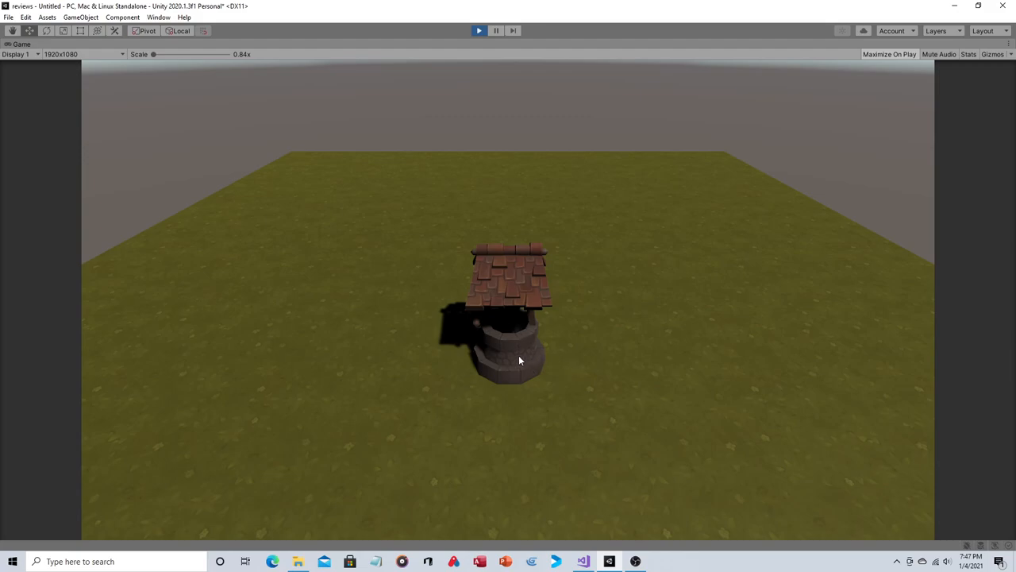
mouse_move(536, 381)
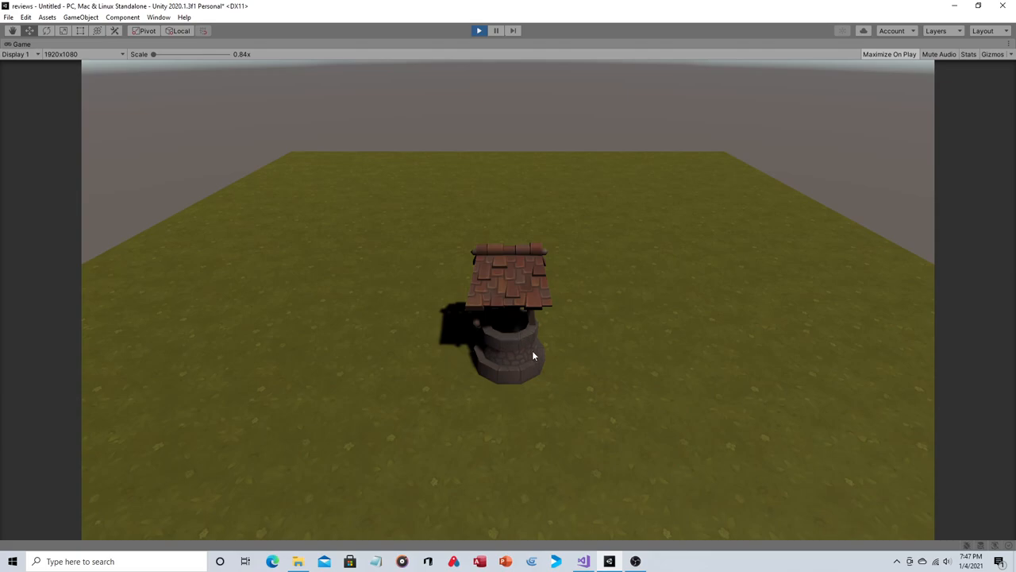
mouse_move(511, 364)
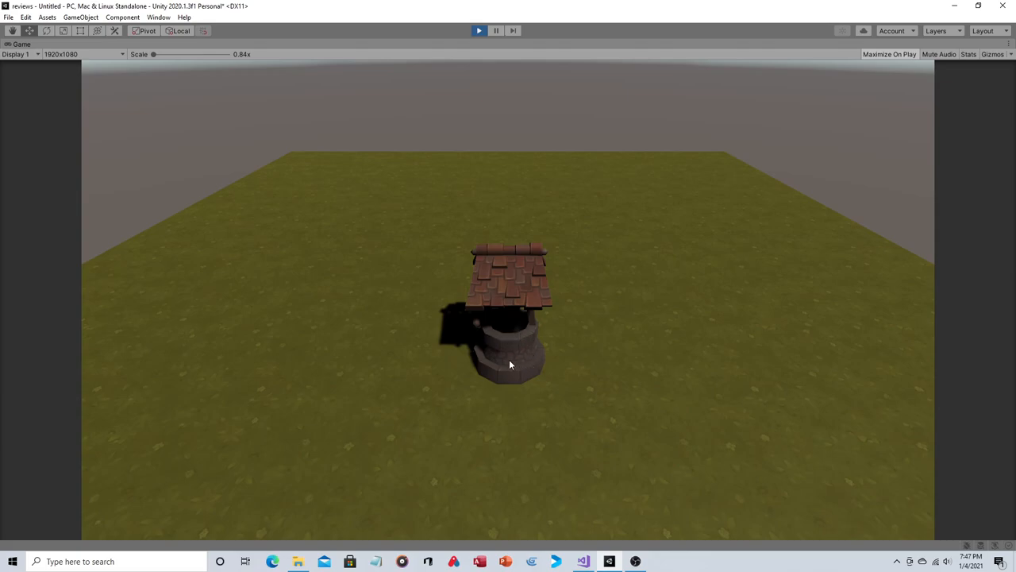
mouse_move(702, 362)
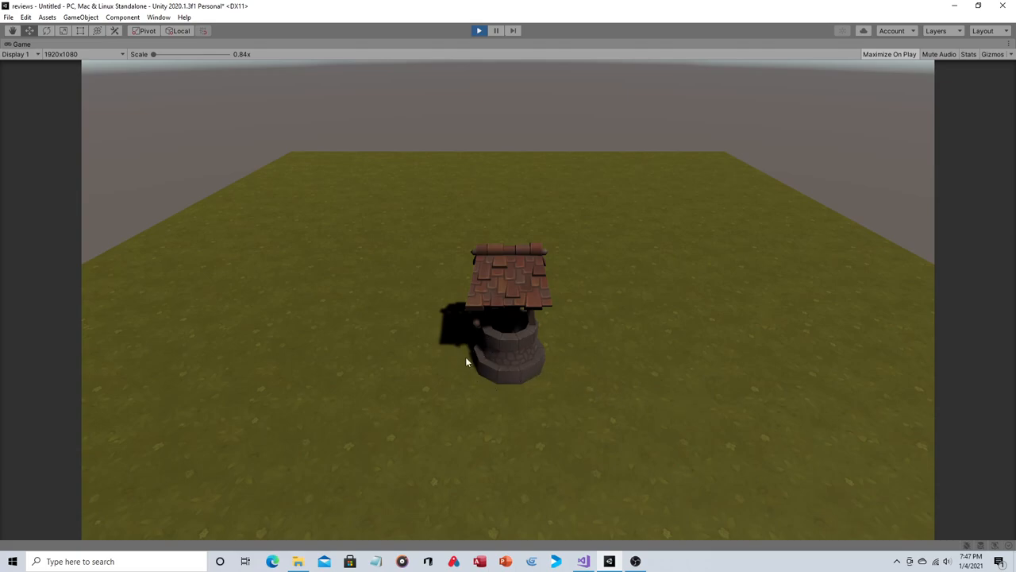
mouse_move(492, 383)
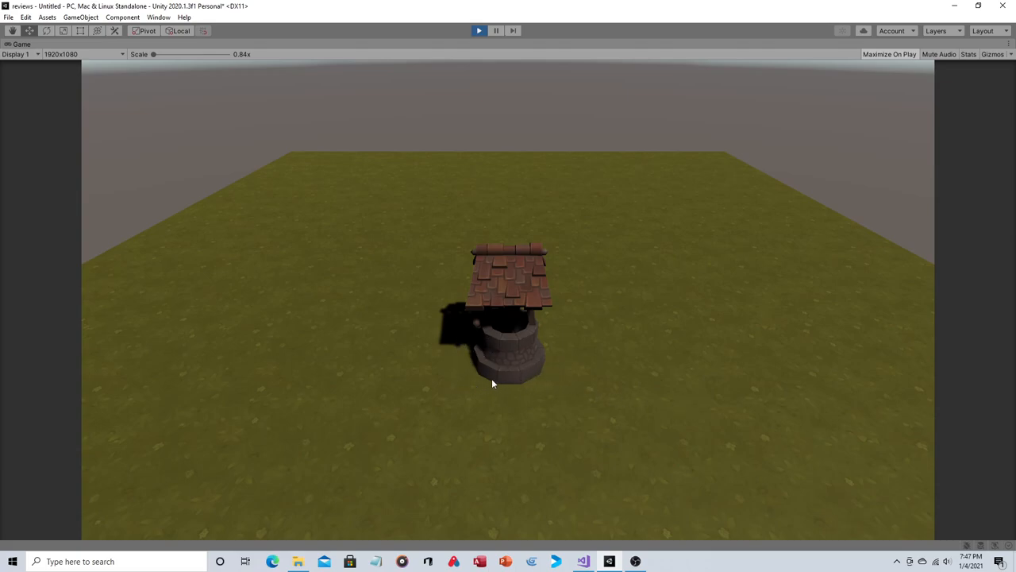
mouse_move(611, 394)
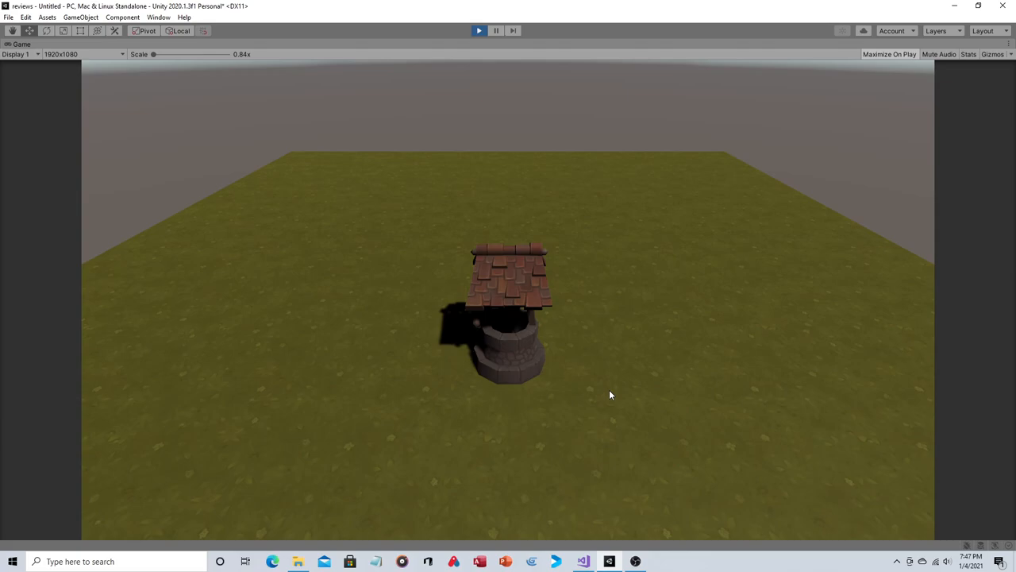
mouse_move(473, 359)
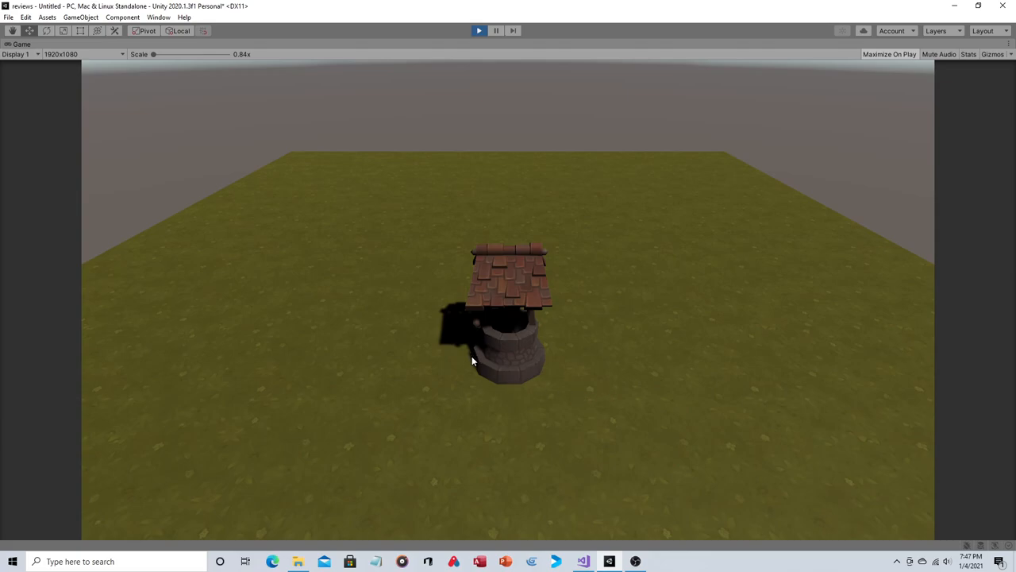
mouse_move(543, 340)
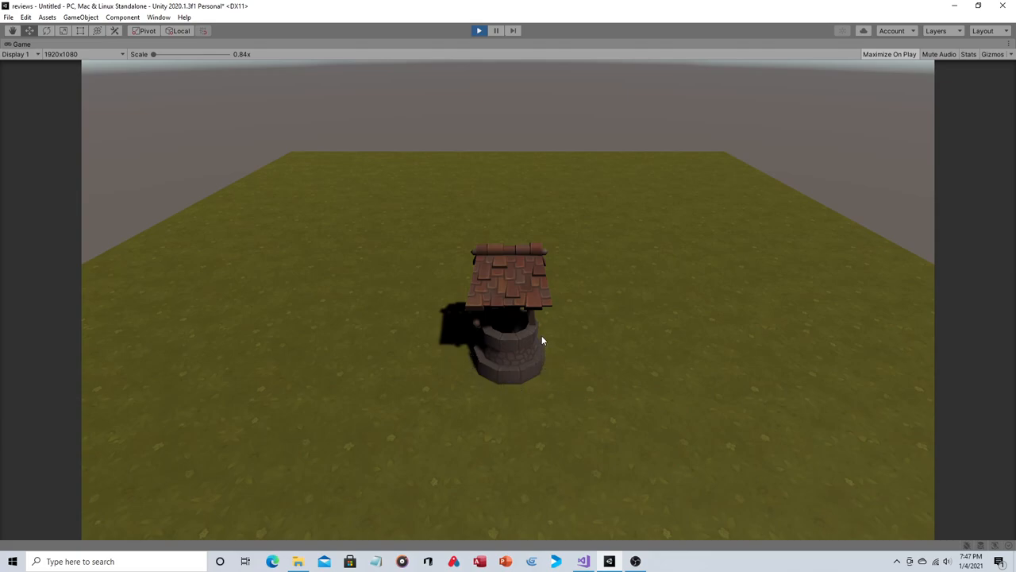
mouse_move(474, 29)
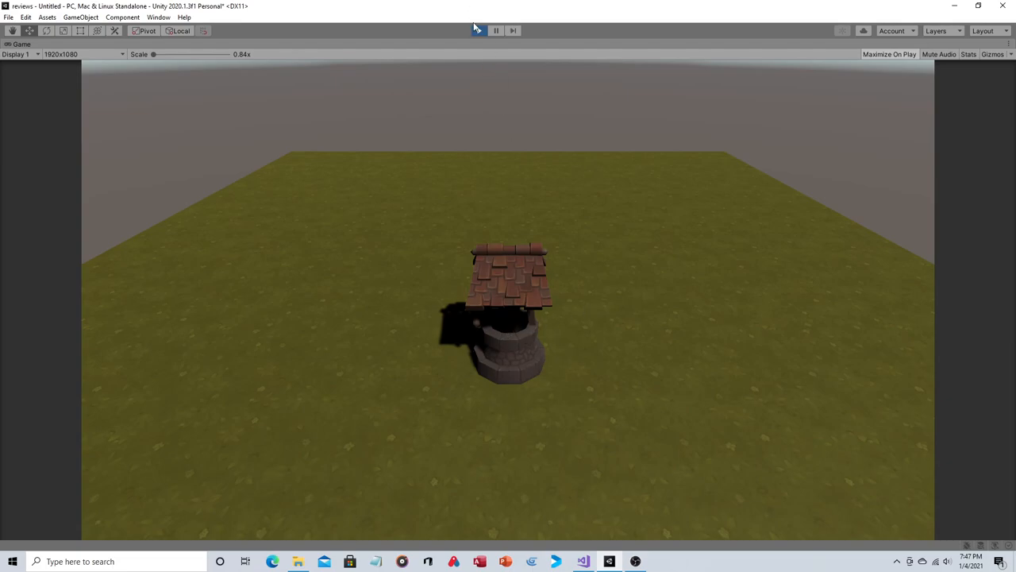
left_click(478, 30)
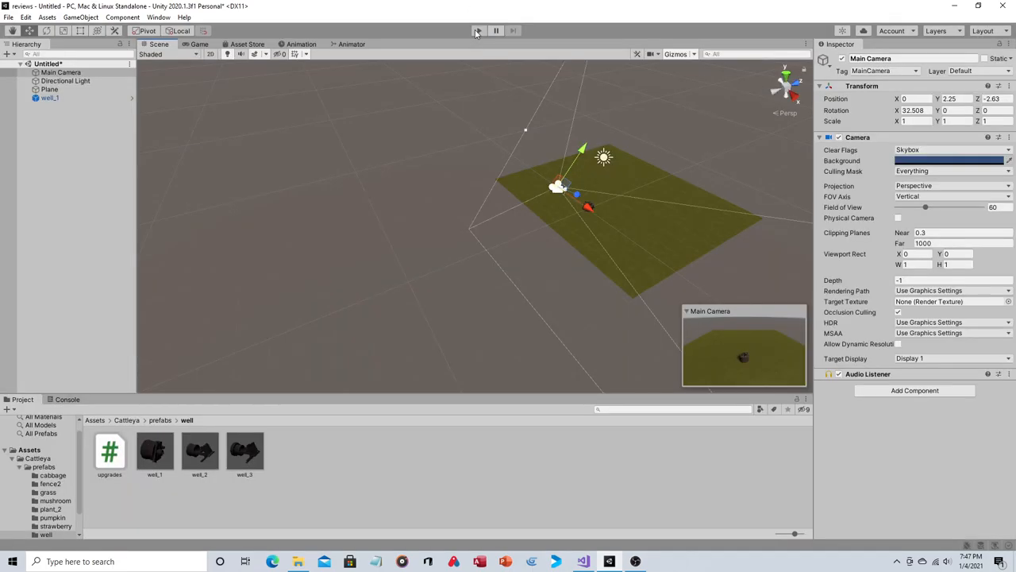
left_click(478, 31)
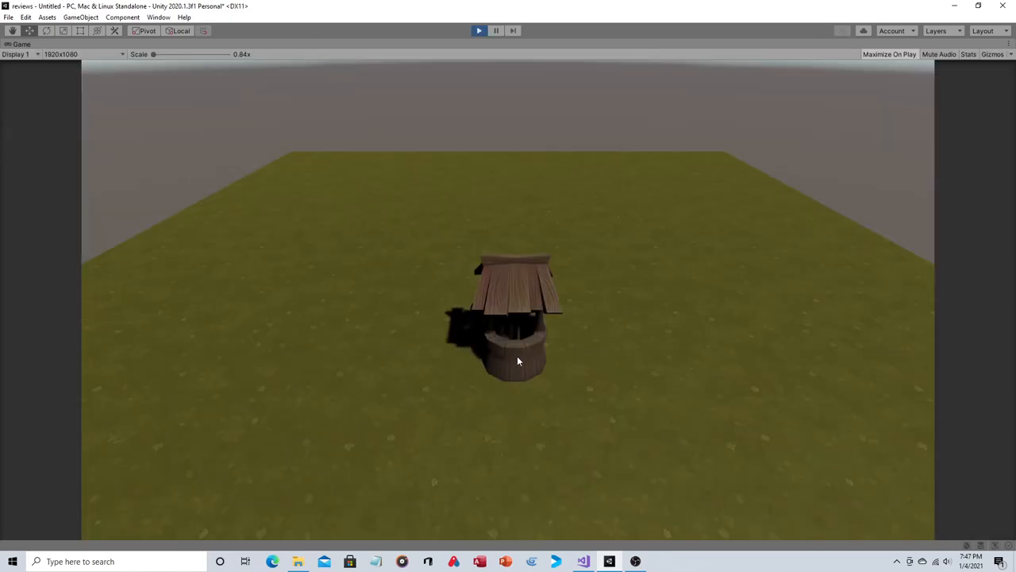
left_click(479, 31)
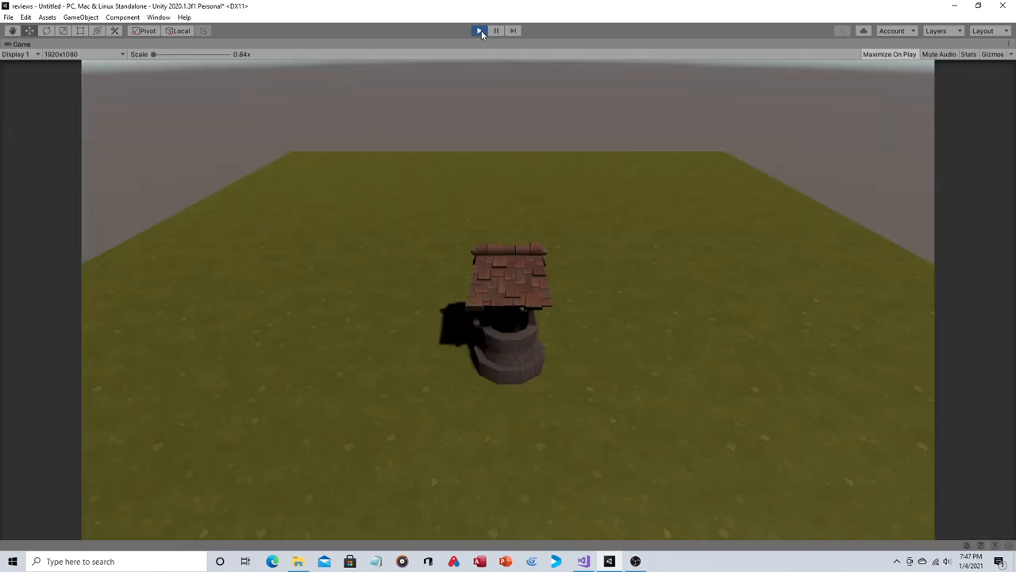
left_click(480, 31)
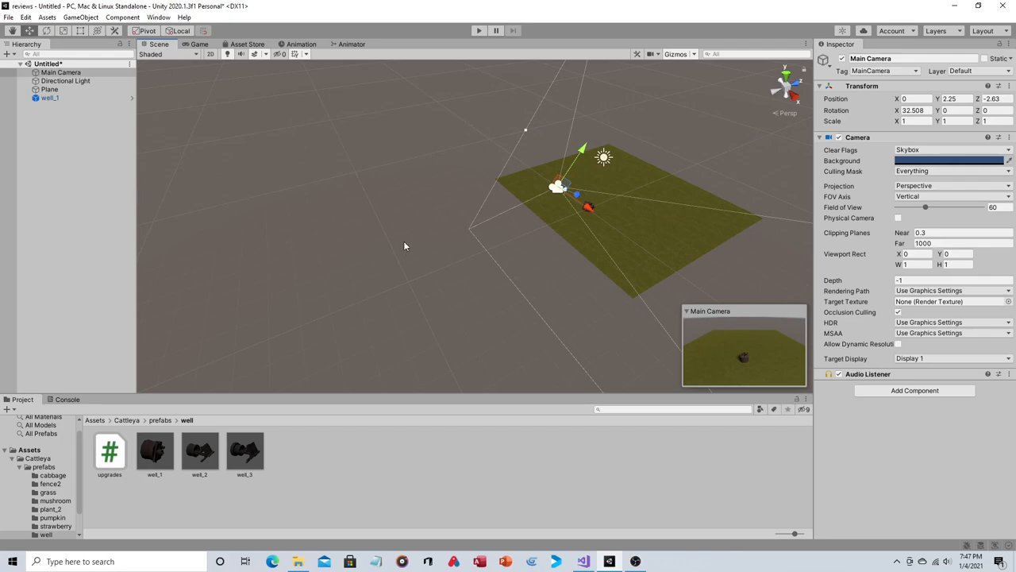
mouse_move(343, 286)
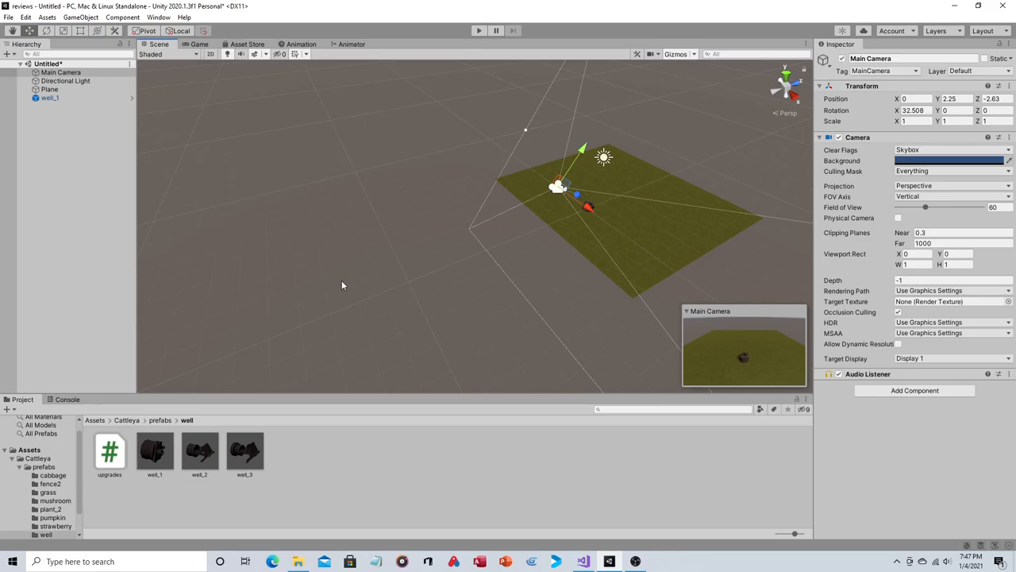
mouse_move(324, 314)
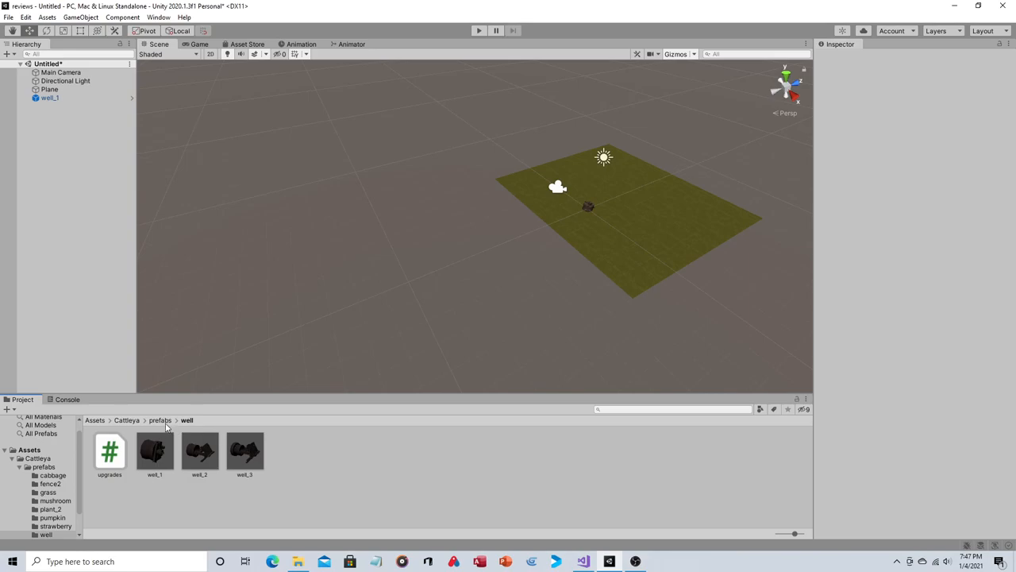
- Browse from Cattleya into prefabs > cabbage, showing cabbage_1 through cabbage_4
left_click(127, 419)
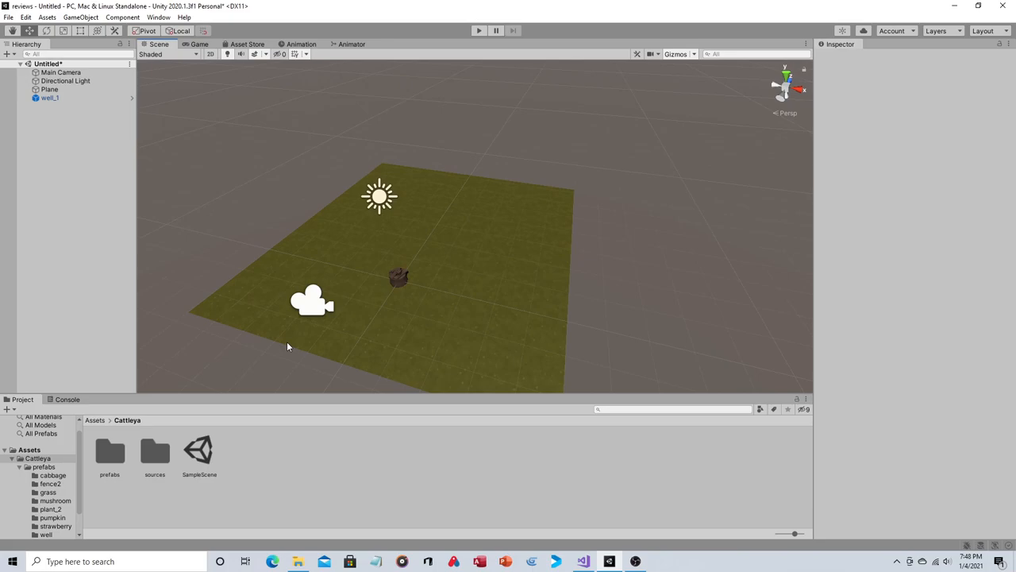
left_click(110, 452)
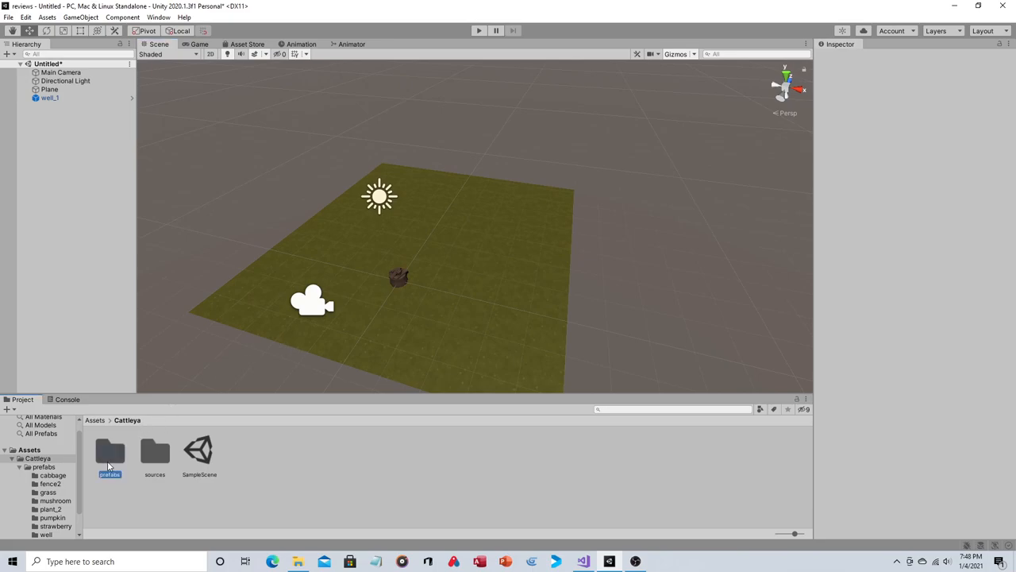
double_click(110, 452)
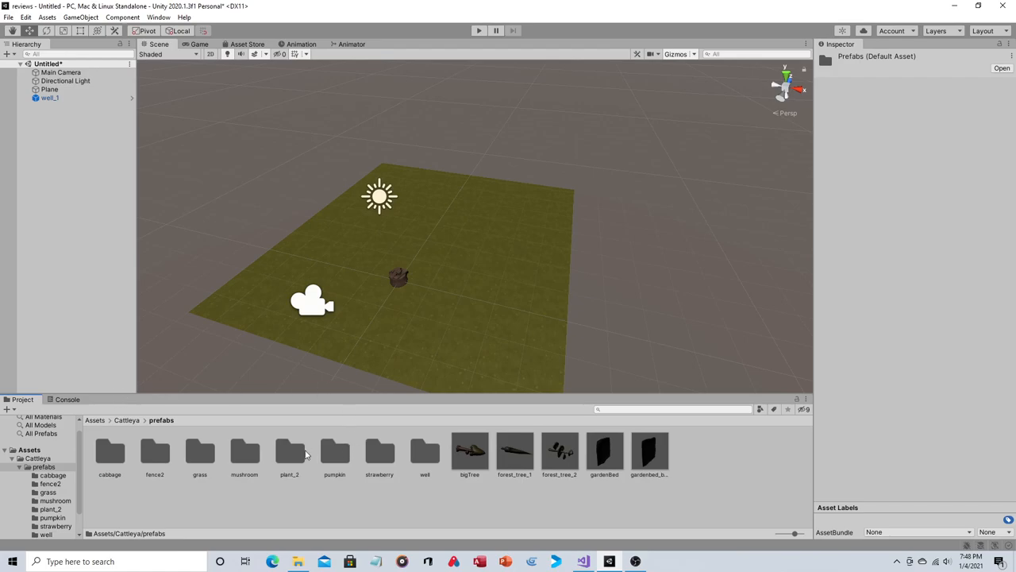
double_click(109, 451)
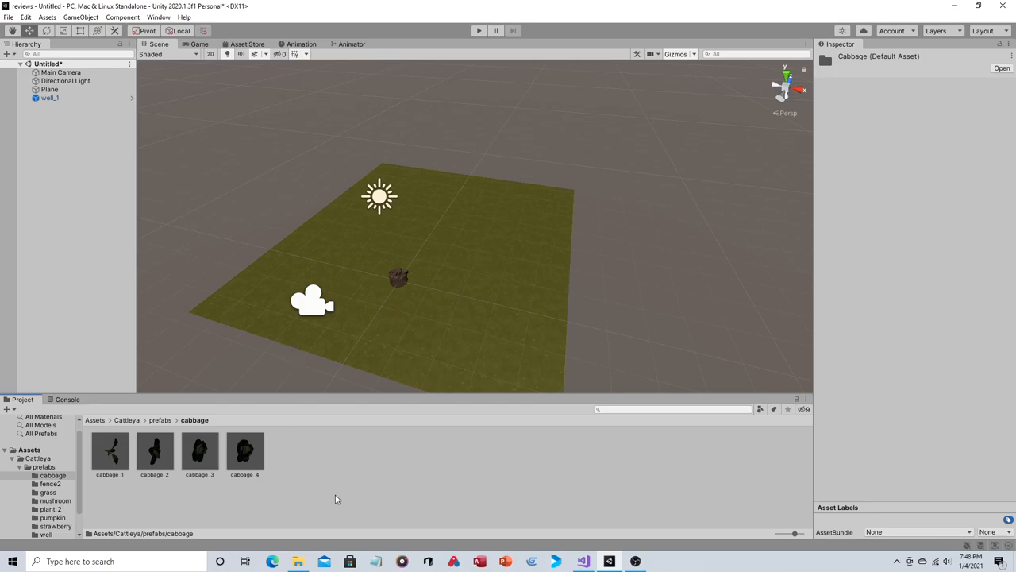
- Create a C# script named grow in the cabbage folder and select the cabbage prefabs to attach it
right_click(379, 188)
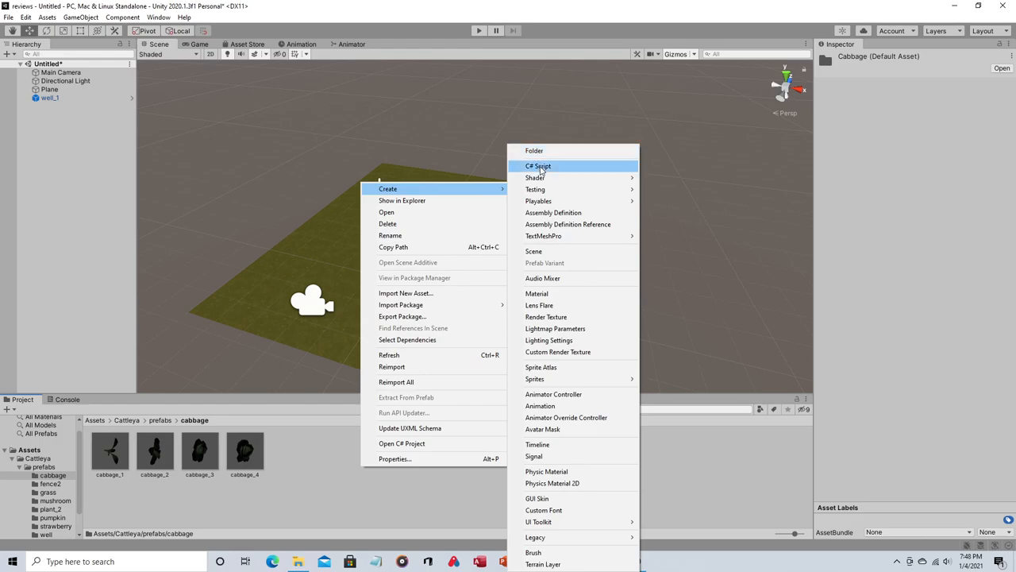
left_click(538, 167)
type("grow")
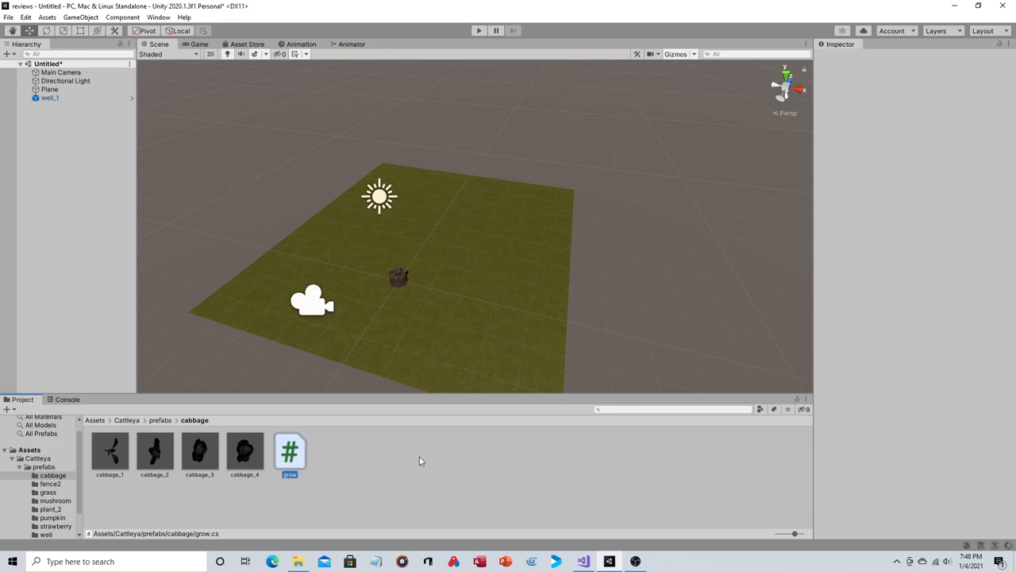
left_click(289, 451)
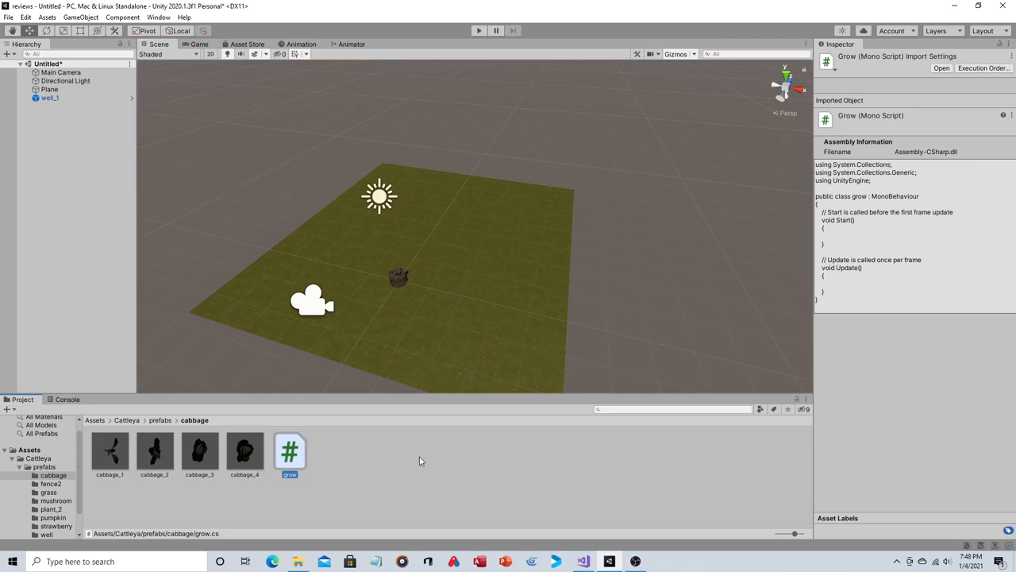
left_click(109, 451)
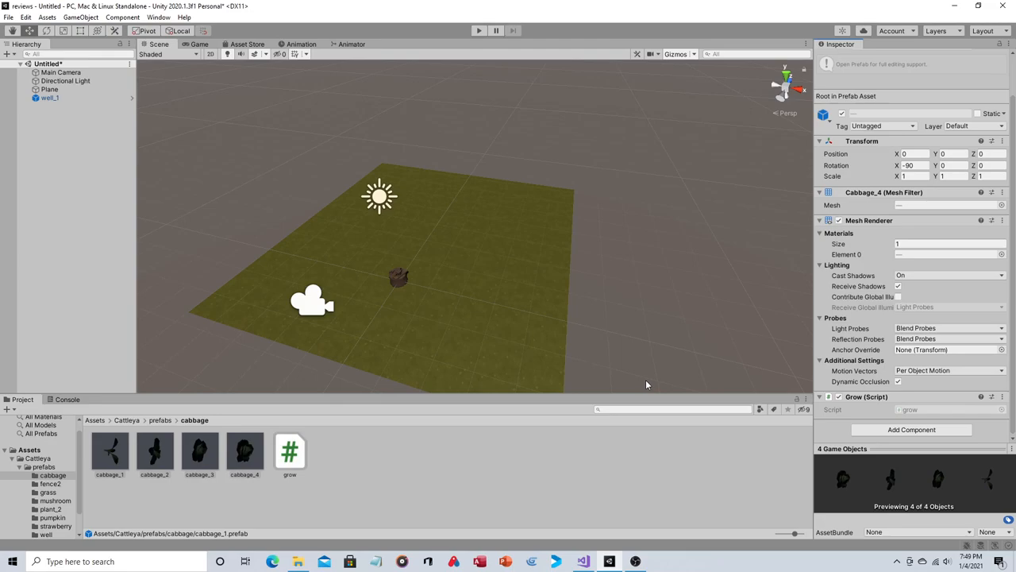
mouse_move(732, 292)
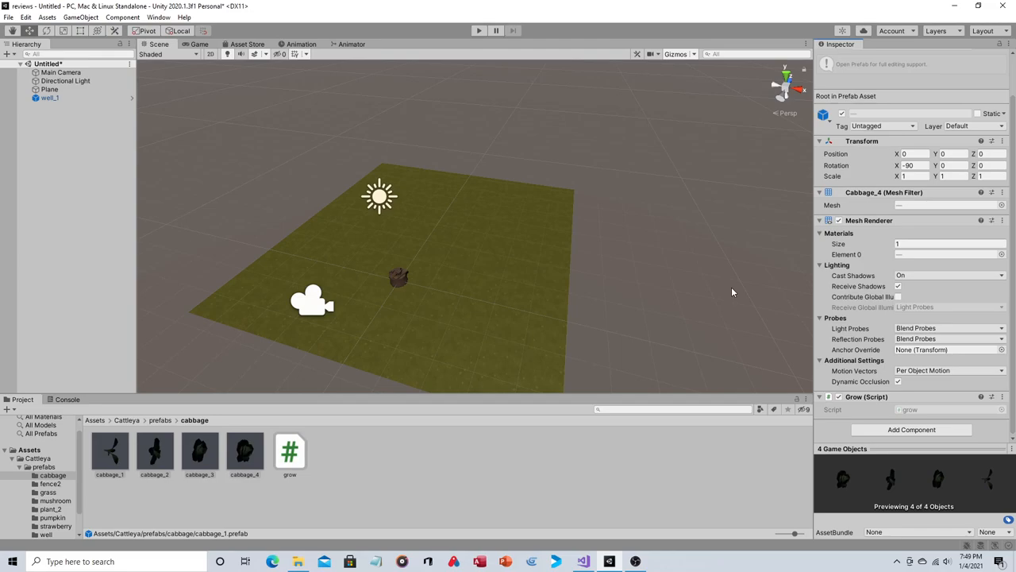
mouse_move(600, 484)
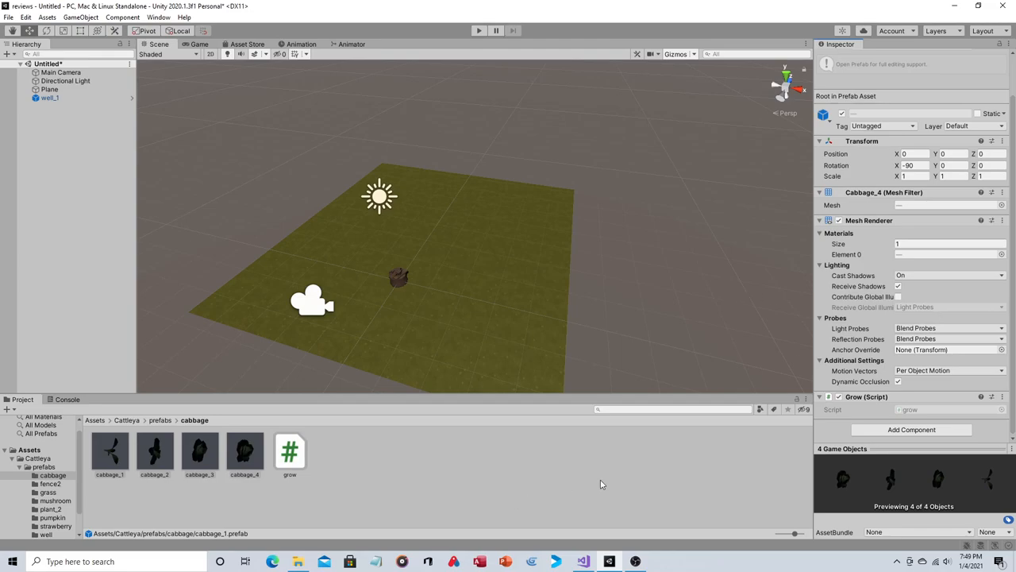
- Remove the default template comment above Update in grow.cs
double_click(289, 451)
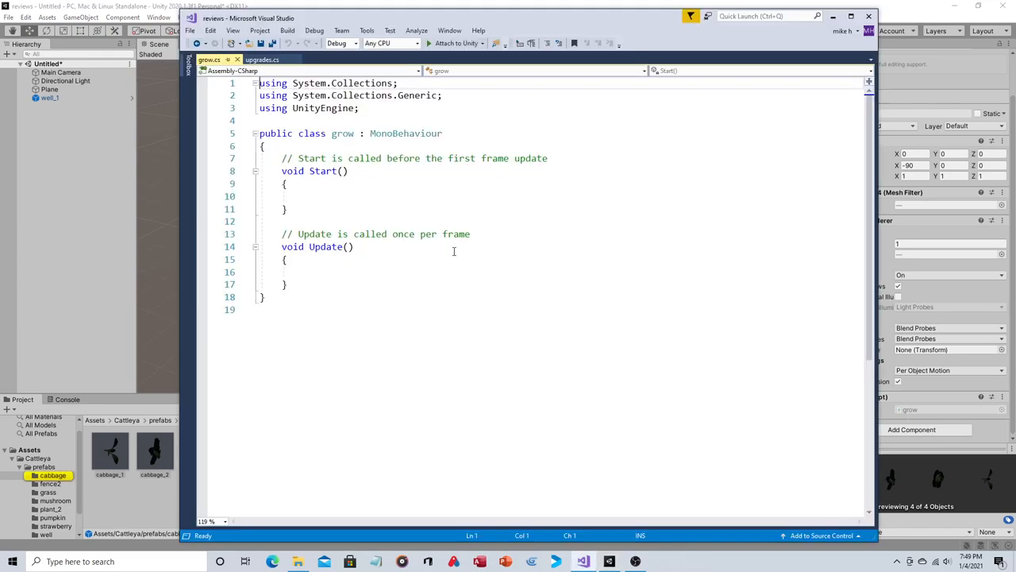
triple_click(413, 159)
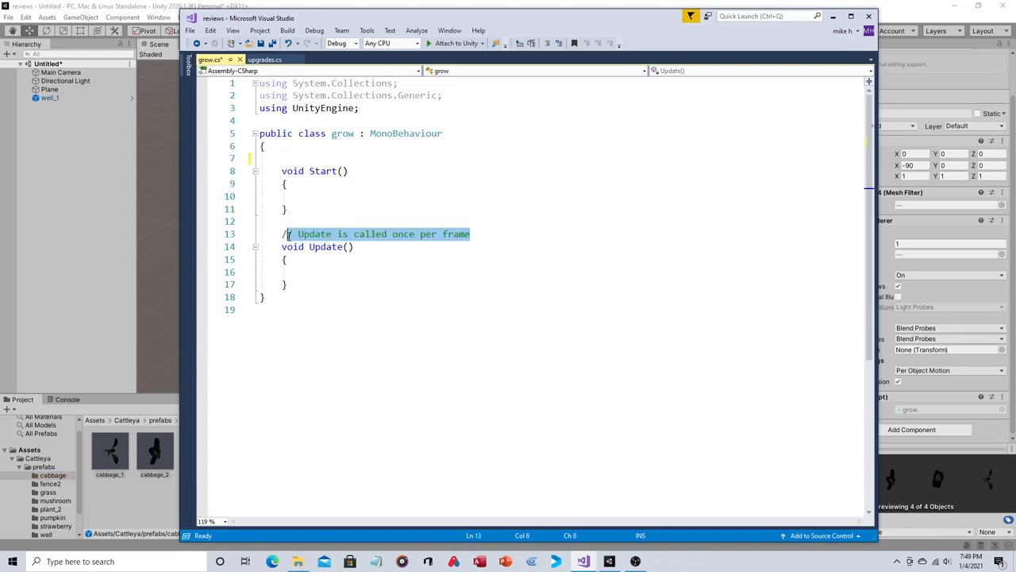
key("Delete")
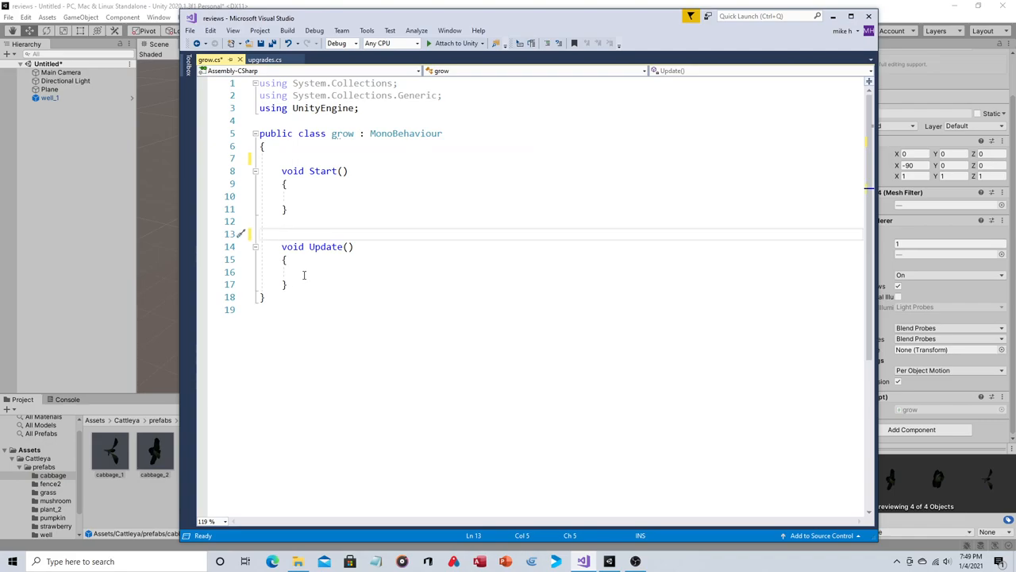
- Write StartCoroutine(growProcess()); inside the Start method
left_click(334, 197)
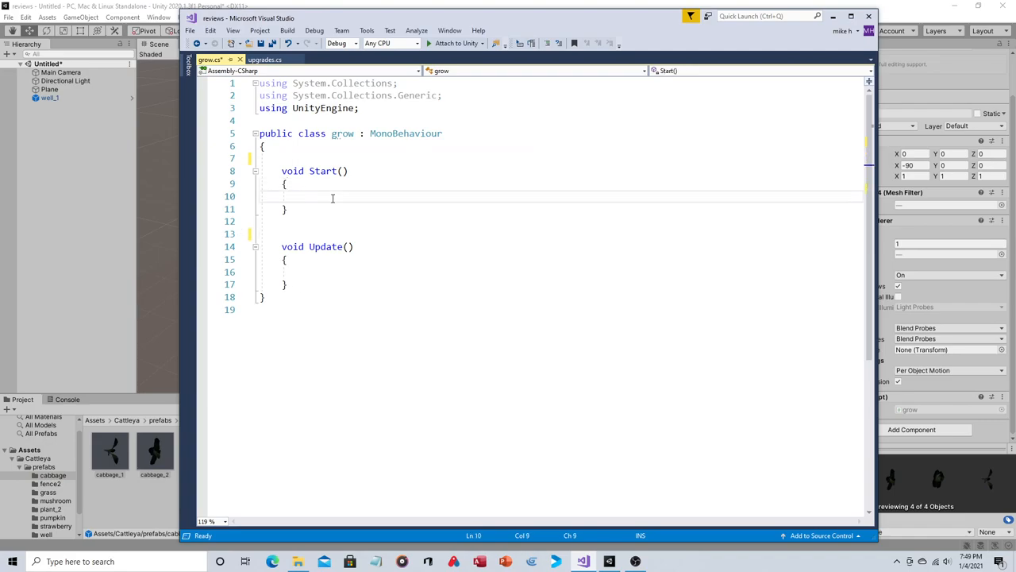
type("start")
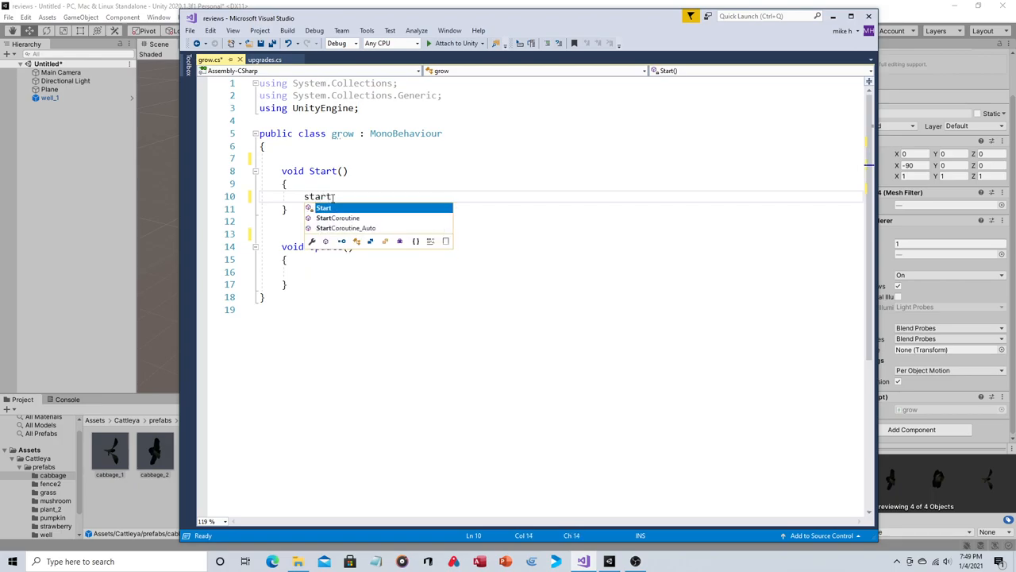
type("Coroutine")
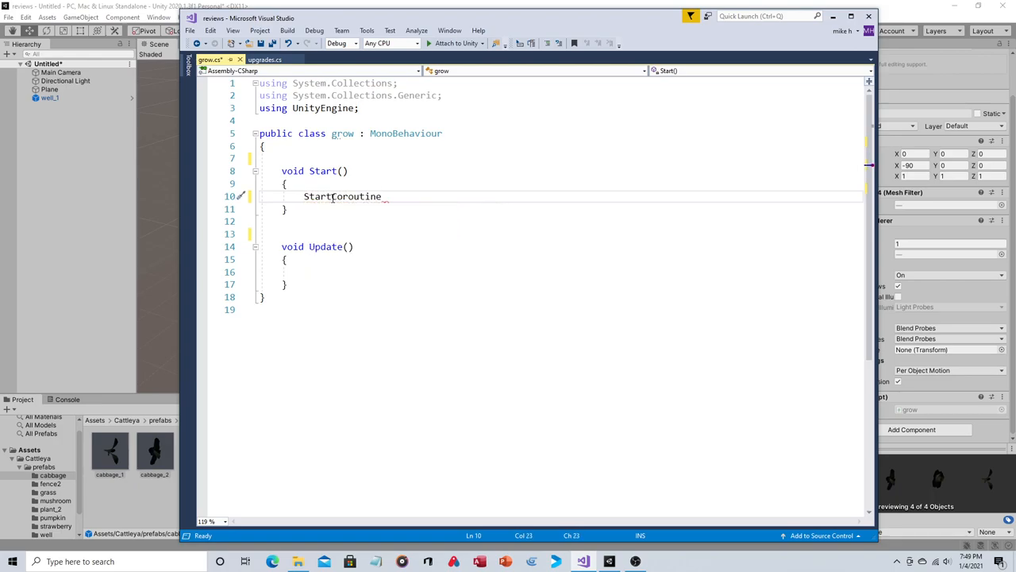
type("()")
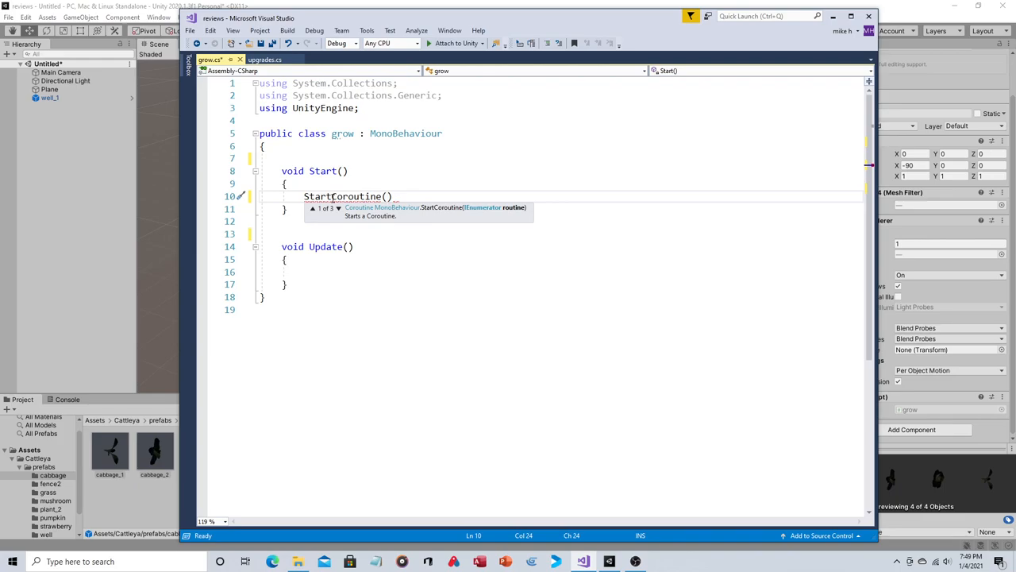
type("g")
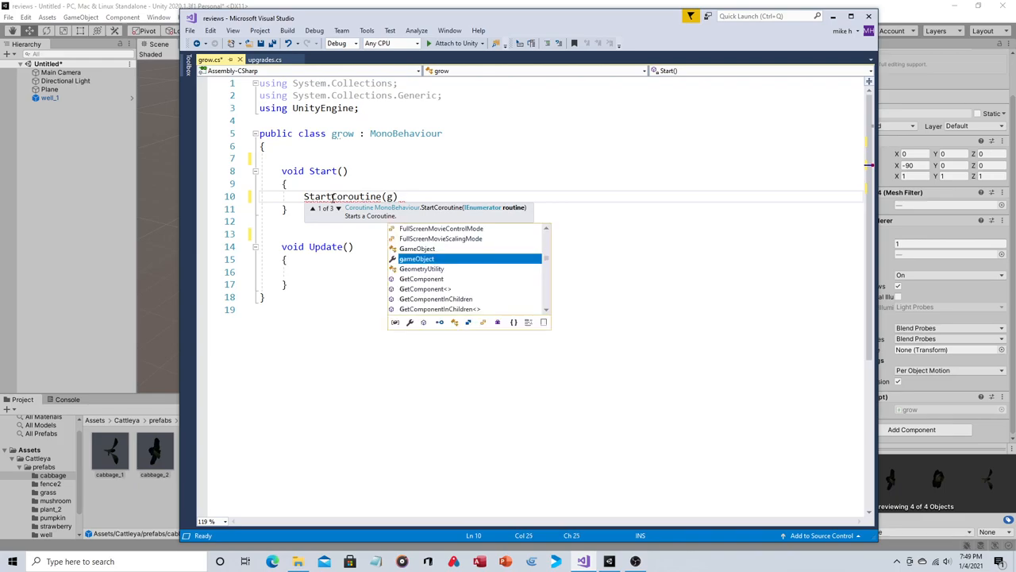
type("row")
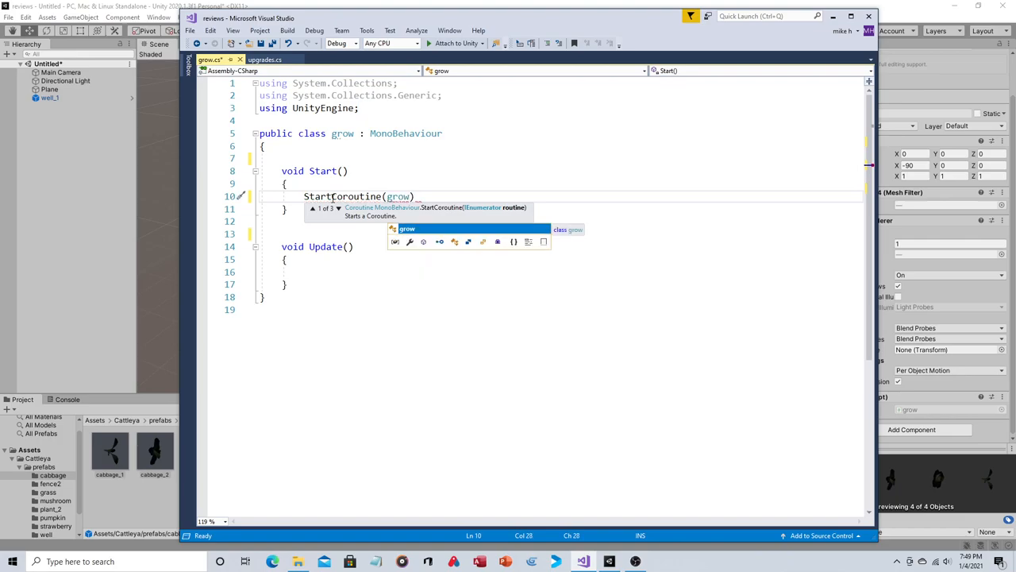
type("Process")
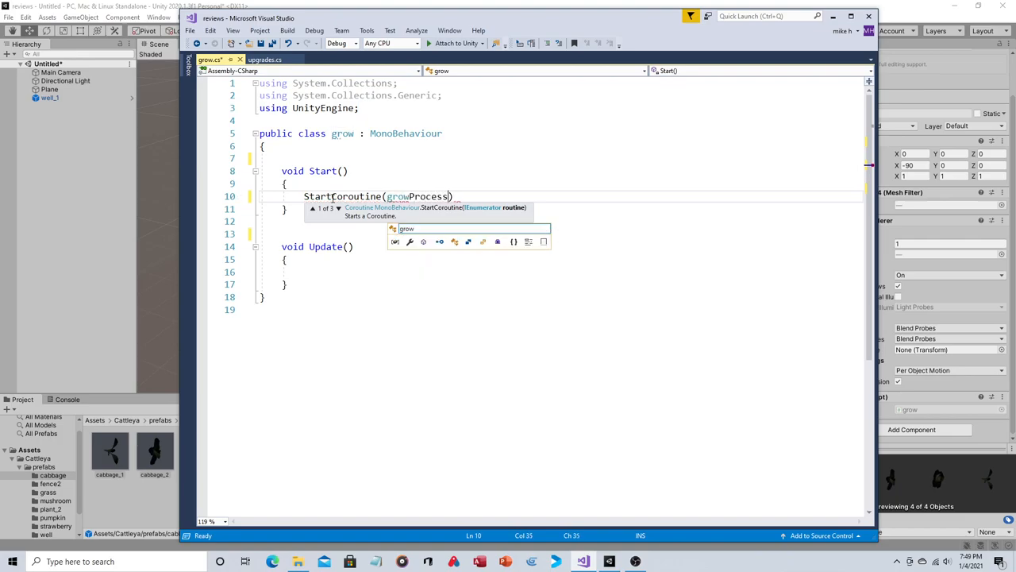
type("()")
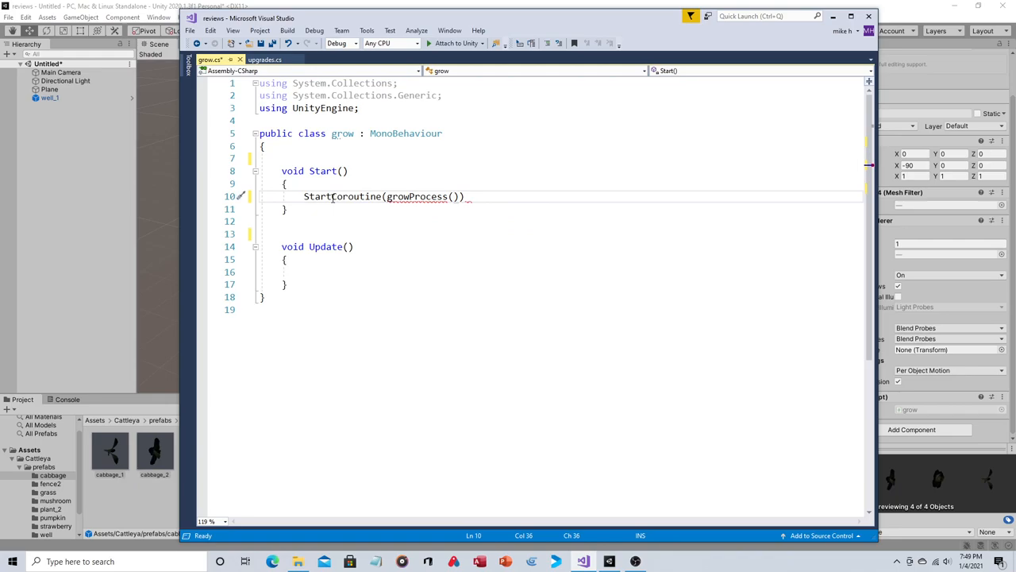
type(";")
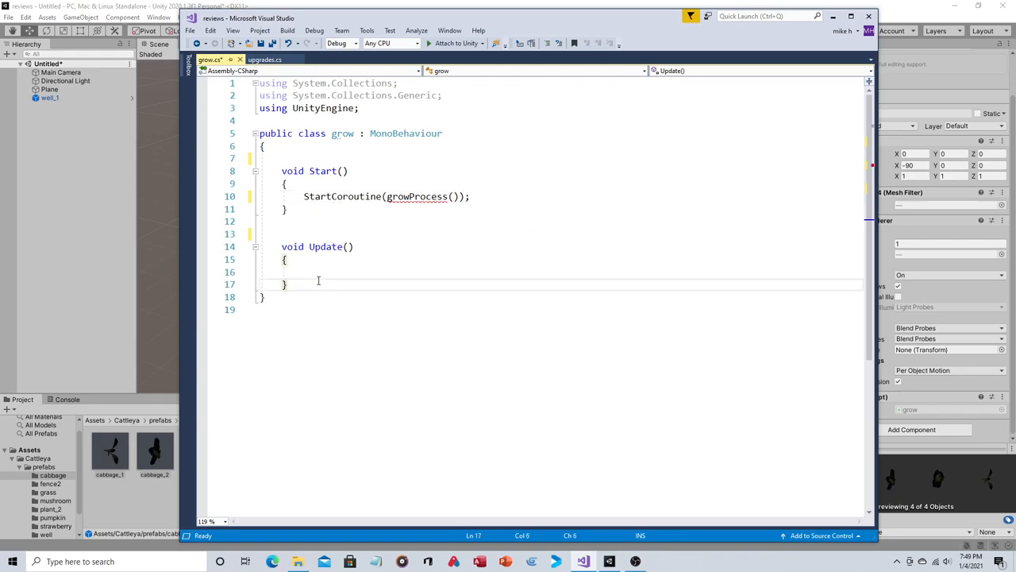
- Add an IEnumerator growProcess() coroutine containing yield return new WaitForSeconds(4);
type("ien")
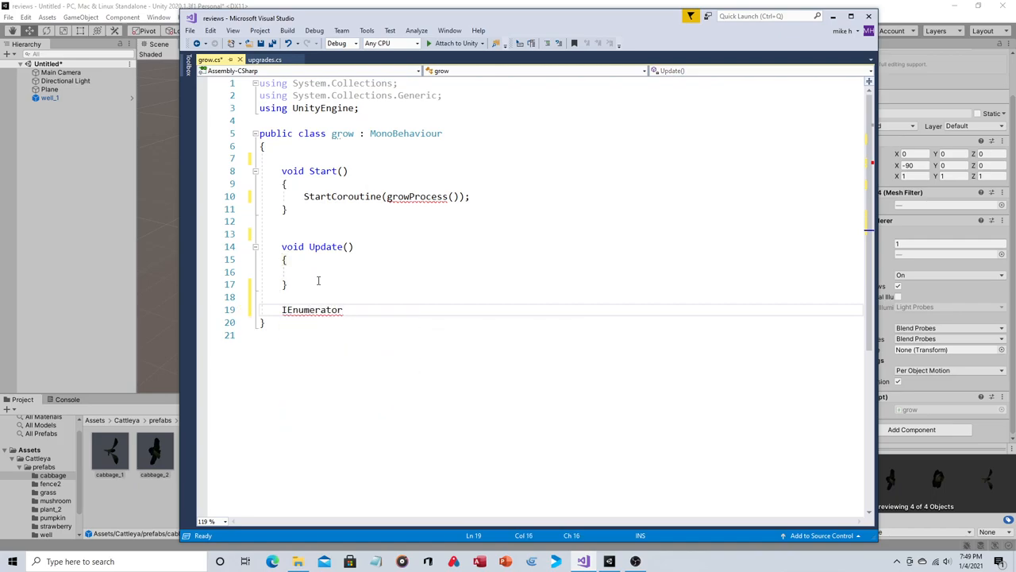
type("grow")
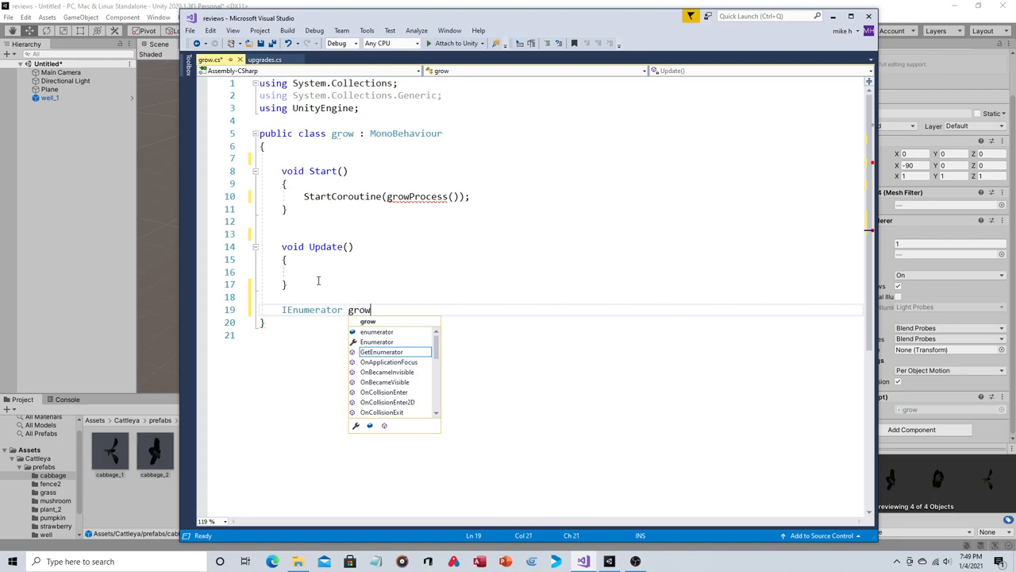
type("Proc")
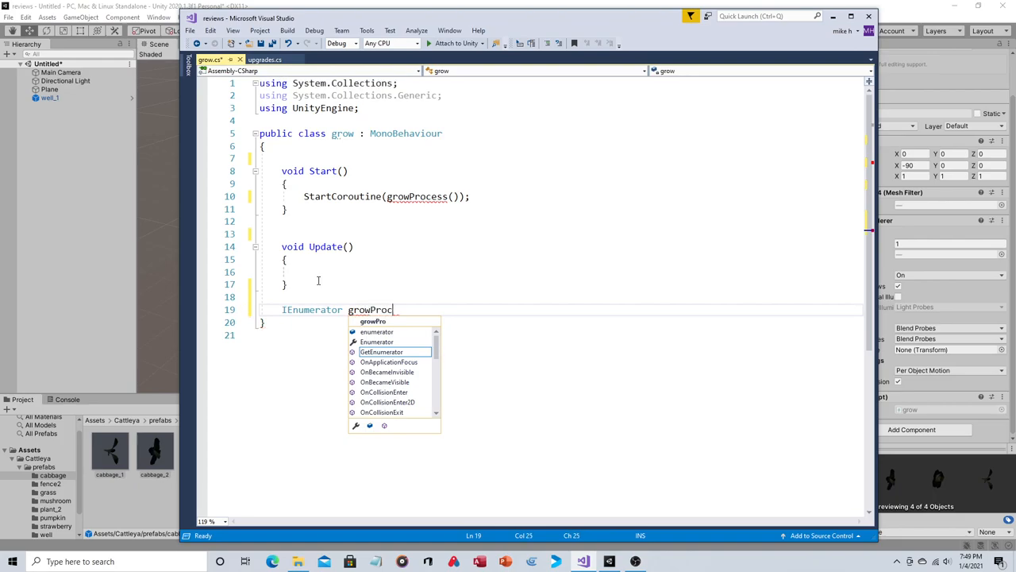
type("ess")
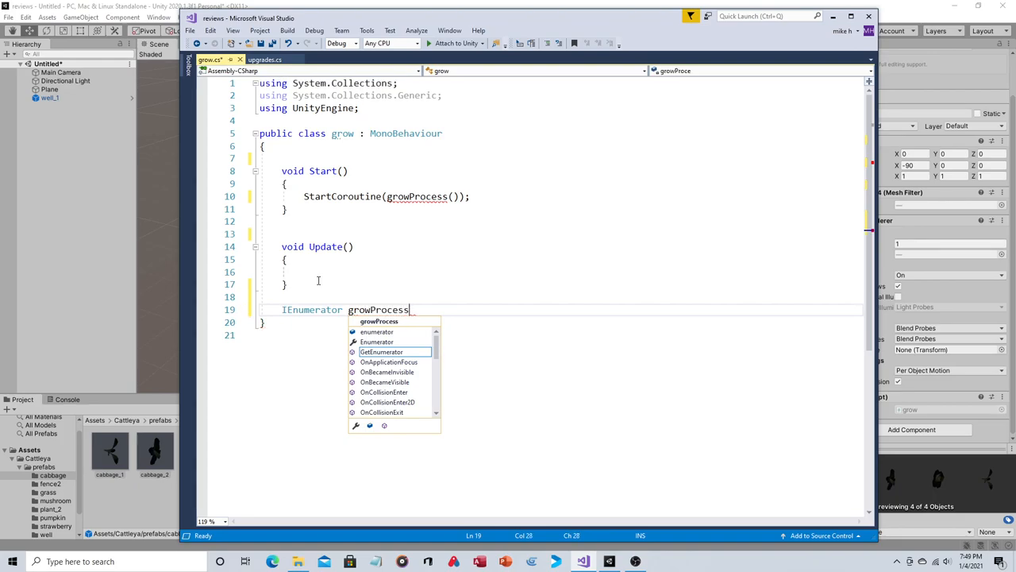
type("()")
type("{")
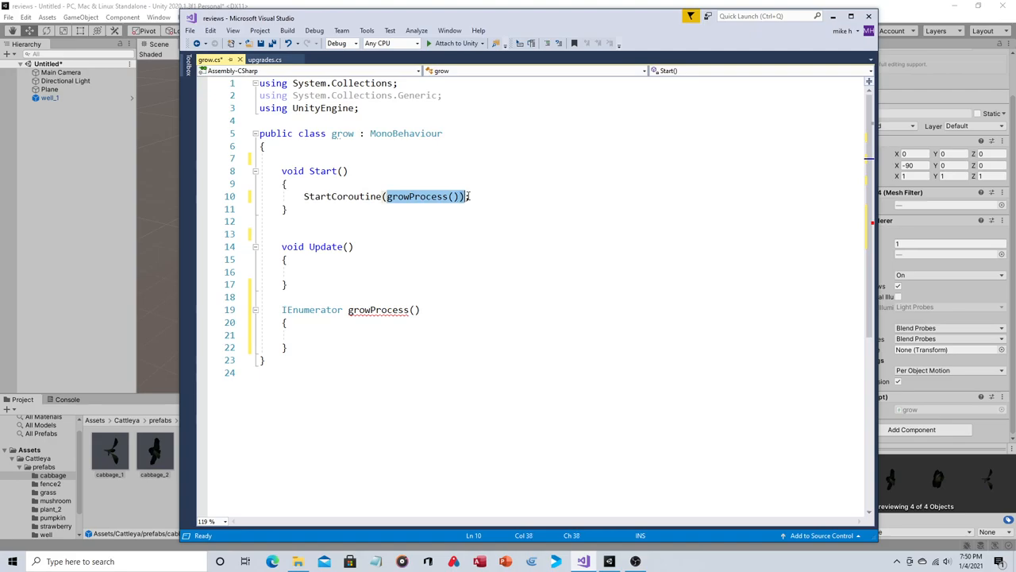
left_click(342, 334)
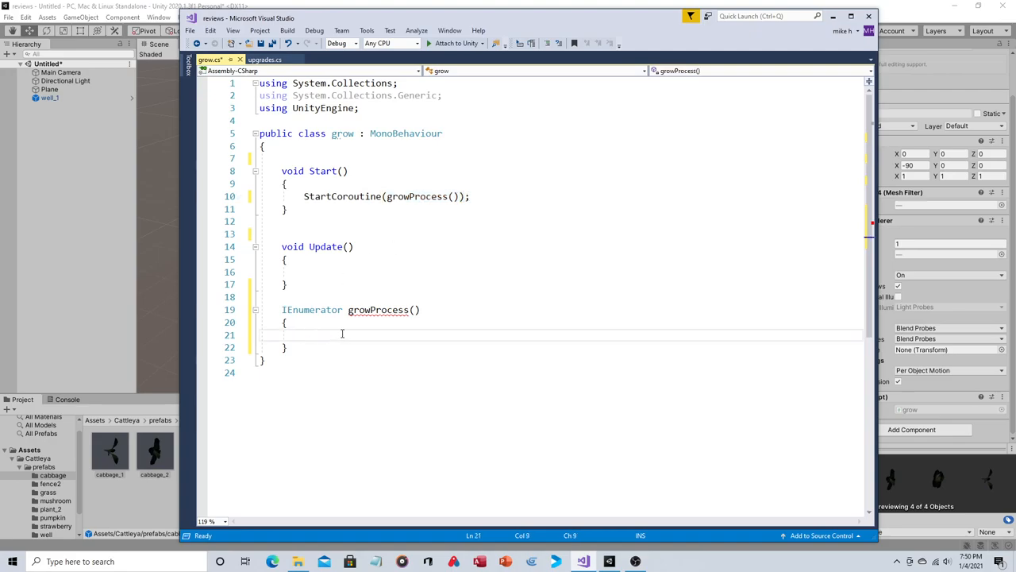
type("yield")
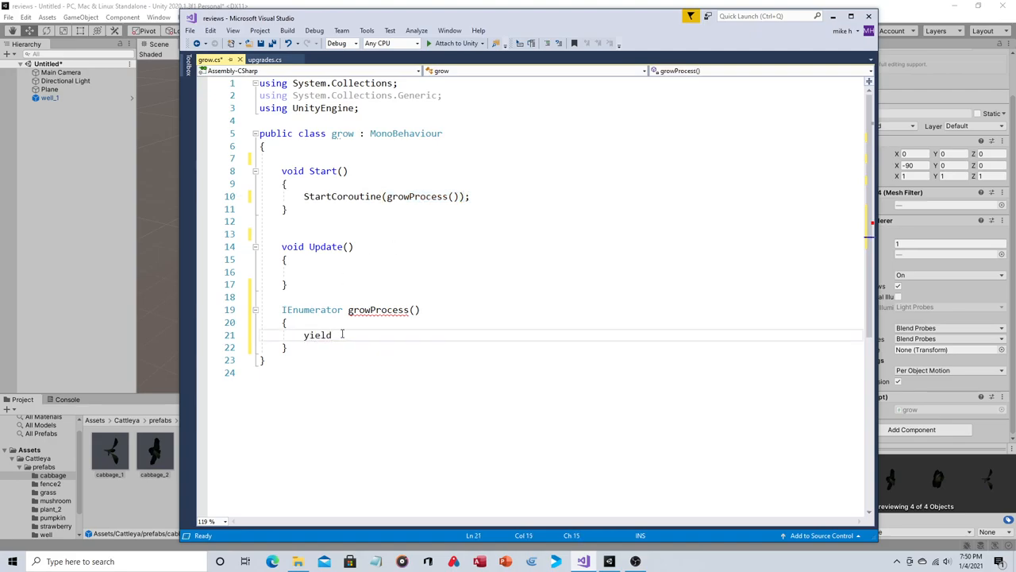
type("return n")
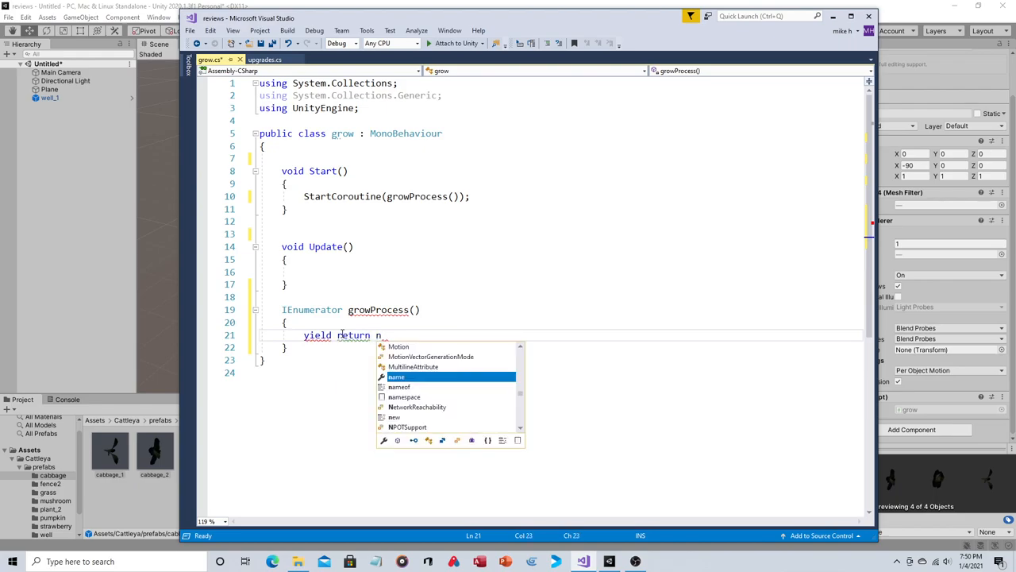
type("ew")
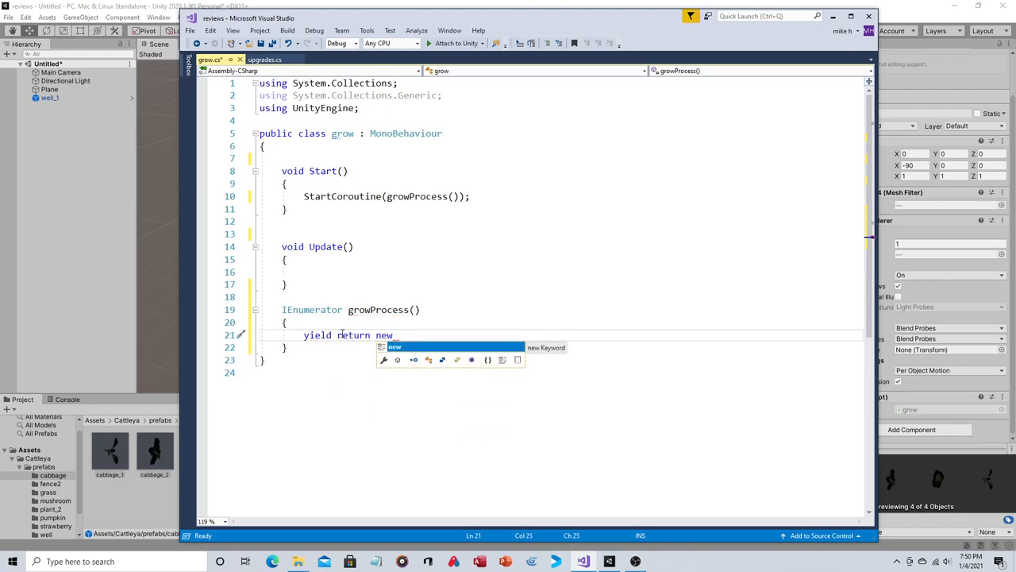
type("wa")
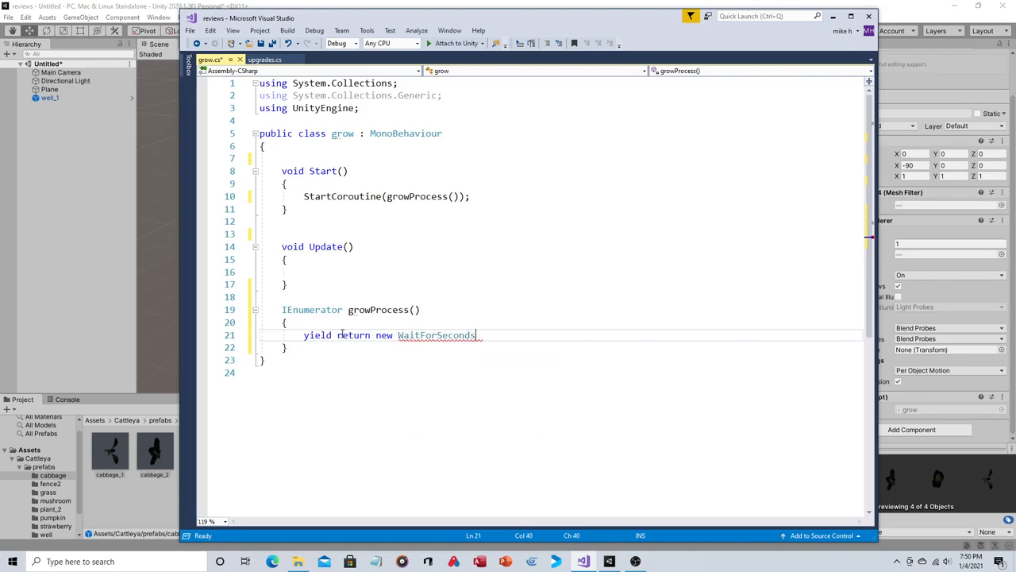
type("(4)")
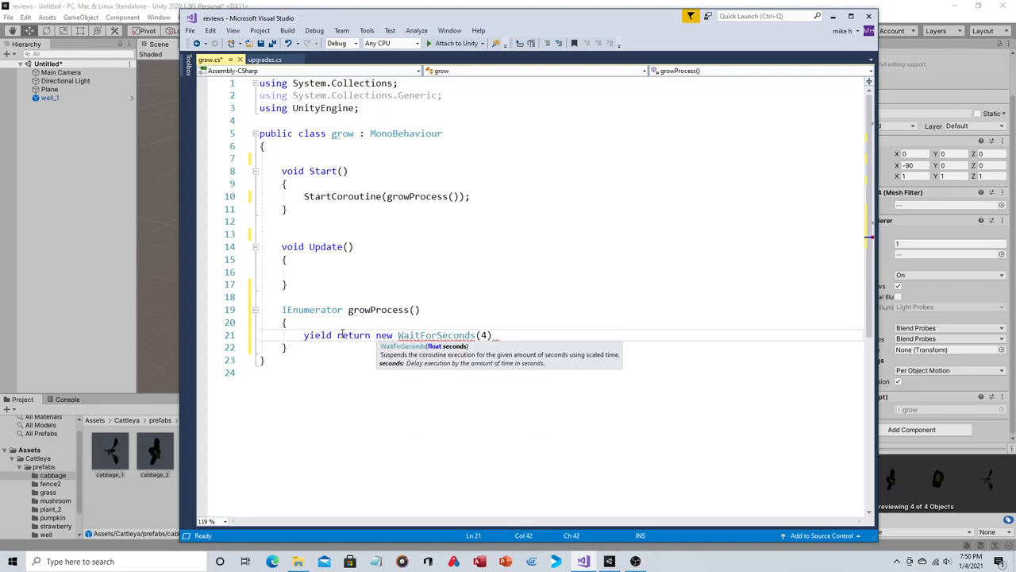
type(";")
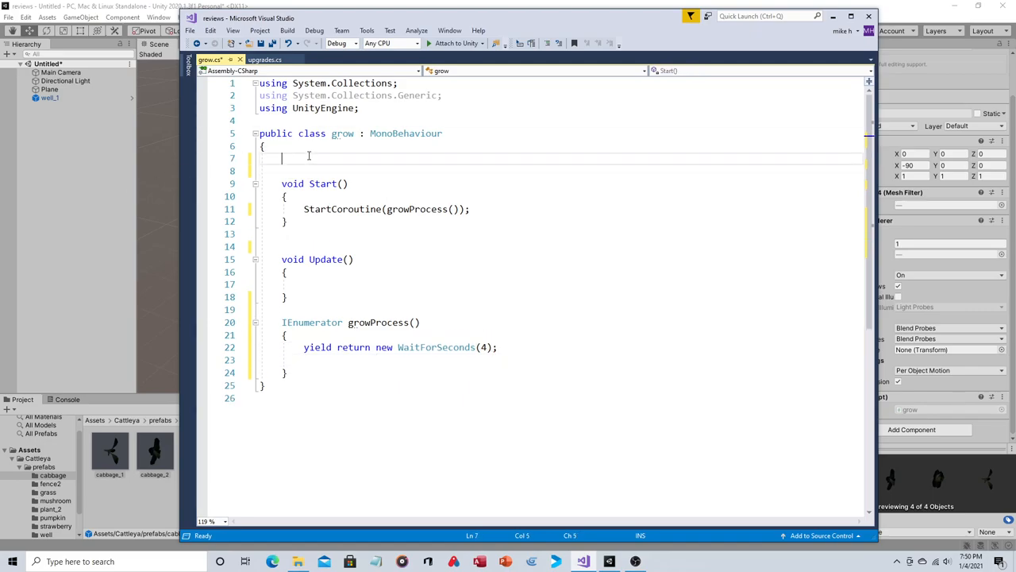
- Declare a public Transform nextPlant field at the top of the class
type("public T")
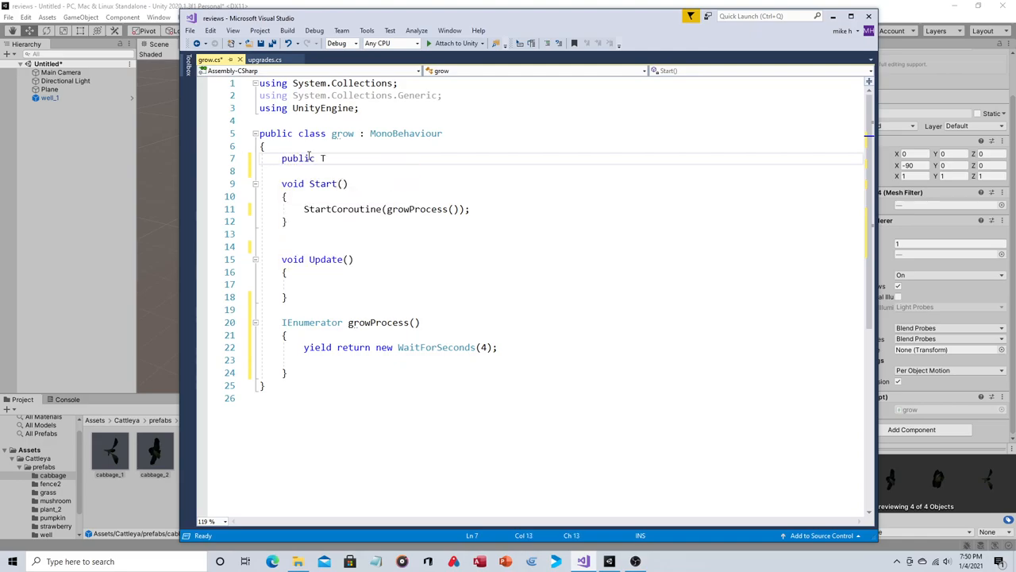
type("ranf")
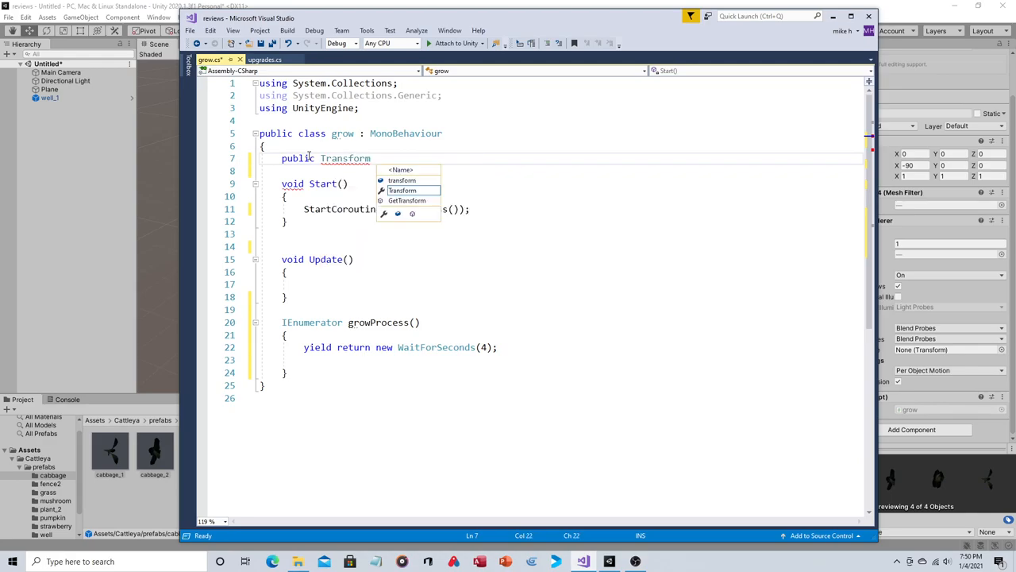
type("next")
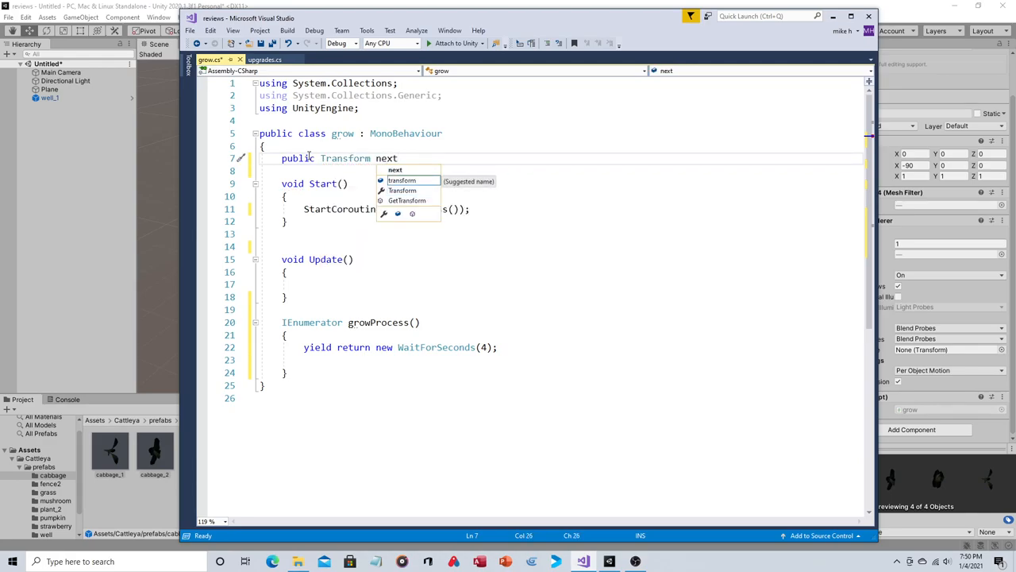
type("Plant;")
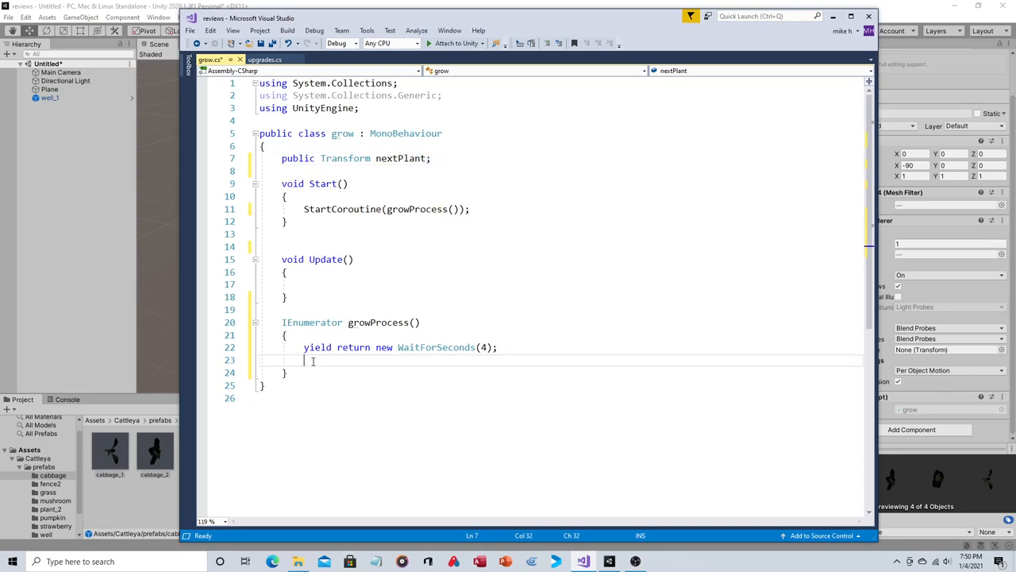
- After the wait, add Instantiate(nextPlant, transform.position, nextPlant.rotation);
left_click(314, 359)
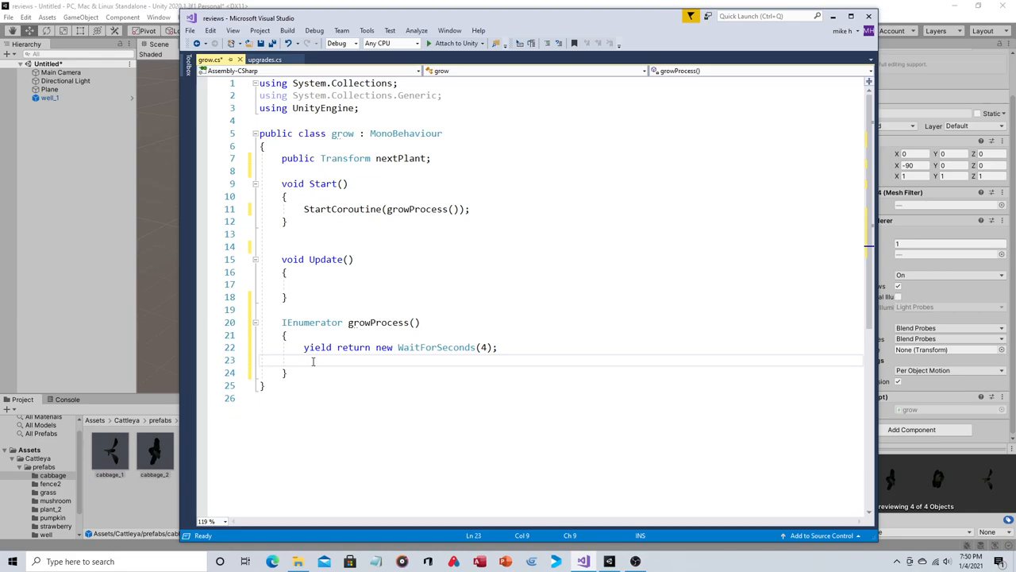
type("inst")
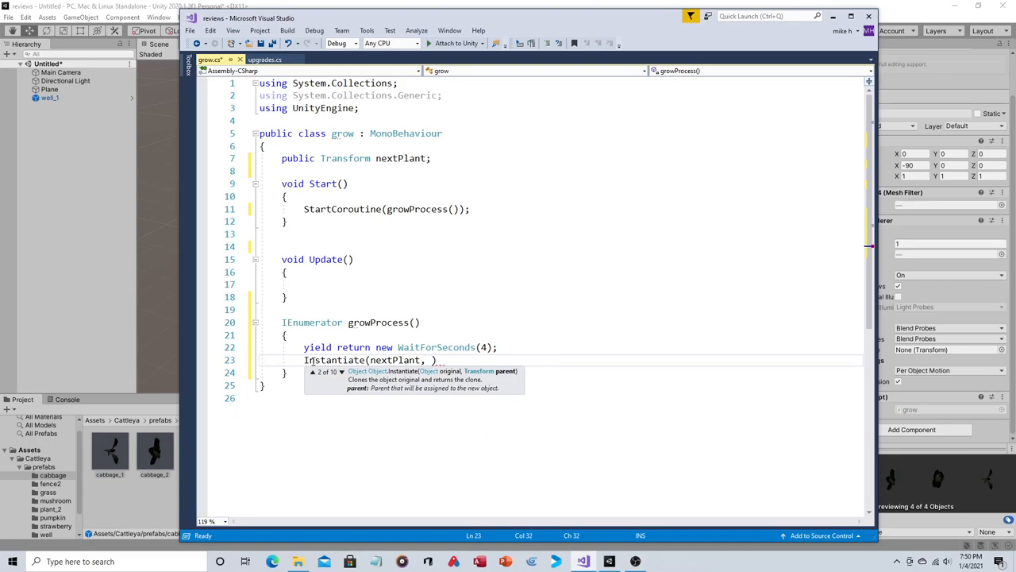
type("transform)")
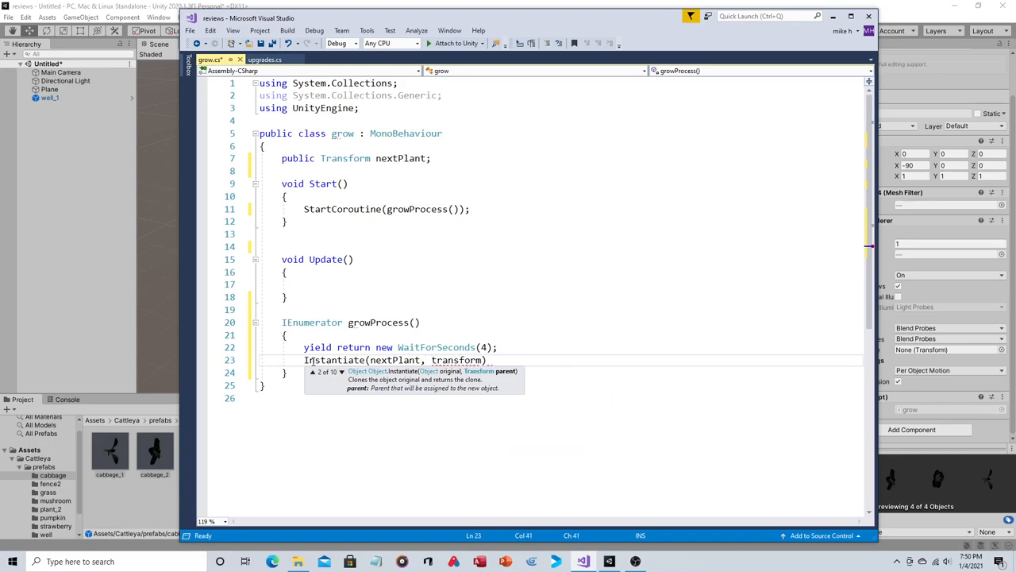
type(".position)")
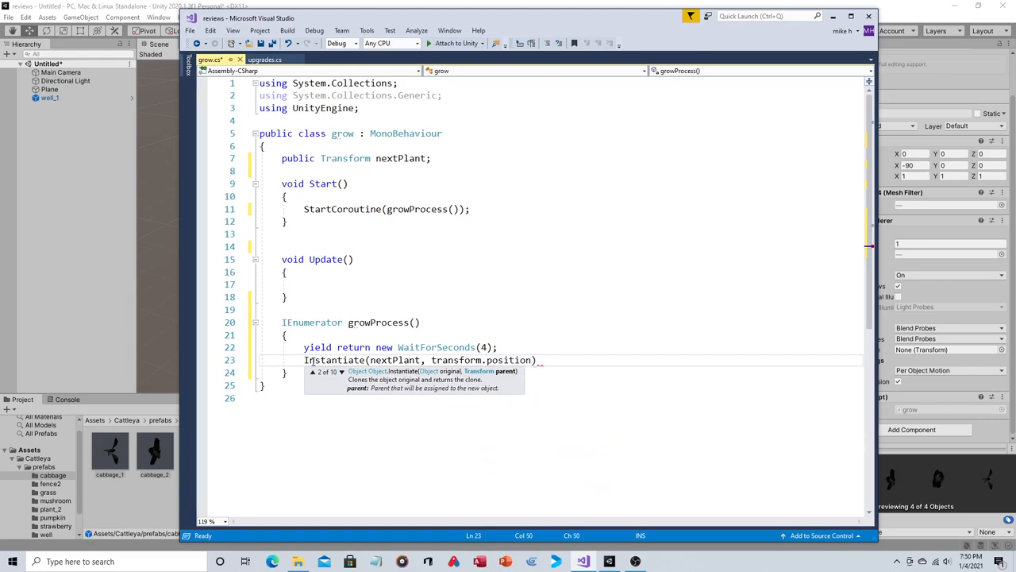
type(",")
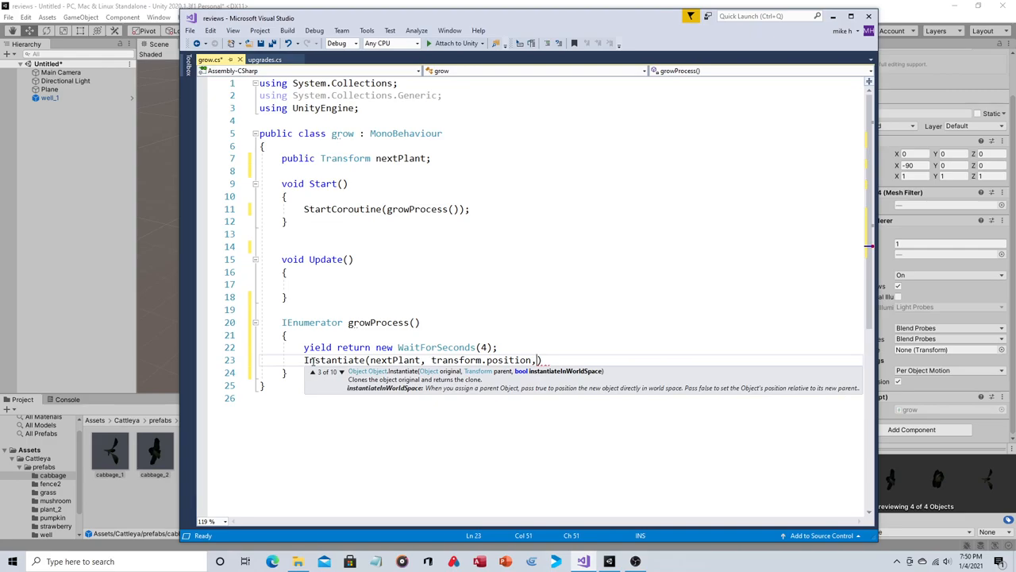
type("nextPlant")
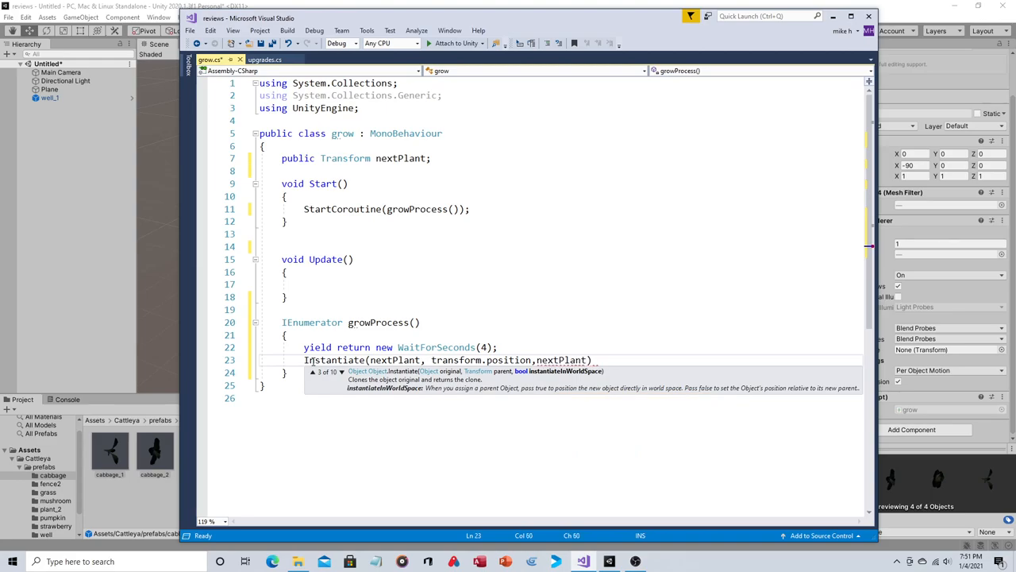
type("rotation")
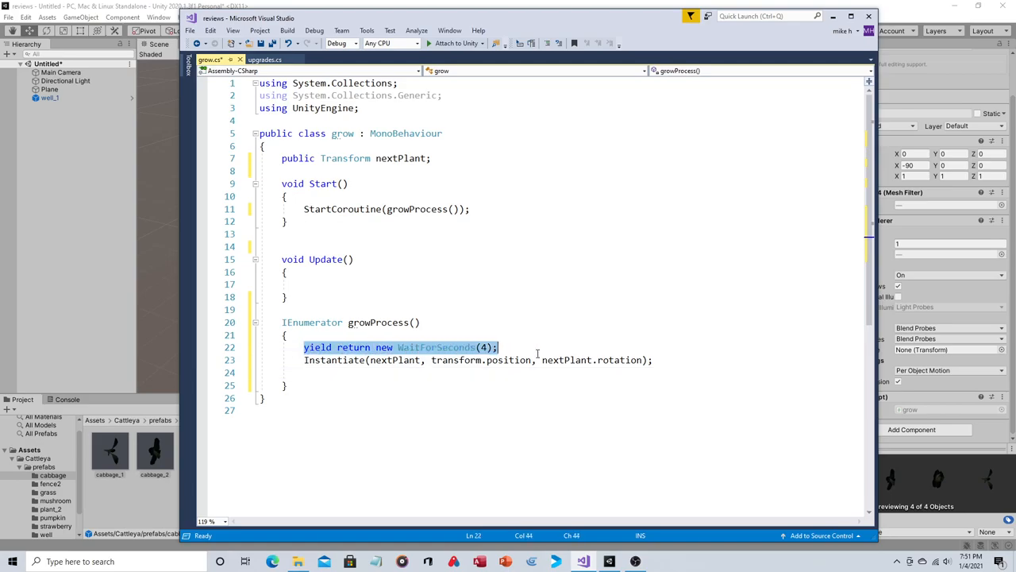
- Add Destroy(gameObject); after the spawn call so the old stage is removed
left_click_drag(497, 346, 647, 358)
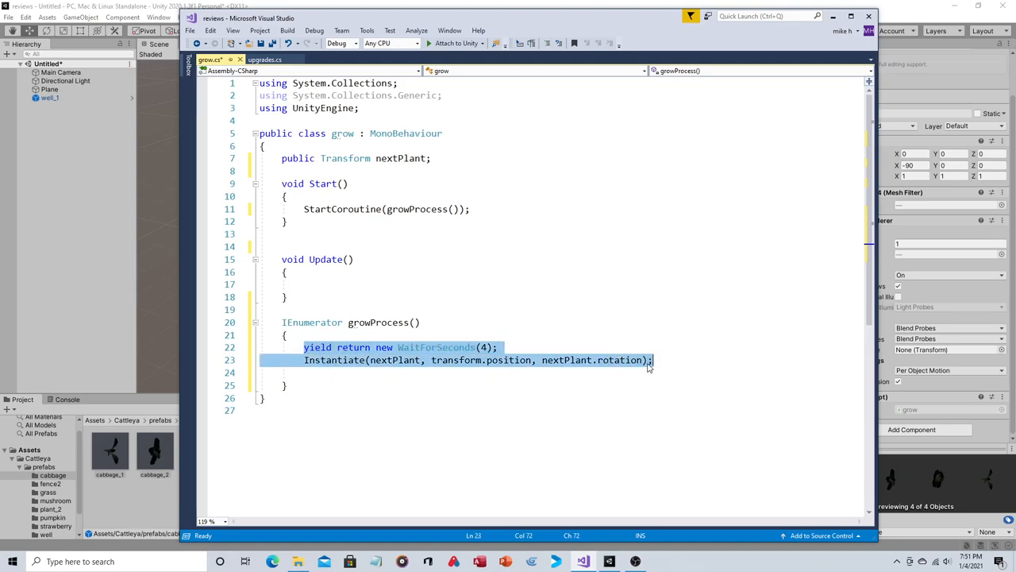
left_click(320, 371)
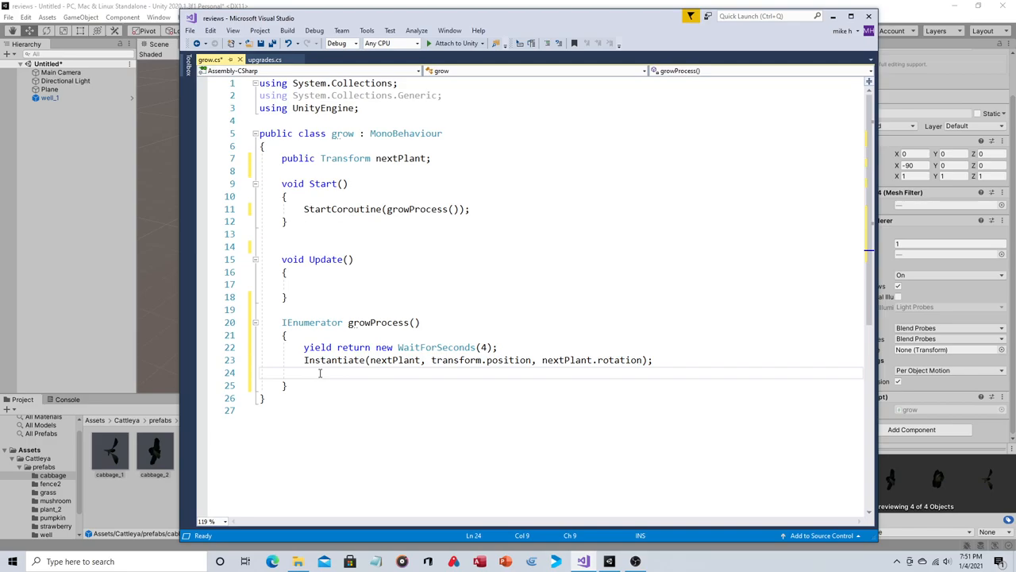
type("destroy")
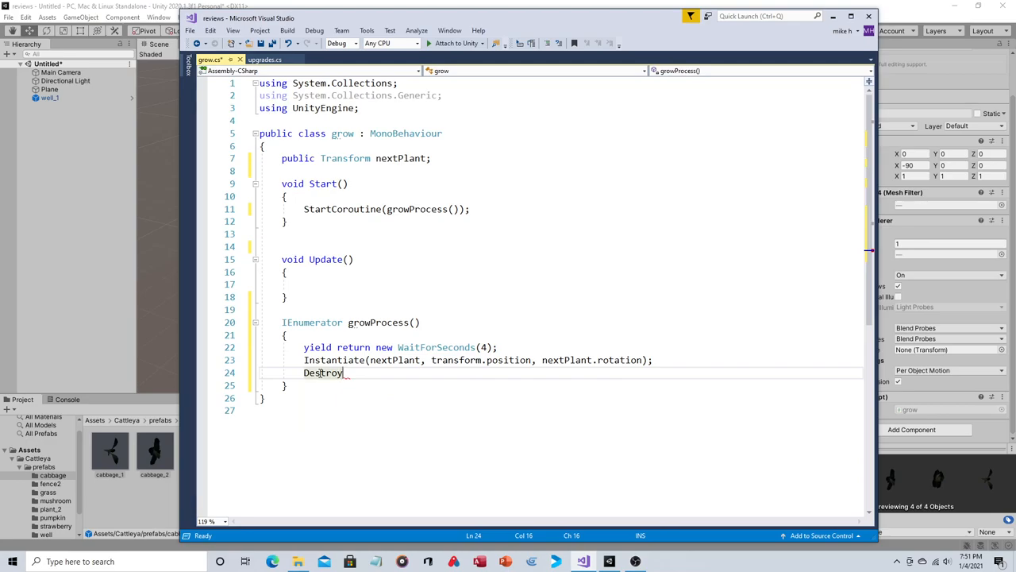
type("(gameObject")
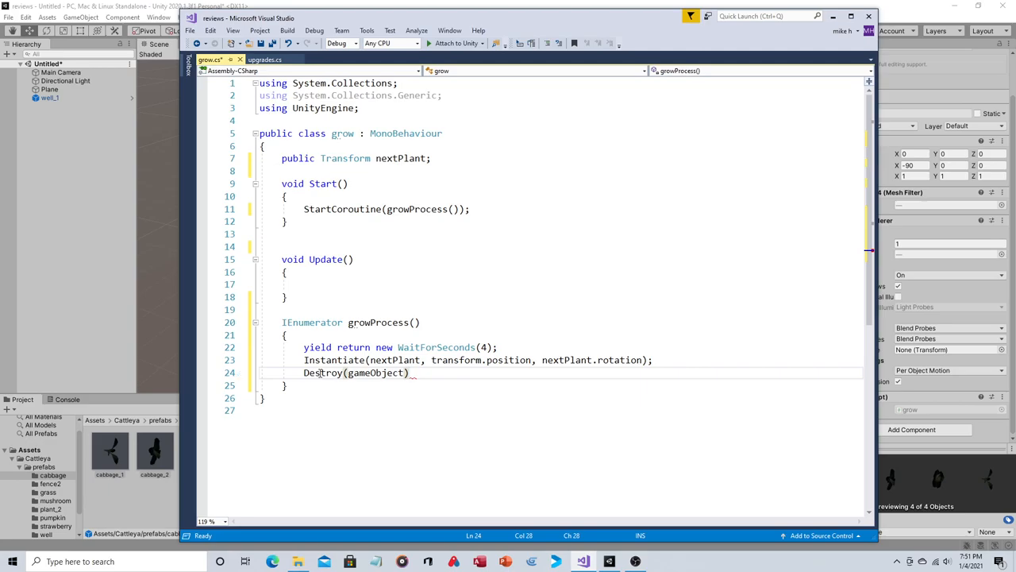
type(";")
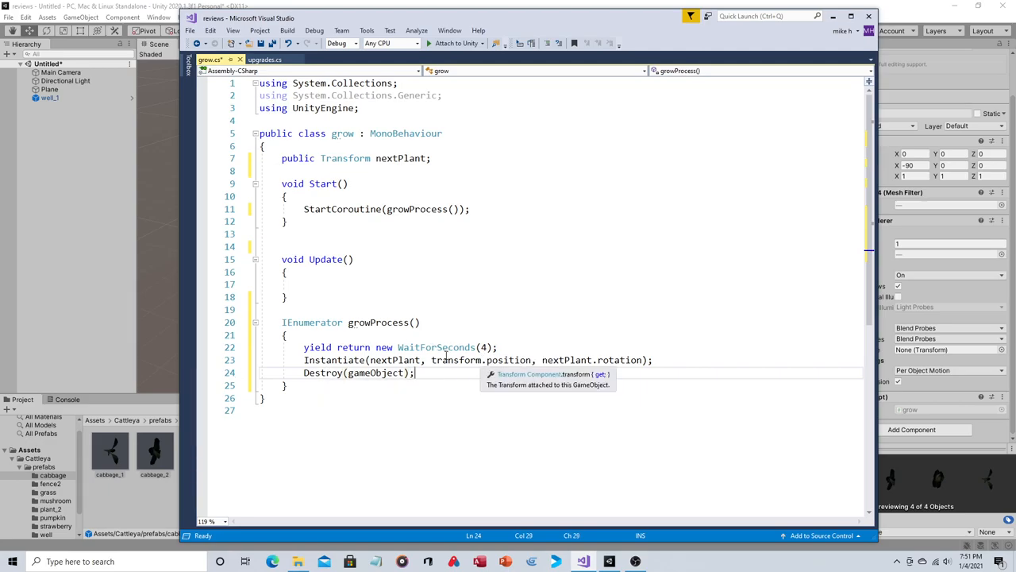
double_click(322, 371)
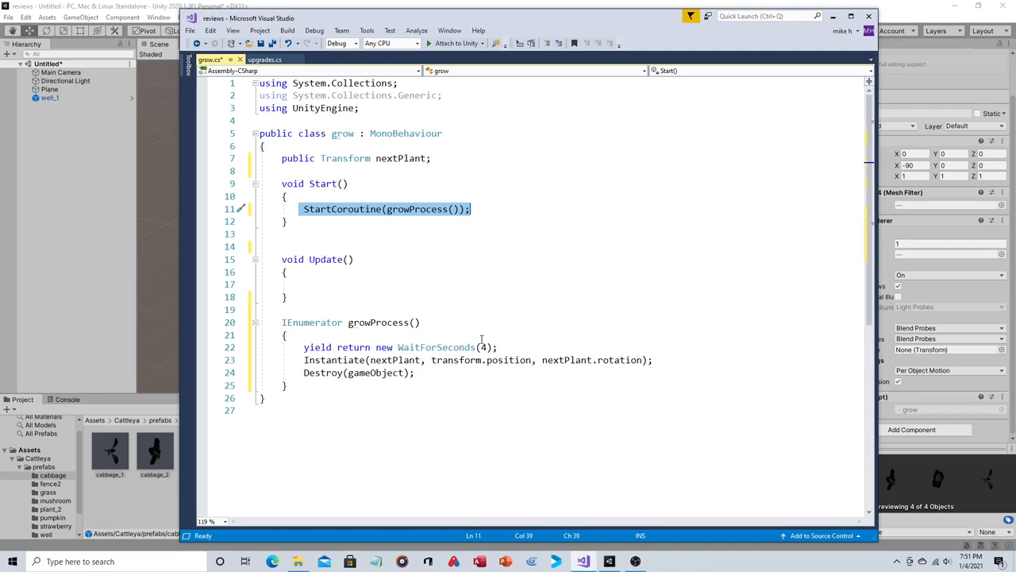
mouse_move(473, 346)
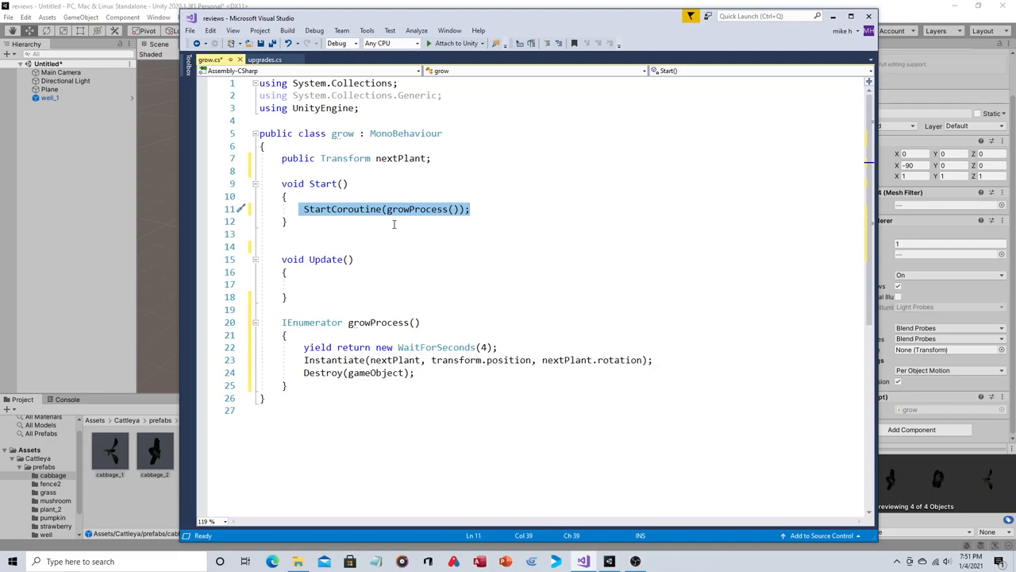
mouse_move(524, 337)
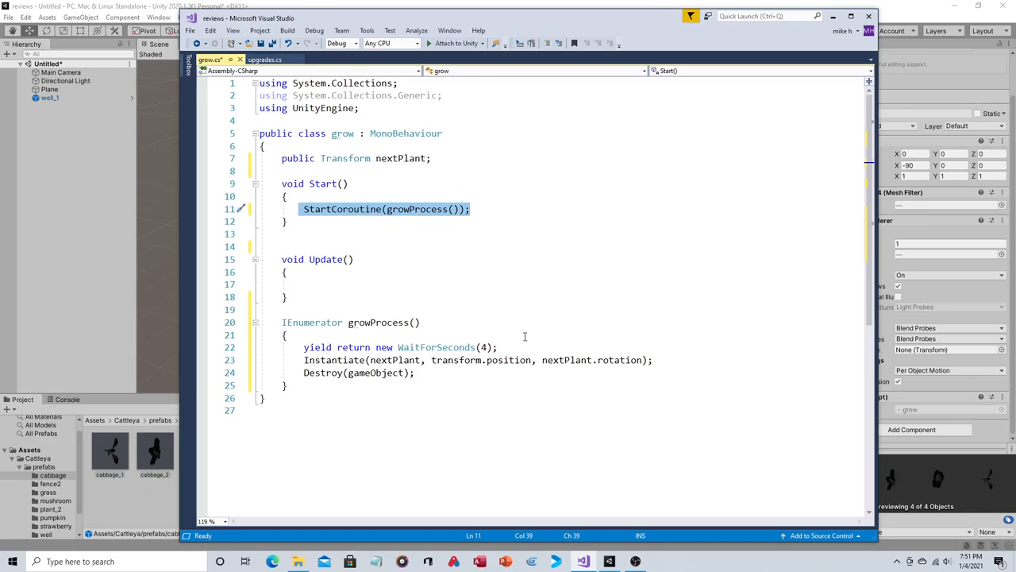
left_click(414, 372)
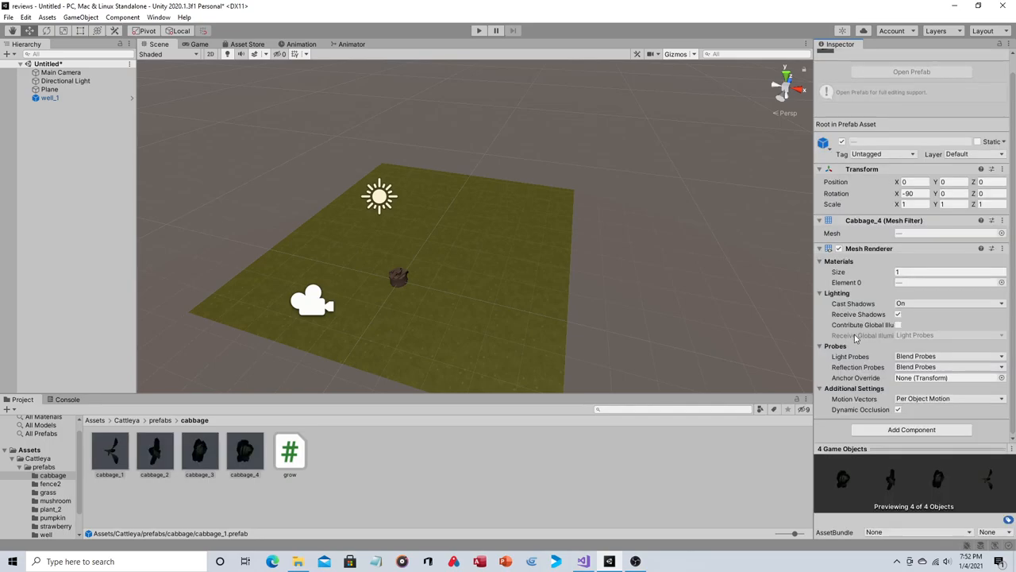
- Inspect the cabbage growth-stage prefabs and their Next Plant assignments (cabbage_1 → cabbage_2, etc.)
left_click(110, 453)
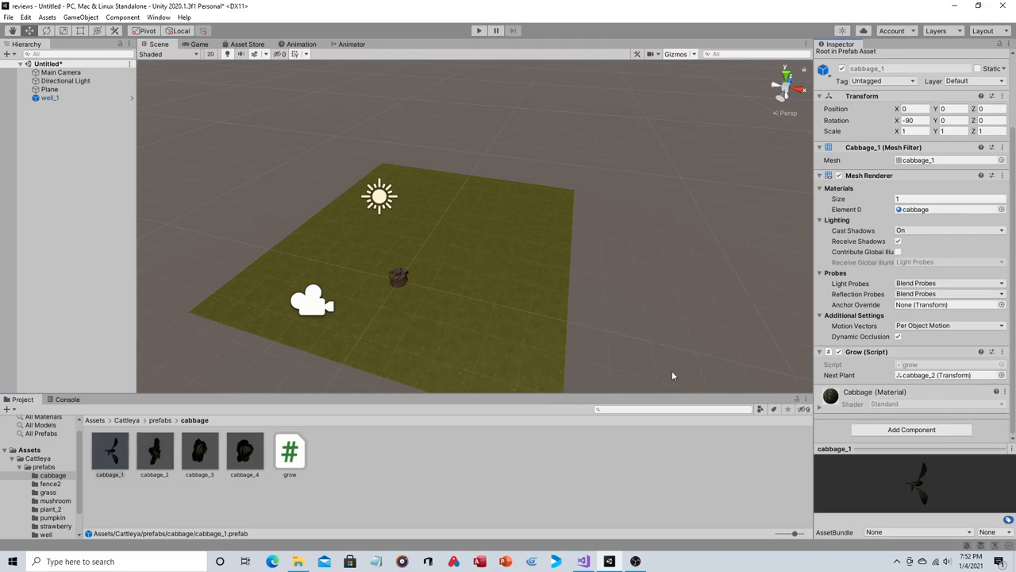
left_click(155, 450)
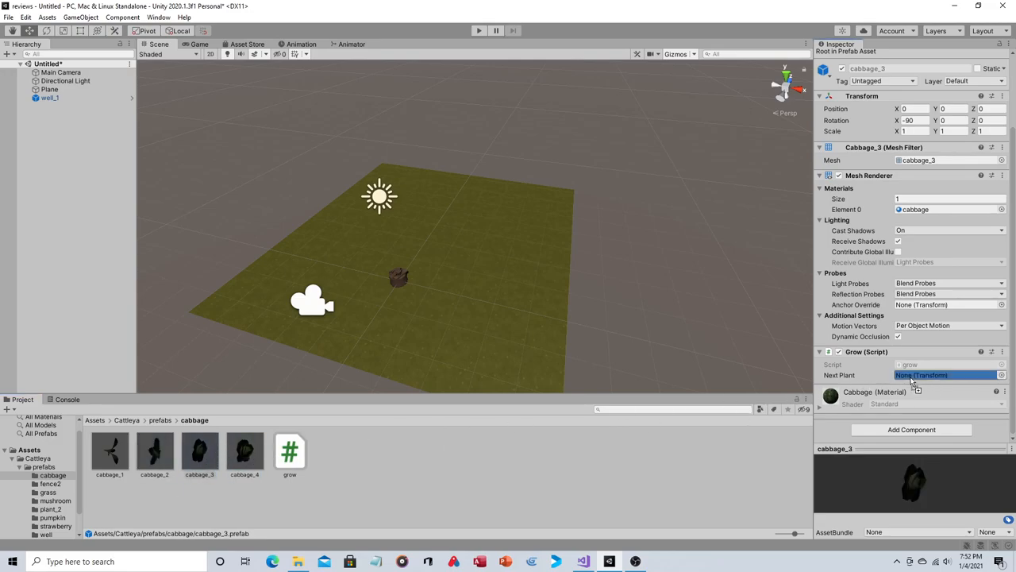
left_click(245, 451)
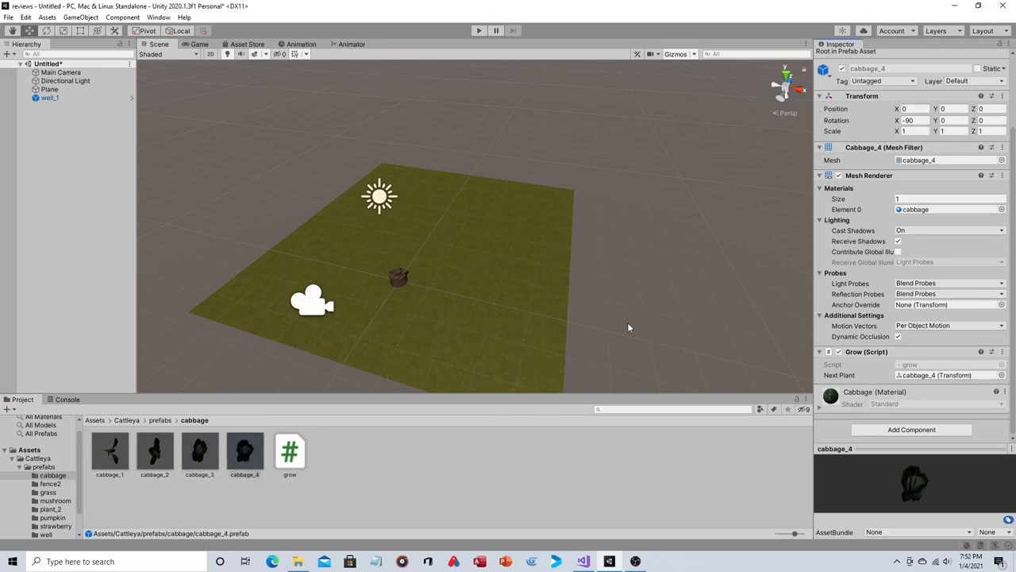
mouse_move(82, 454)
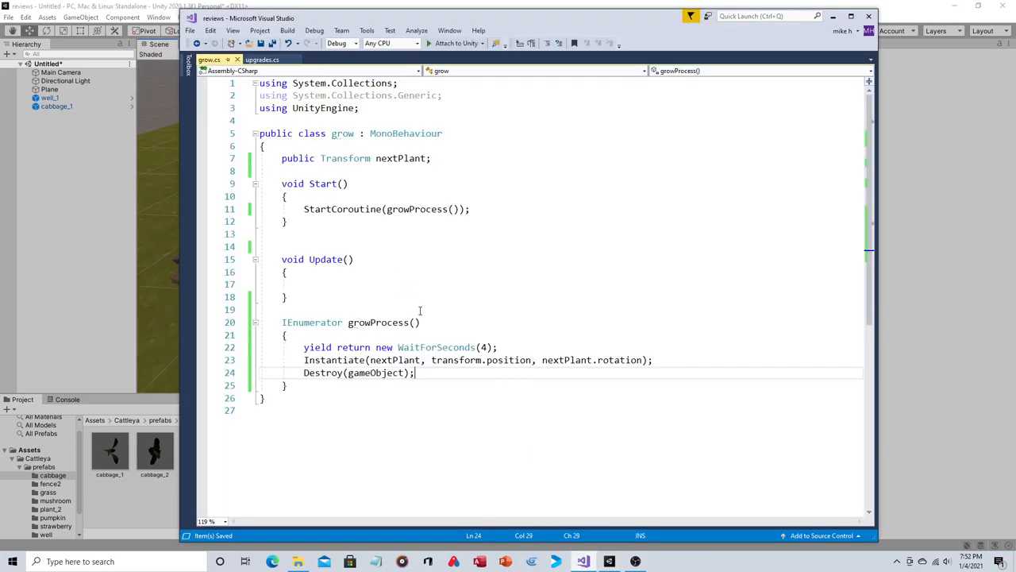
mouse_move(341, 209)
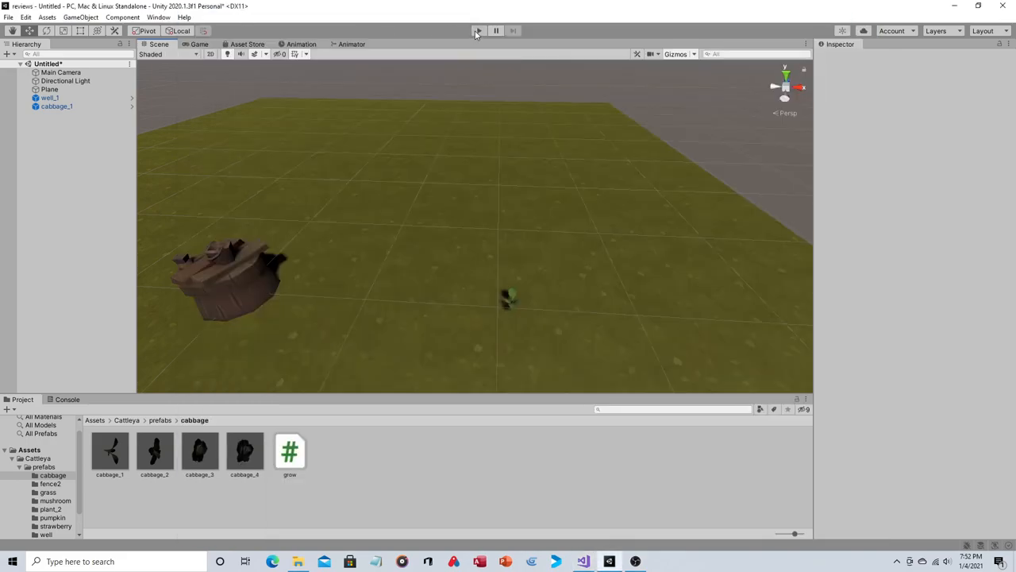
- Run a play test to watch the cabbage grow through its stages, then stop it
left_click(478, 30)
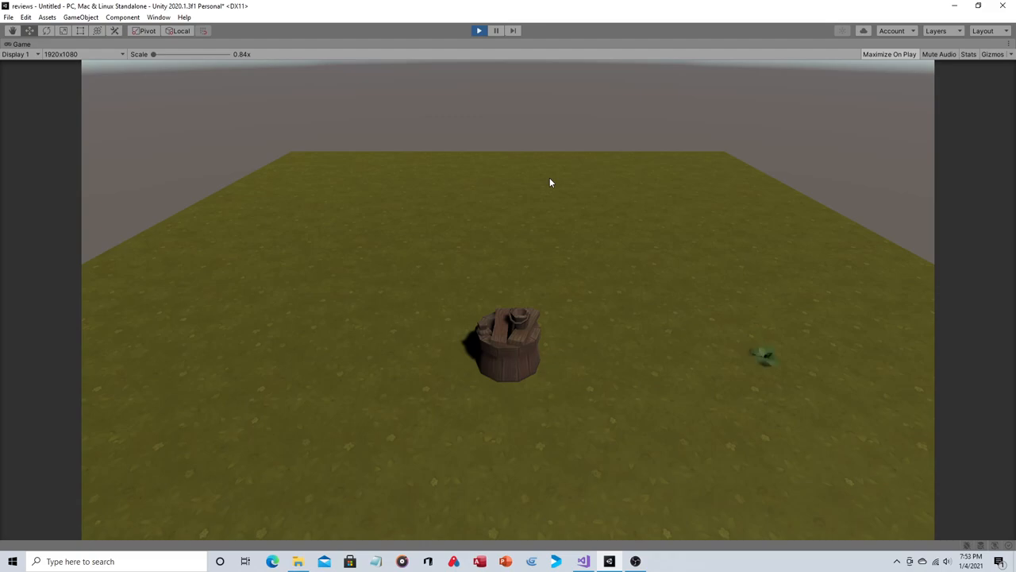
mouse_move(766, 357)
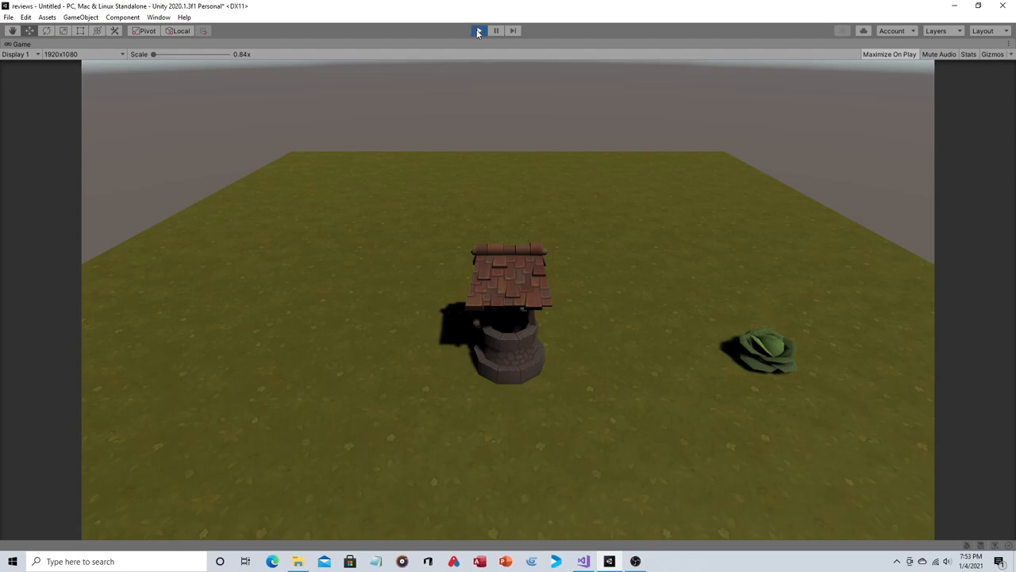
left_click(480, 31)
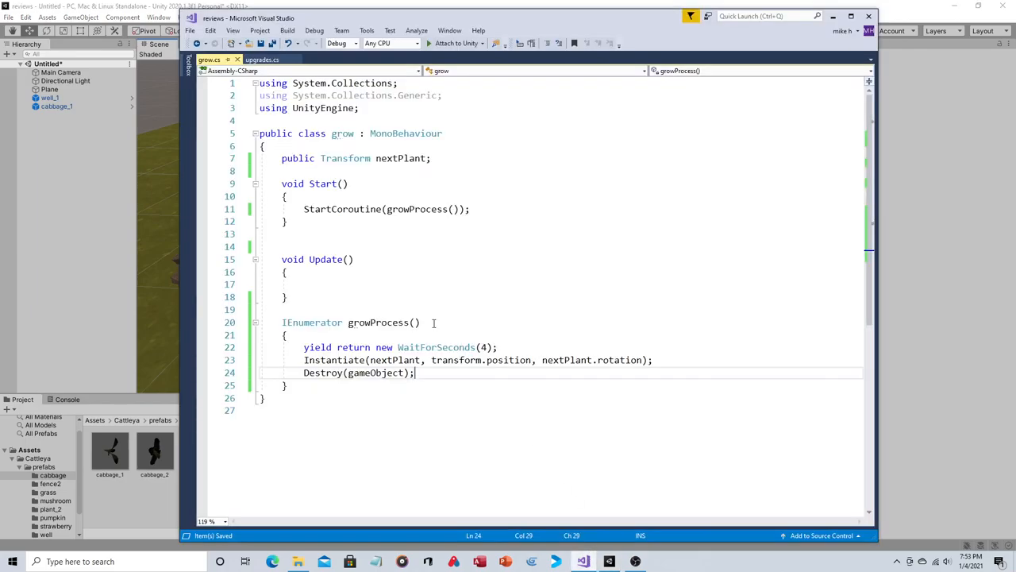
- Review the WaitForSeconds(4) call, then return to Unity's Cattleya assets folder
left_click_drag(305, 346, 413, 372)
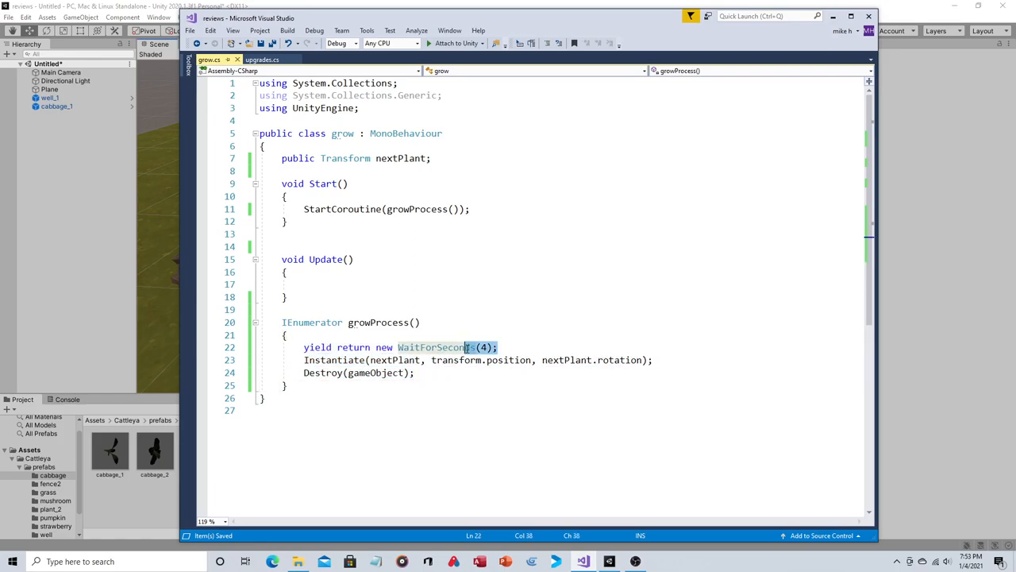
left_click(519, 351)
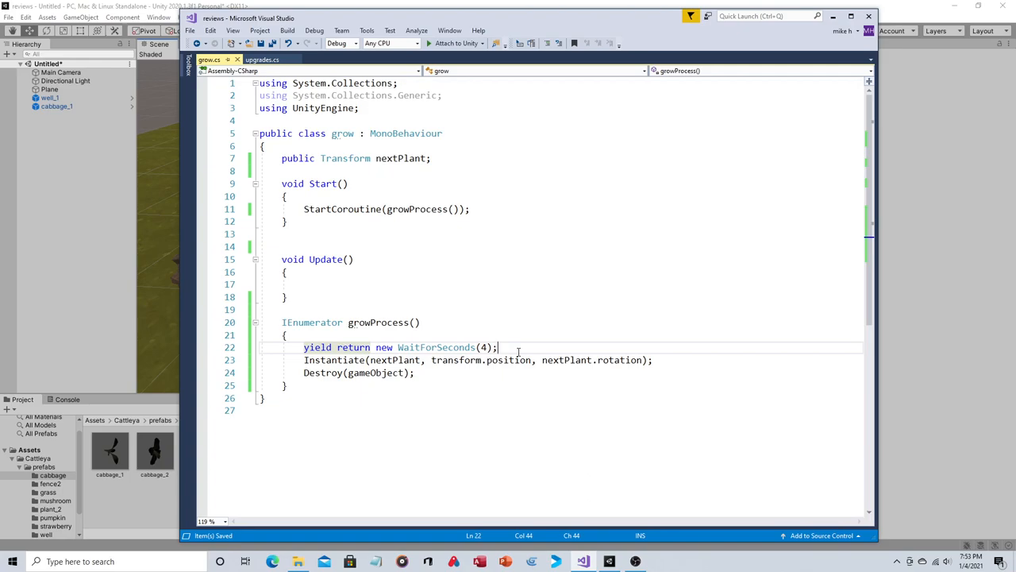
left_click(581, 562)
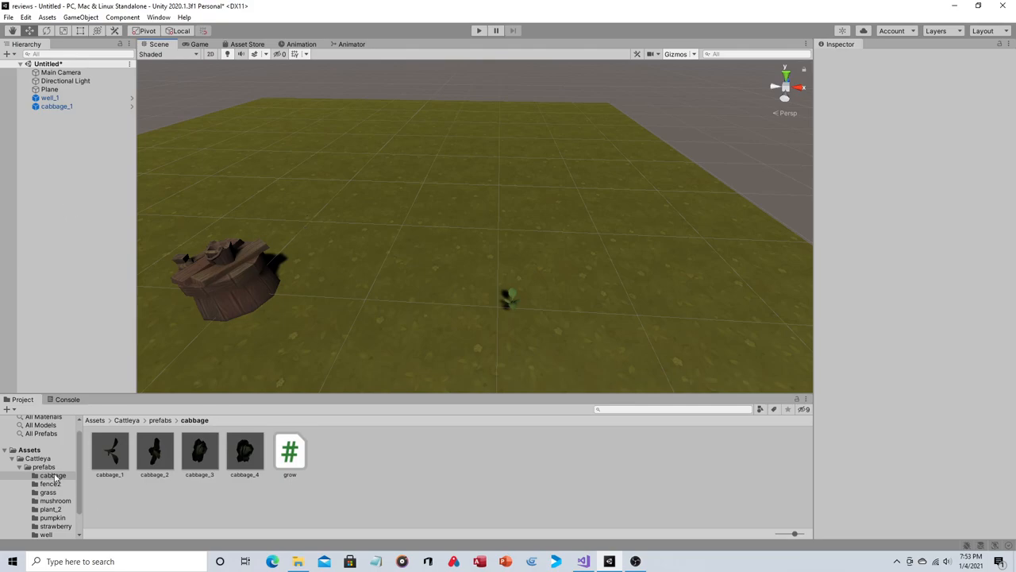
left_click(38, 457)
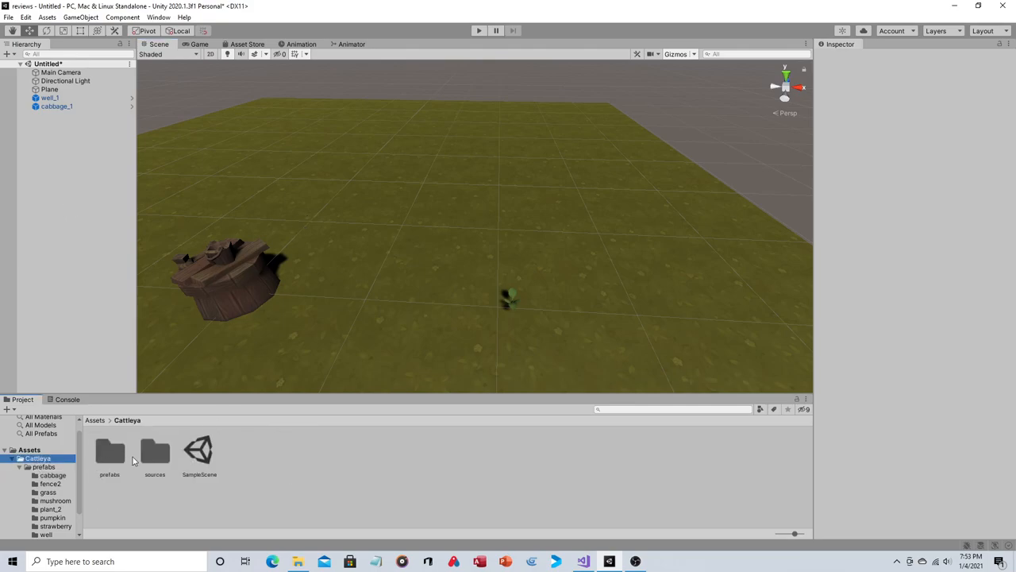